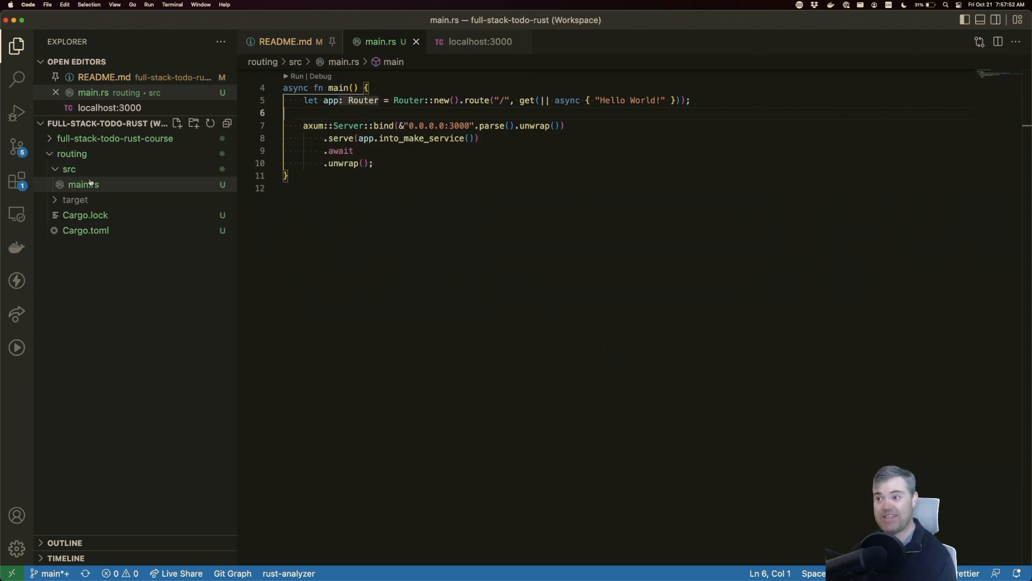
pyautogui.moveTo(84, 184)
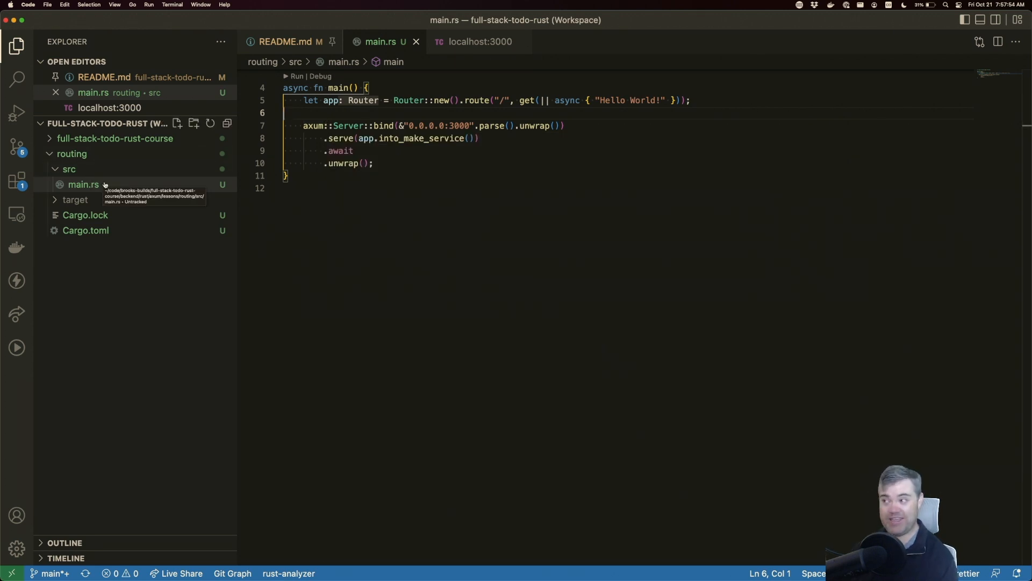
# Create an empty lib.rs file in the src folder alongside main.rs and open it
pyautogui.rightClick(69, 169)
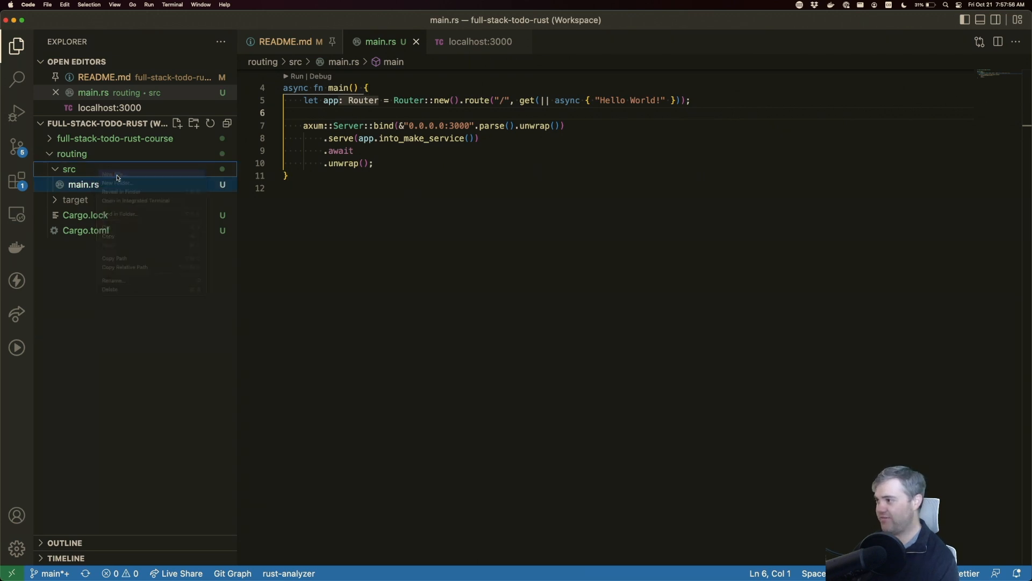
pyautogui.click(113, 174)
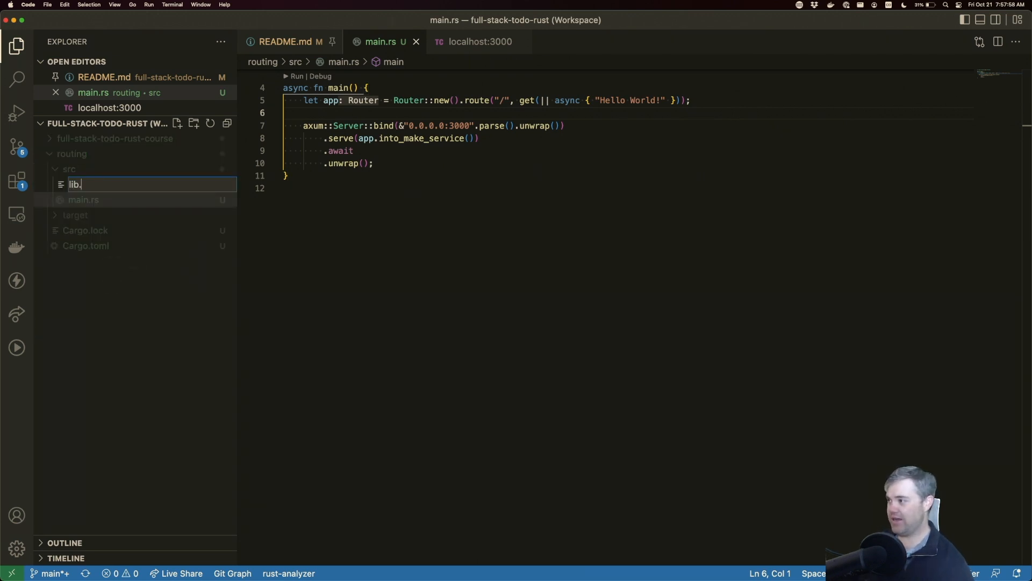
pyautogui.write('rs')
pyautogui.press('Enter')
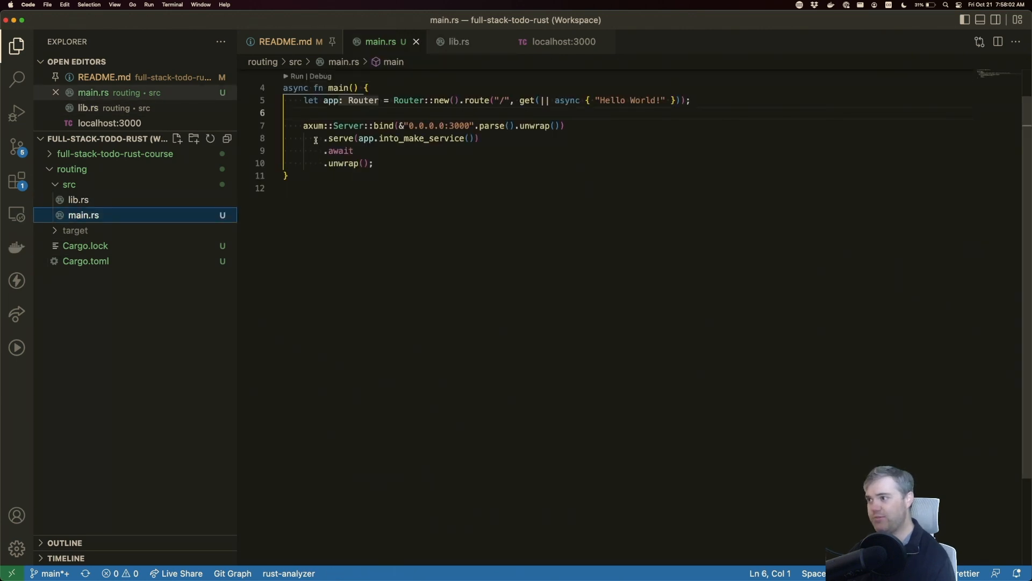
pyautogui.moveTo(303, 126); pyautogui.dragTo(374, 164)
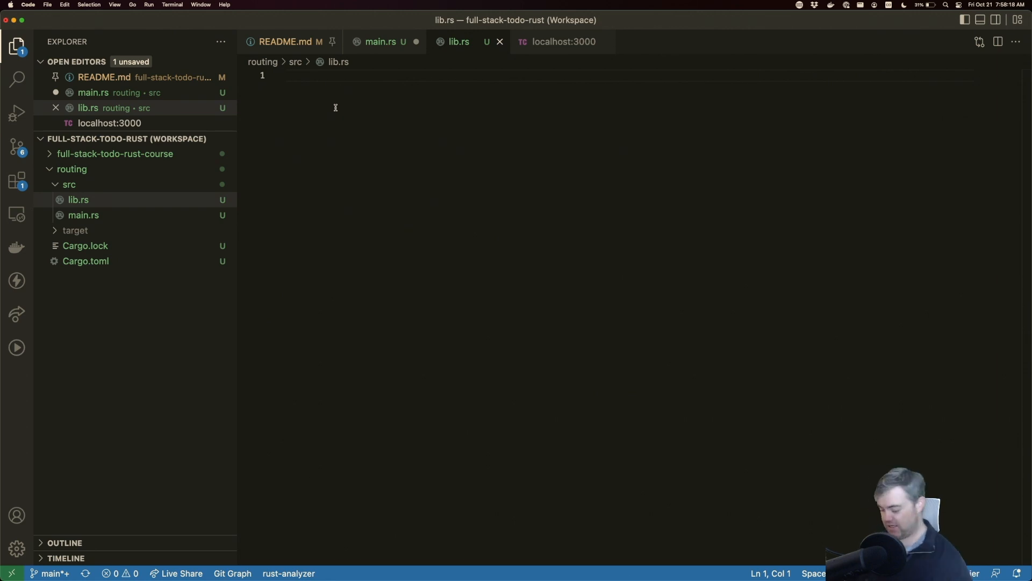
# Write an empty 'async fn run() {}' in lib.rs, then return to main.rs for the server code
pyautogui.write('asycn')
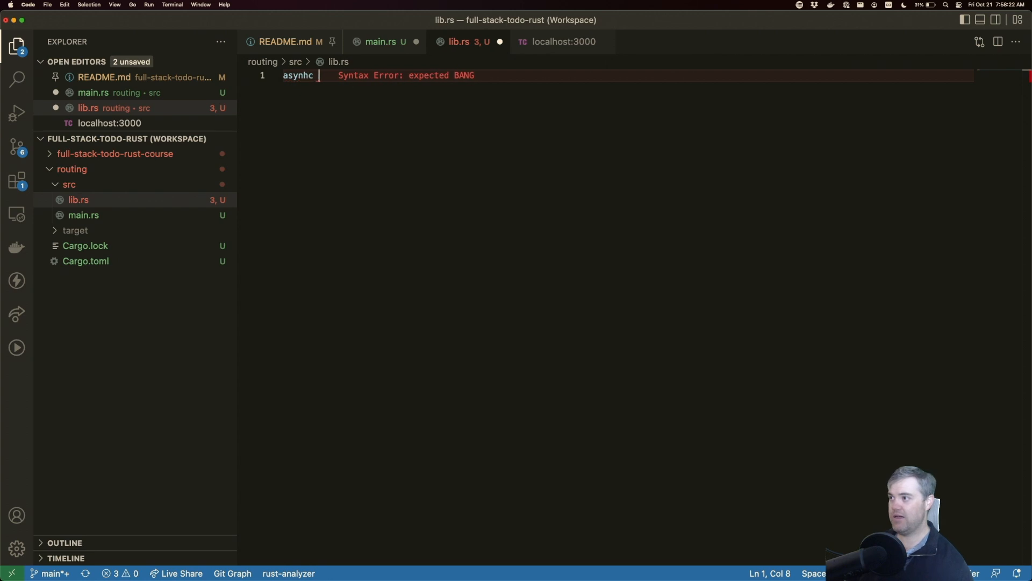
pyautogui.press('Backspace')
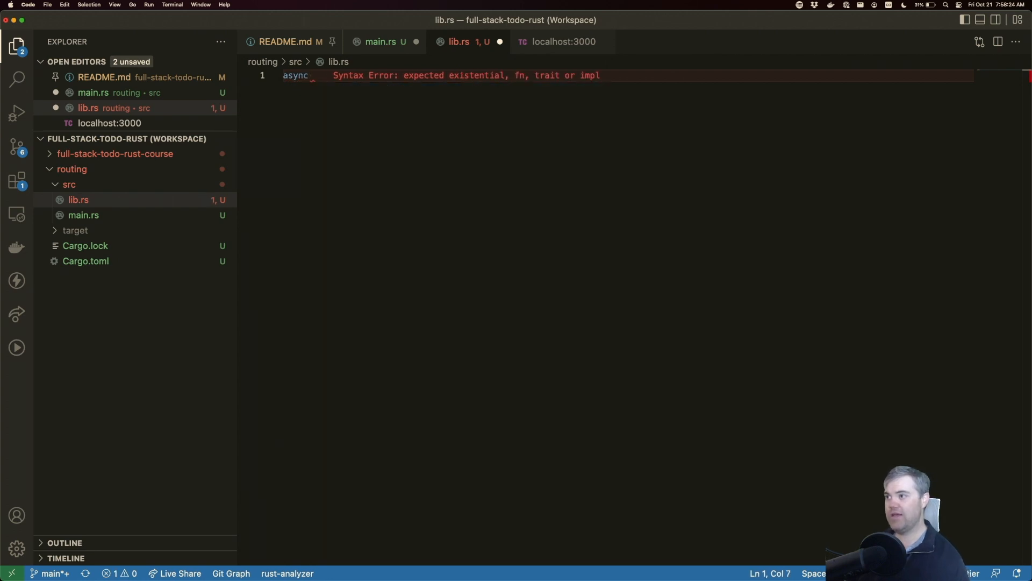
pyautogui.moveTo(542, 76)
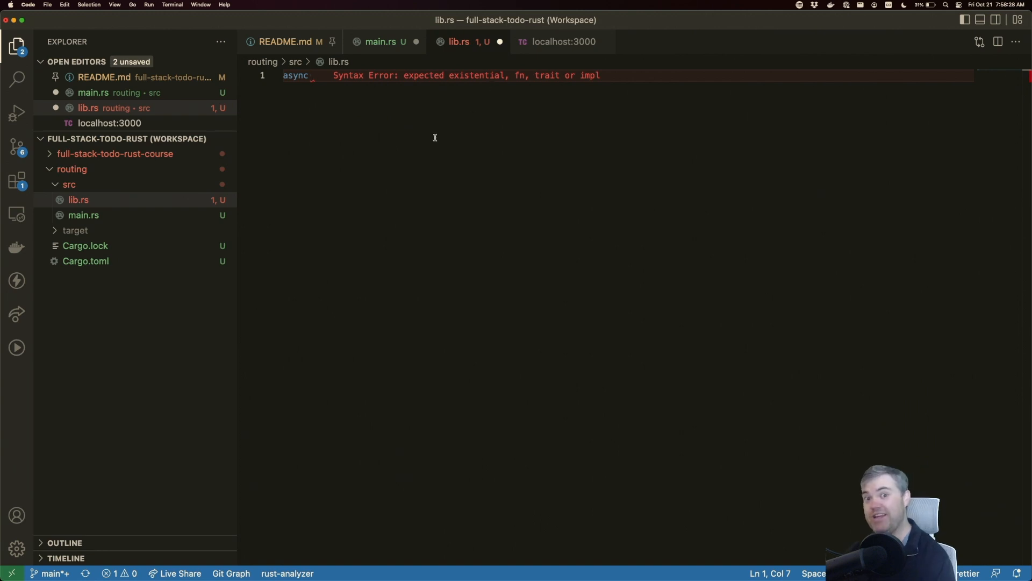
pyautogui.moveTo(432, 142)
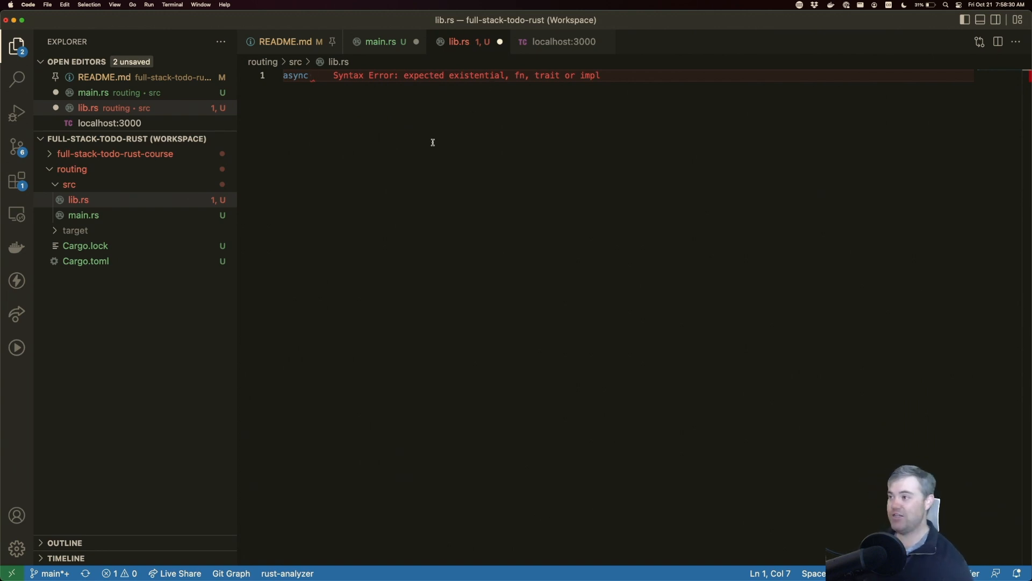
pyautogui.write('fn')
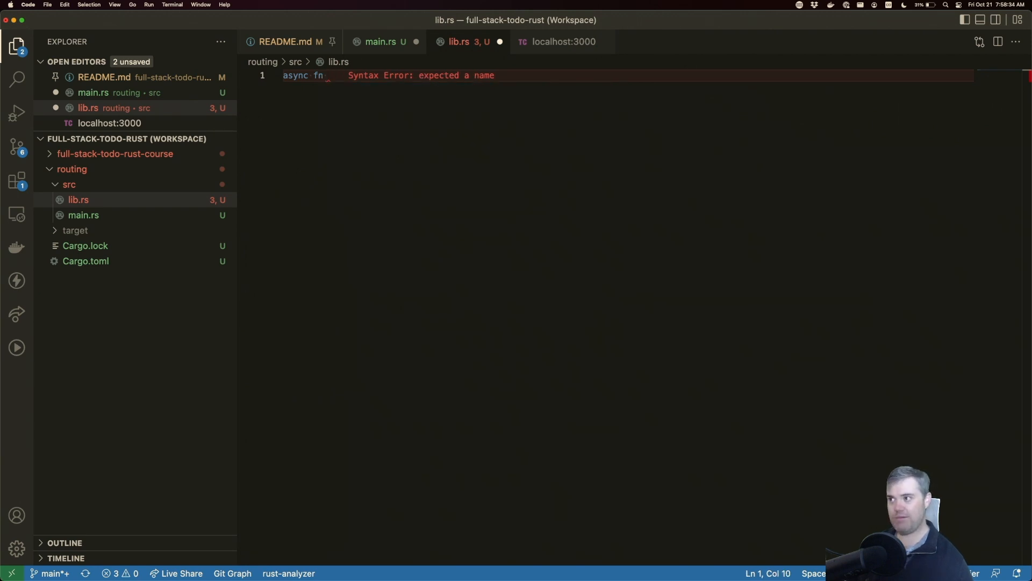
pyautogui.write('run')
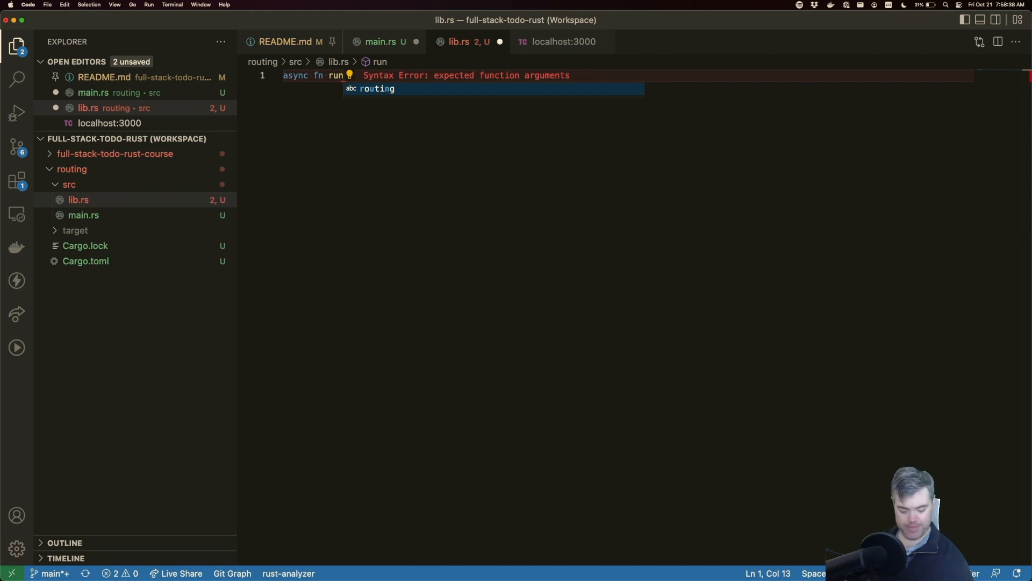
pyautogui.write('()')
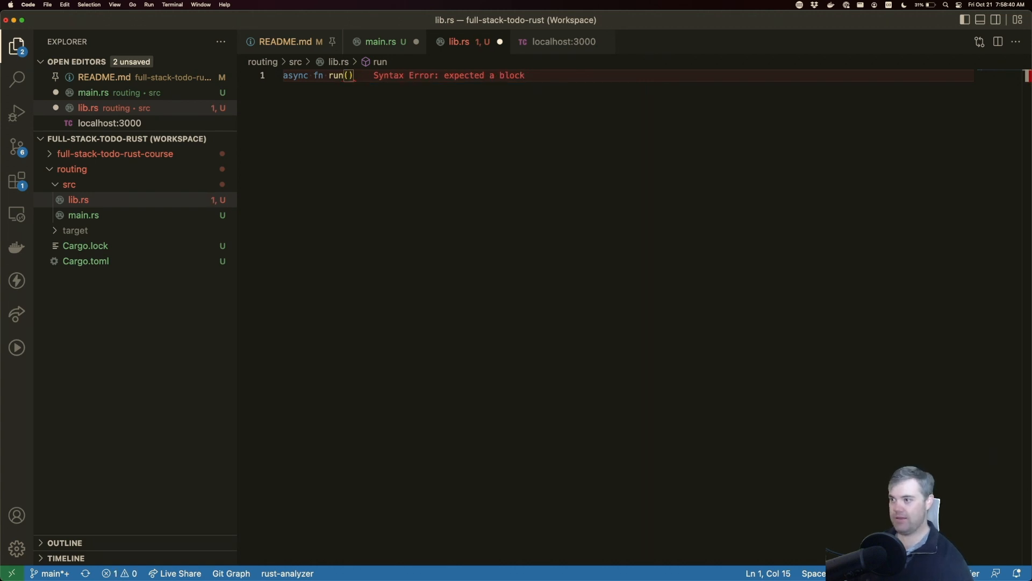
pyautogui.write('{}')
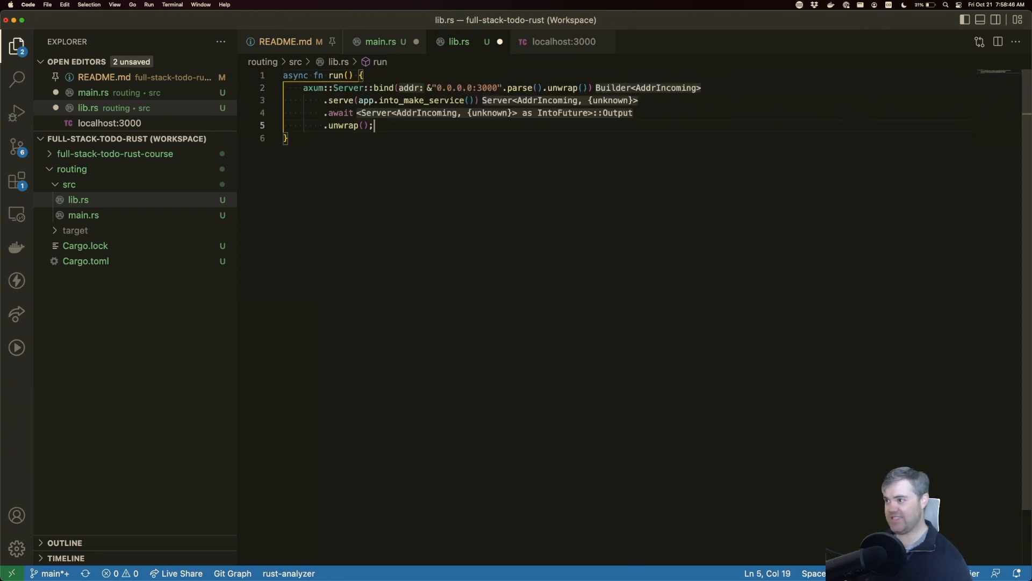
pyautogui.click(378, 87)
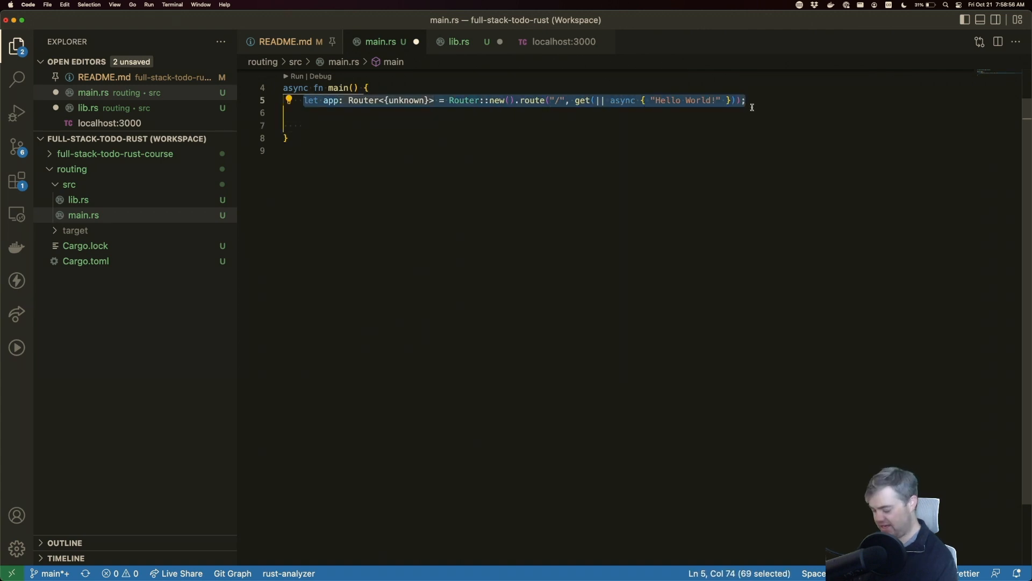
# Paste the 'let app = Router::new().route("/", ...)' Hello World line into run in lib.rs
pyautogui.click(458, 42)
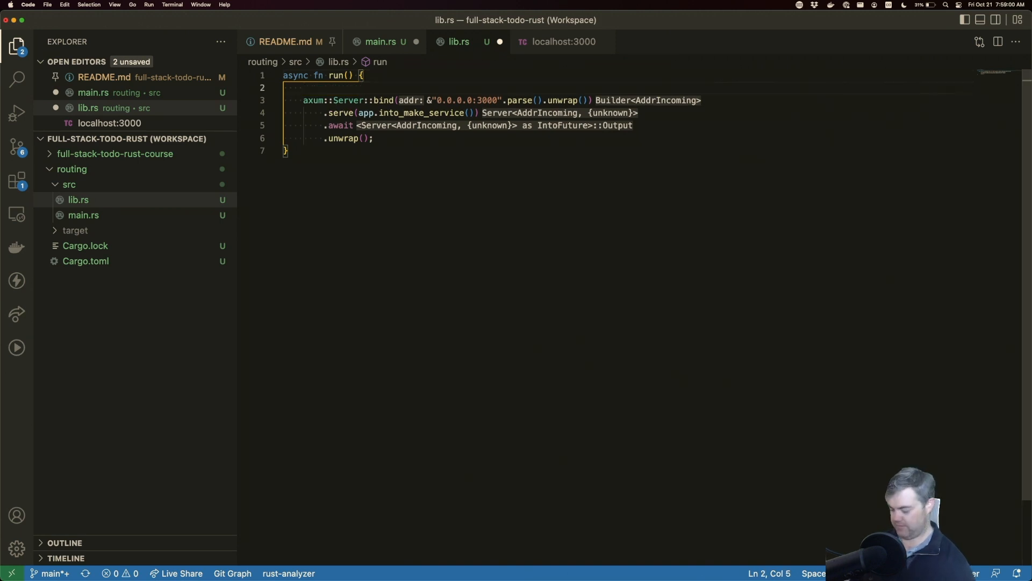
pyautogui.write('let app = Router::new().route("/", get(|| async { "Hello World!" }));')
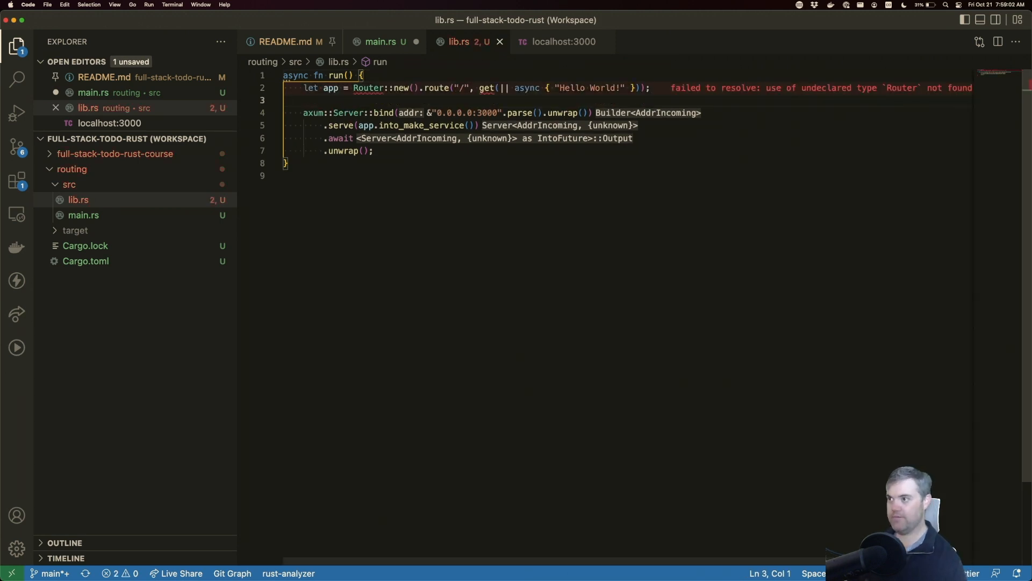
pyautogui.moveTo(371, 87)
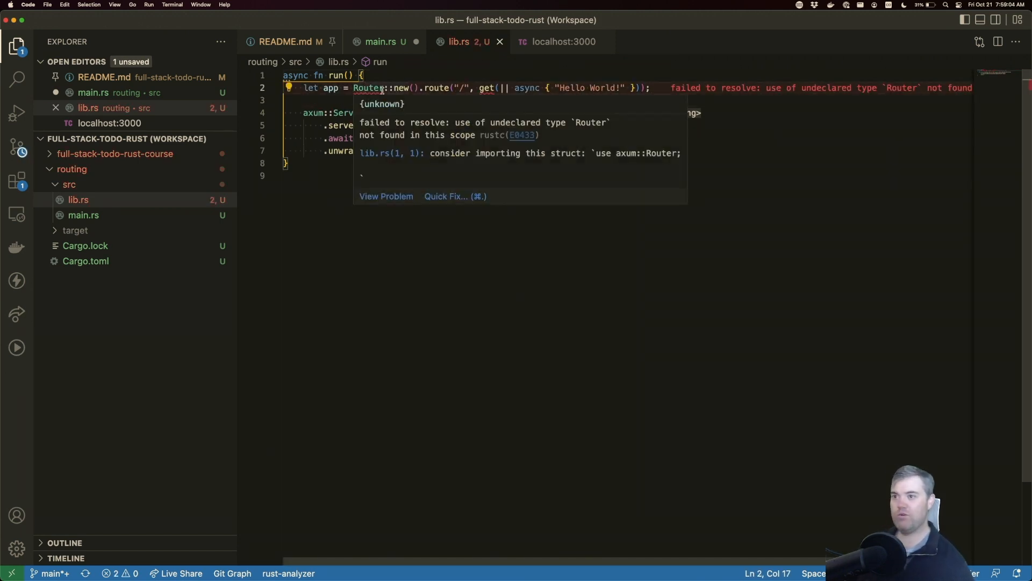
# Import axum::Router and axum::routing::get via Quick Fix to resolve the errors
pyautogui.click(445, 196)
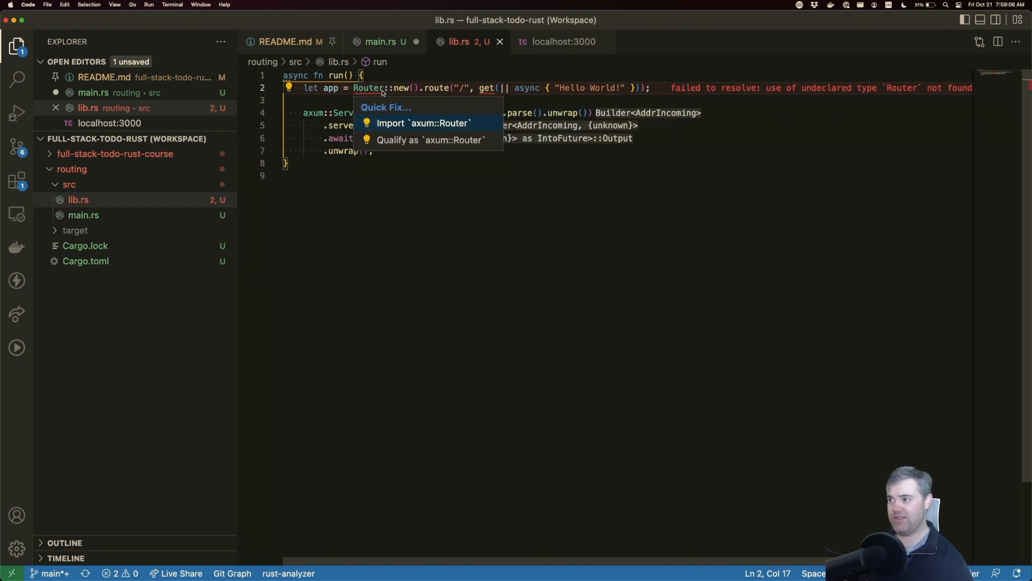
pyautogui.click(423, 123)
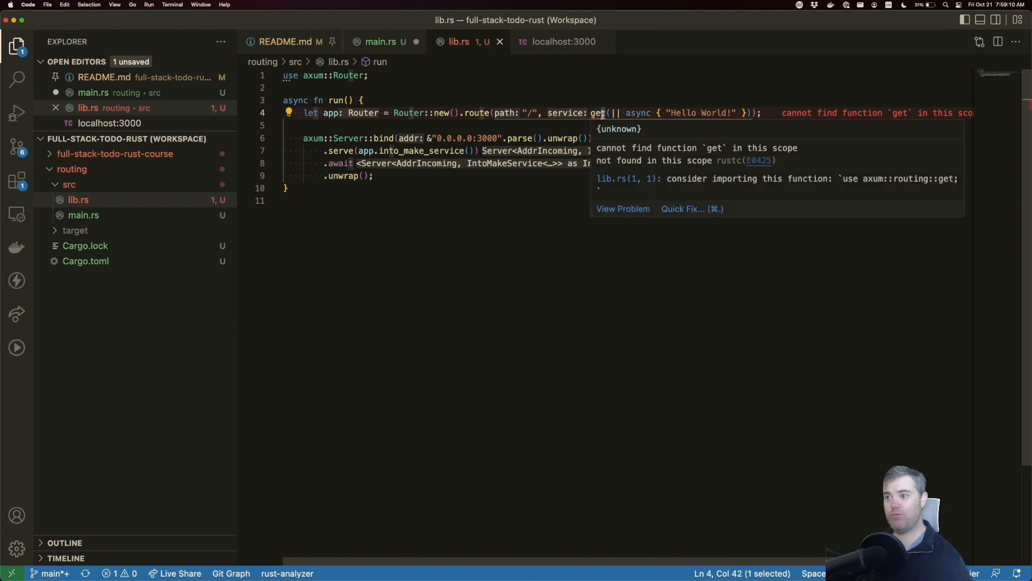
pyautogui.click(682, 209)
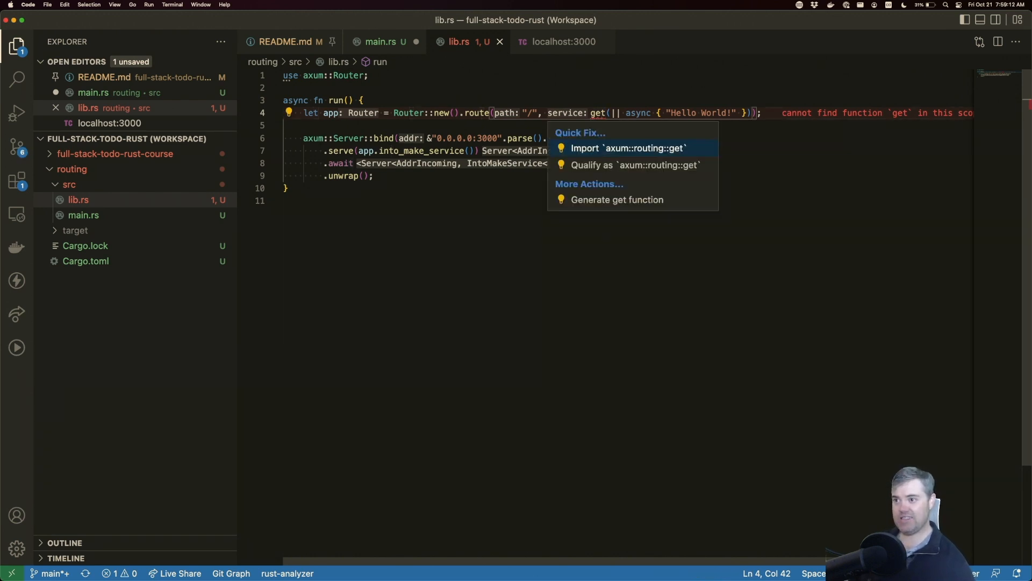
pyautogui.click(628, 148)
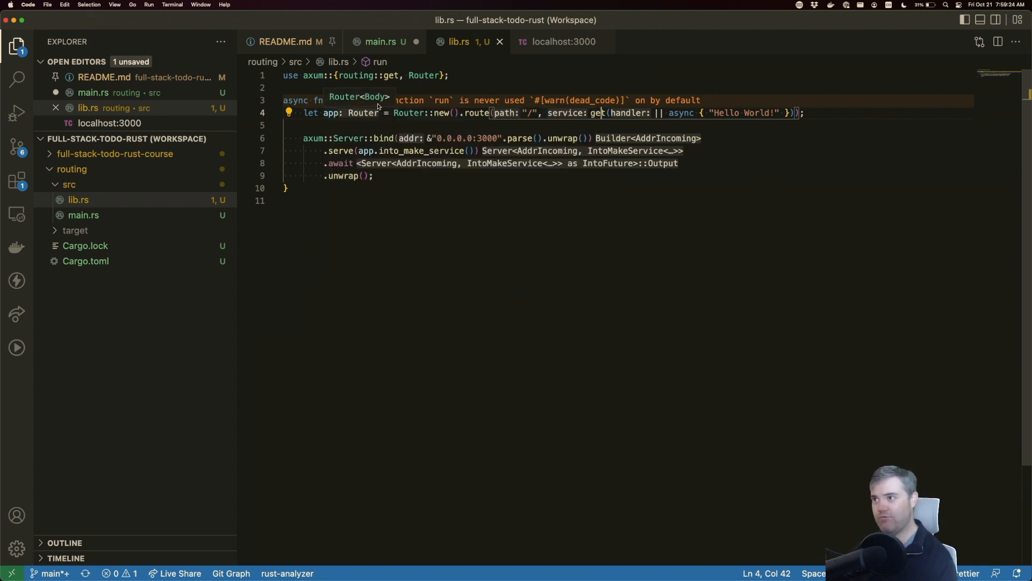
# Call run() inside main in main.rs
pyautogui.click(381, 42)
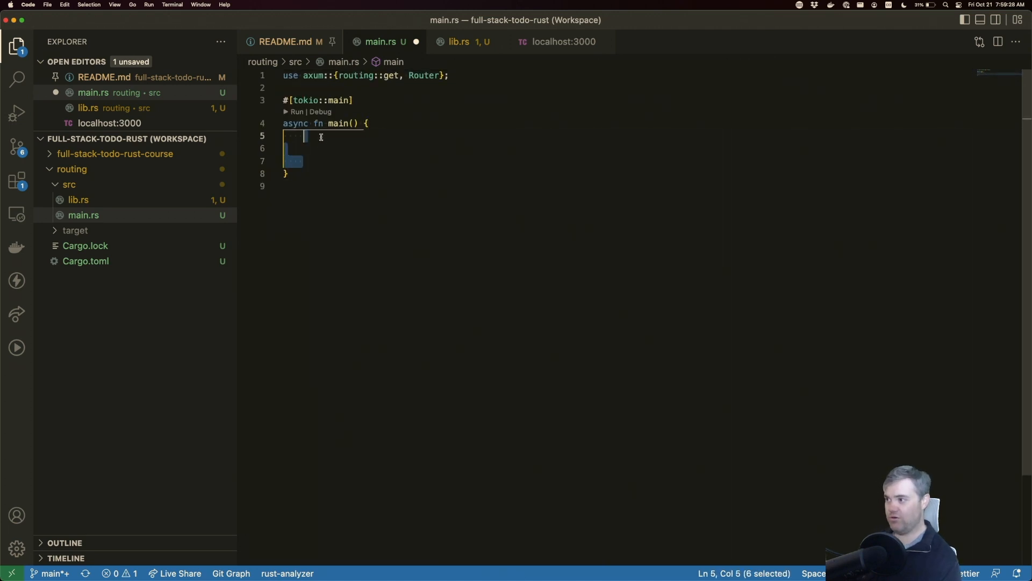
pyautogui.write('run')
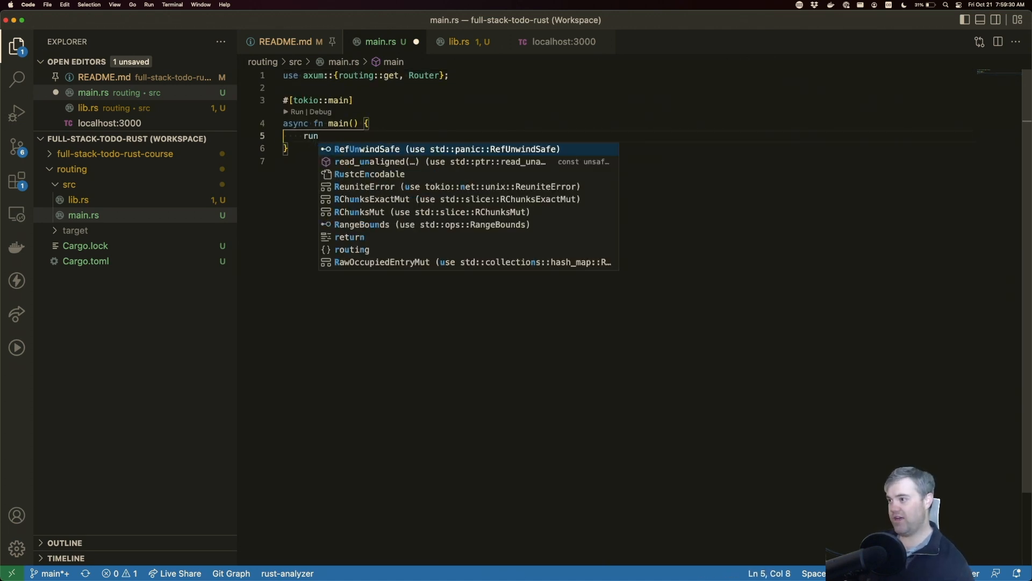
pyautogui.write('()')
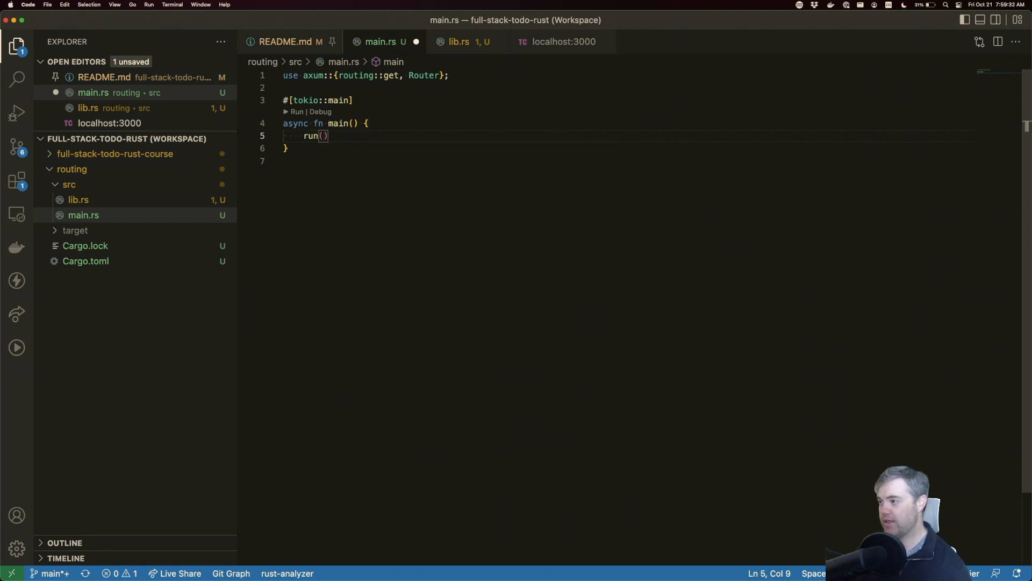
# Mark run as pub in lib.rs and start typing the run call again in main.rs
pyautogui.click(288, 136)
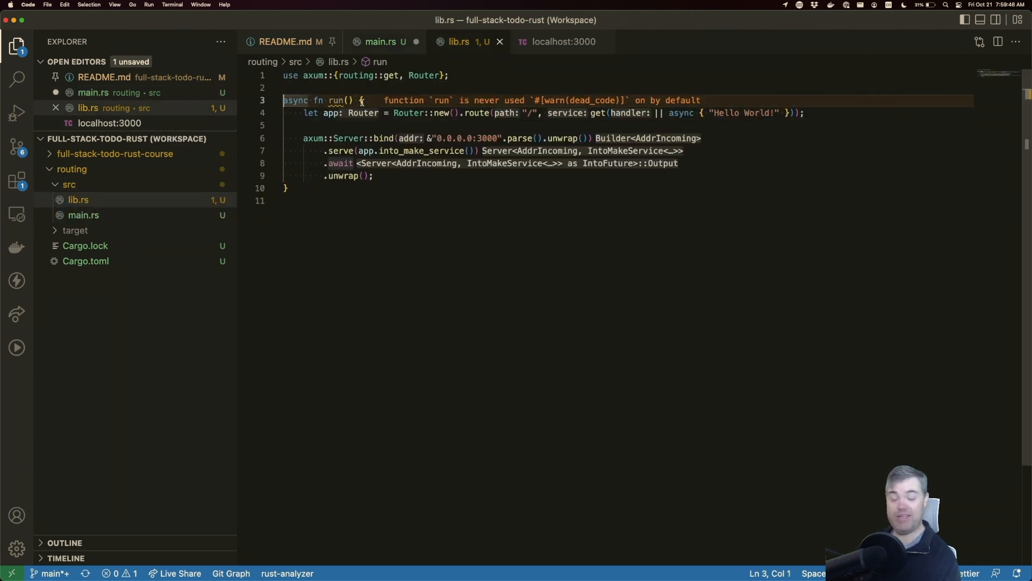
pyautogui.write('pub')
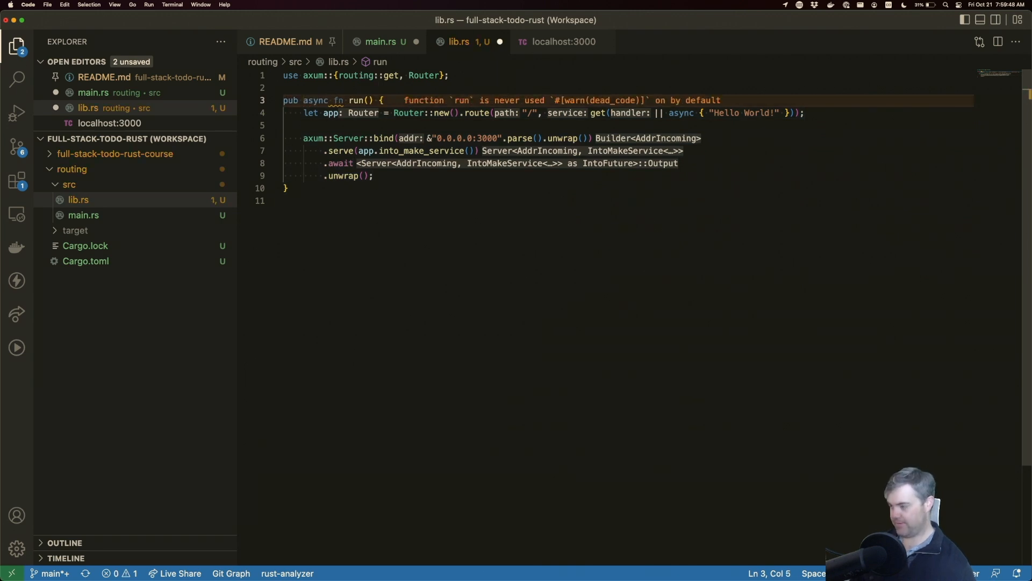
pyautogui.click(380, 42)
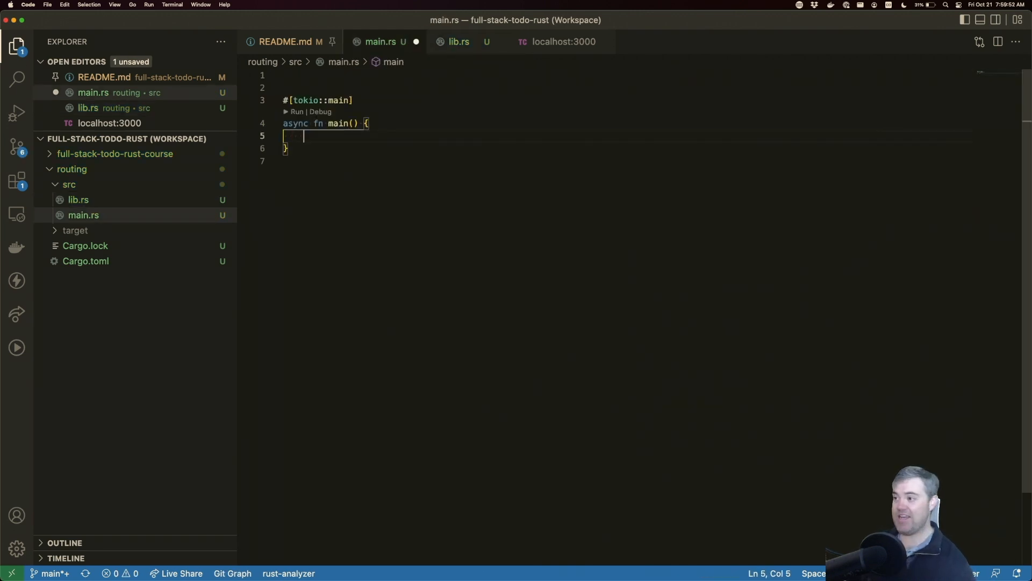
pyautogui.write('run')
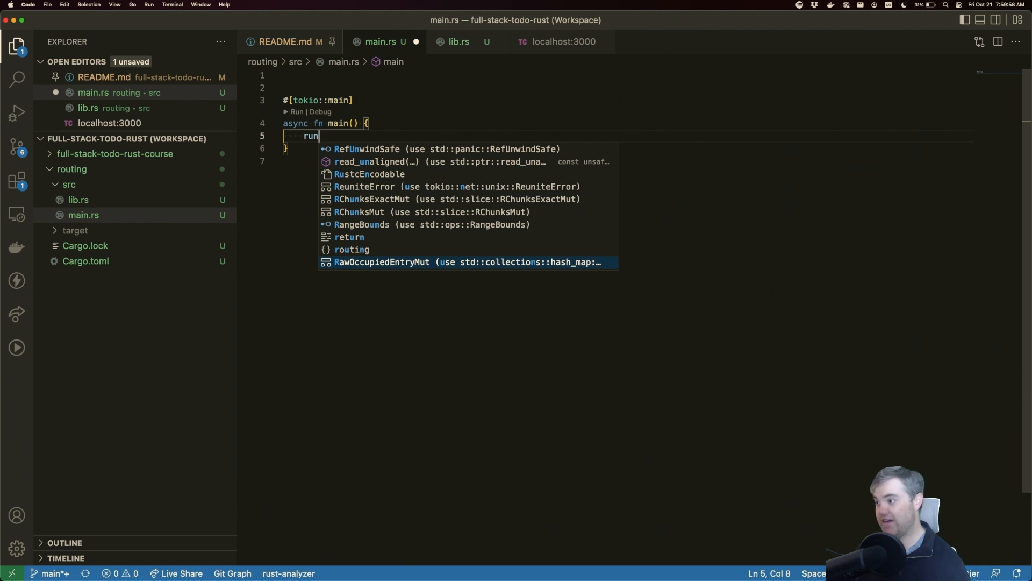
# Check the package name 'routing' in Cargo.toml for the library import path
pyautogui.click(86, 277)
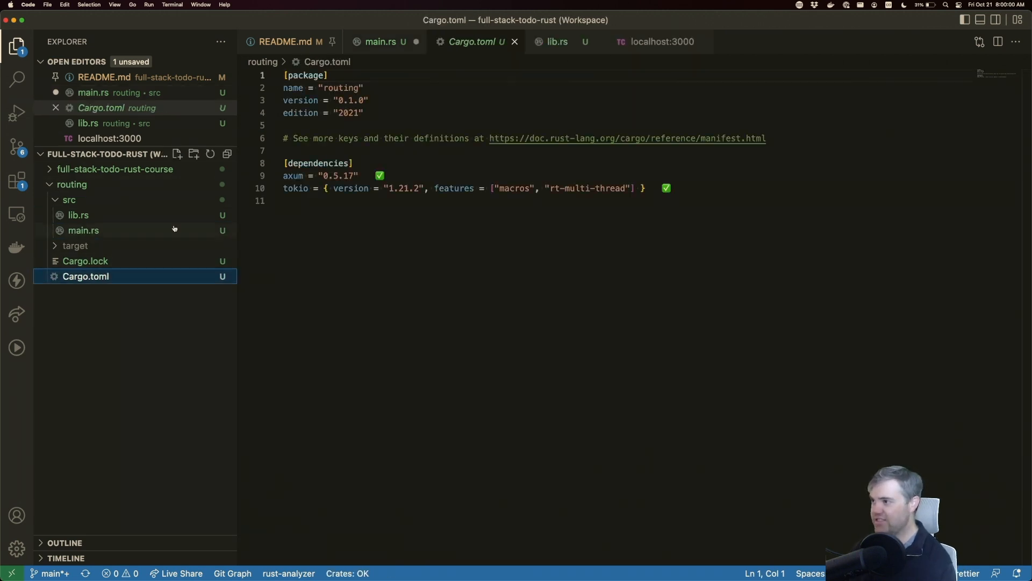
pyautogui.doubleClick(341, 87)
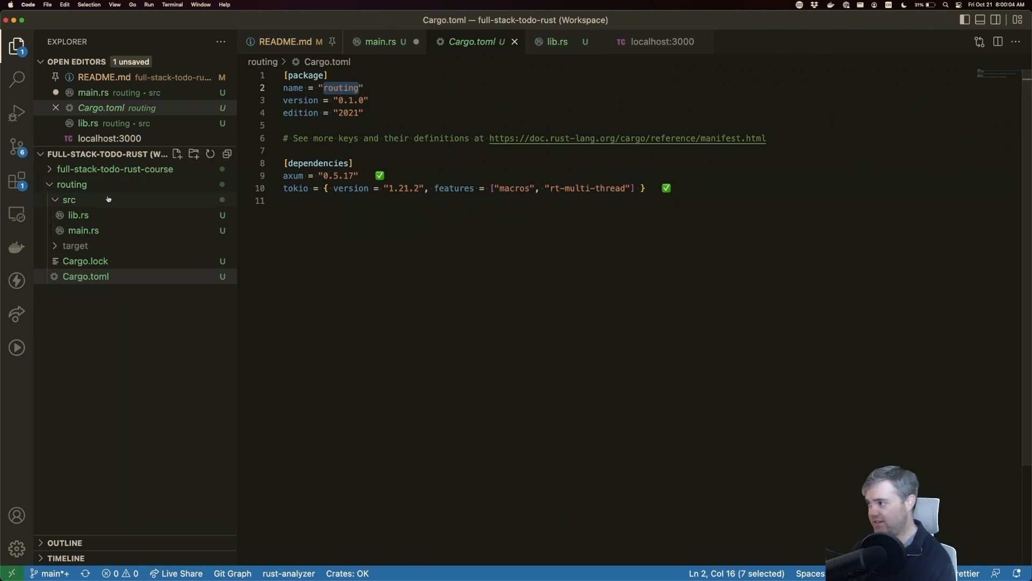
pyautogui.click(78, 215)
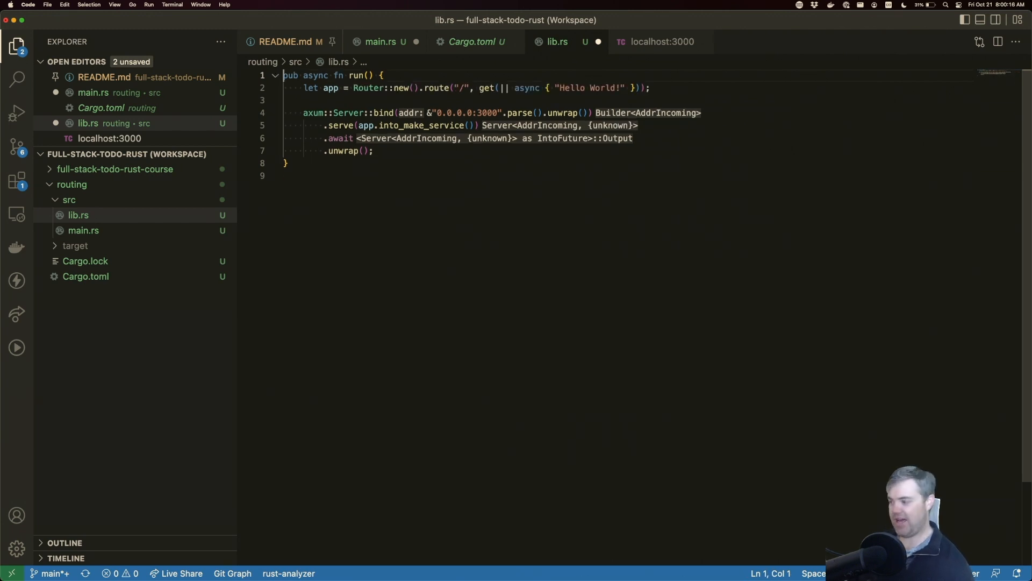
# Add 'use routing::run;' to main.rs and await run() inside main
pyautogui.click(381, 42)
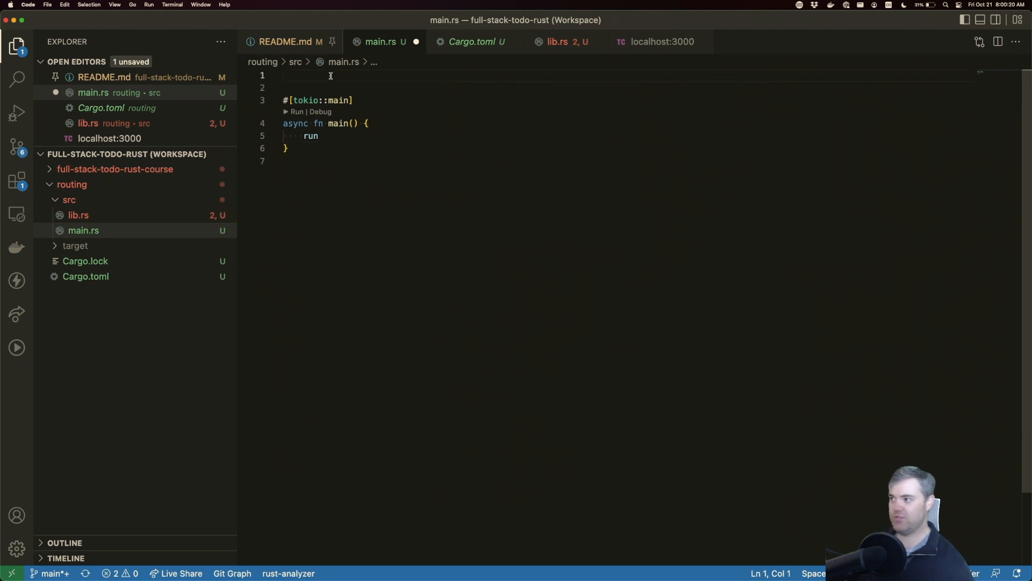
pyautogui.write('use routing')
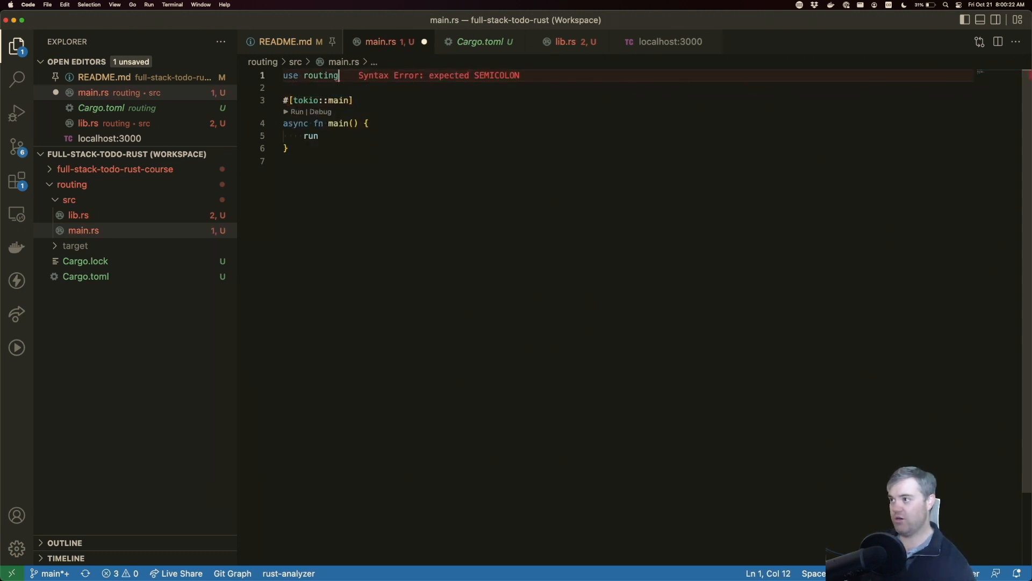
pyautogui.write('::run;')
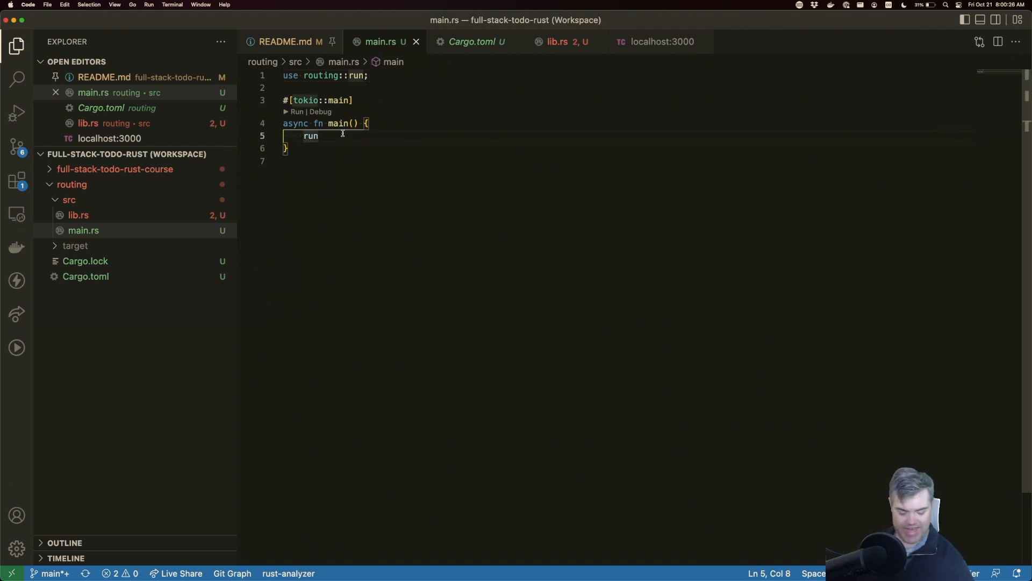
pyautogui.write('()')
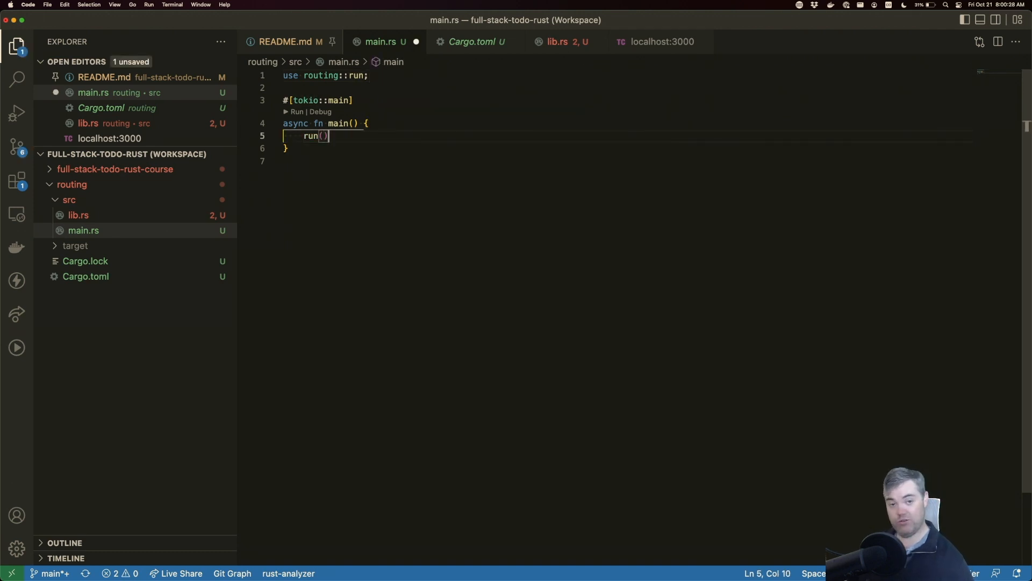
pyautogui.write('.aw')
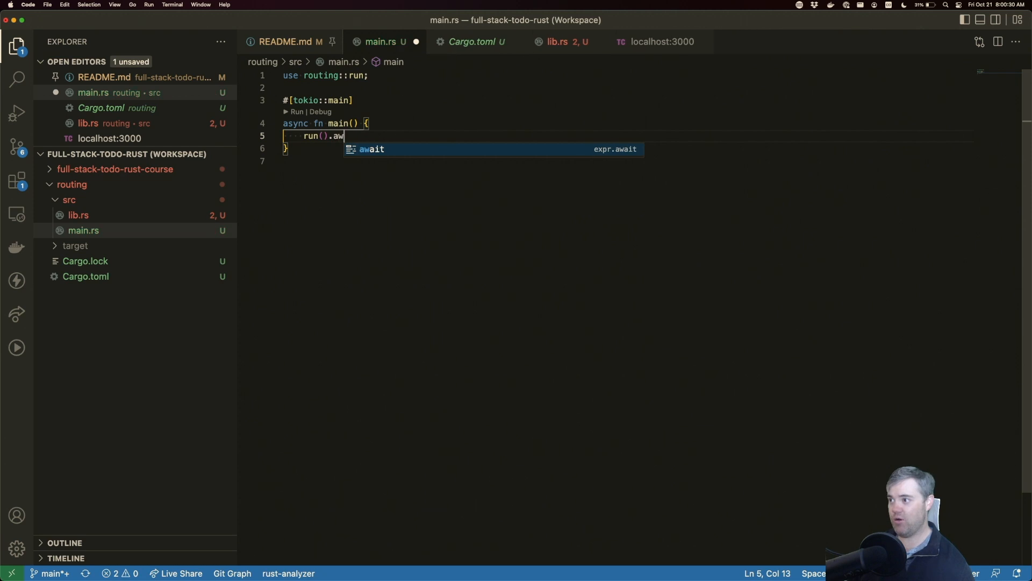
pyautogui.press('Tab')
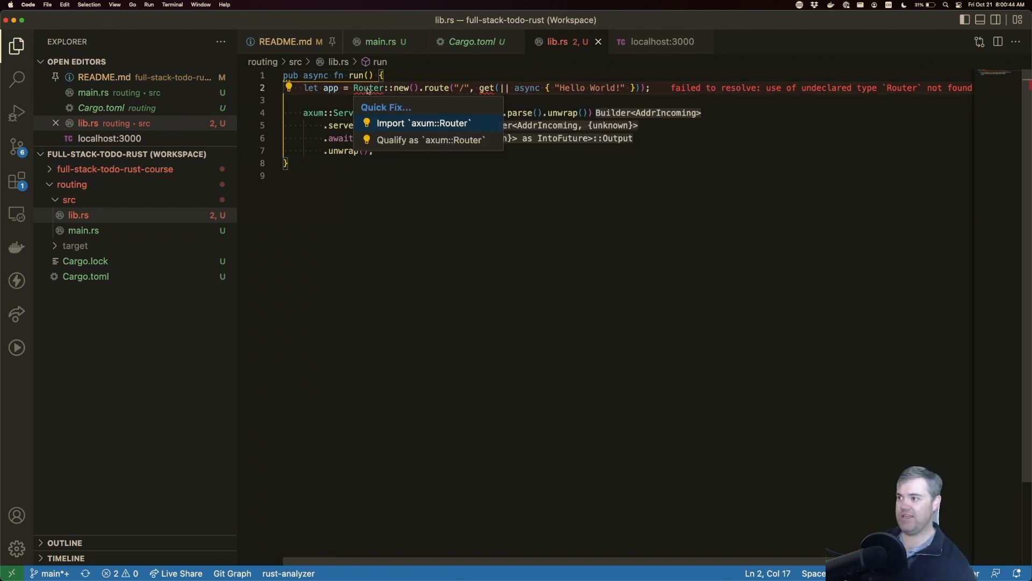
# Import axum::Router in lib.rs via Quick Fix so the crate compiles
pyautogui.click(424, 122)
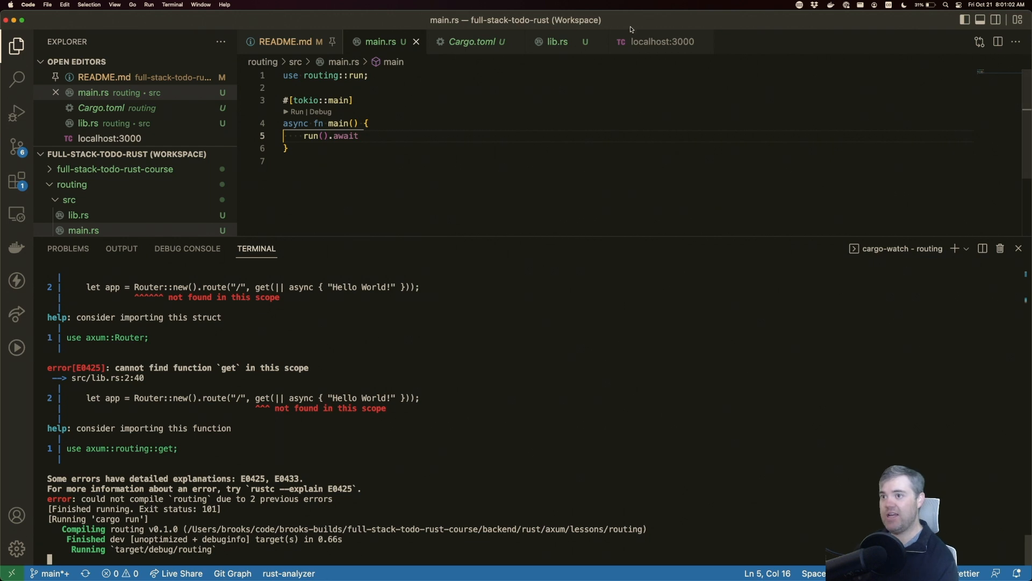
# Return to lib.rs after the cargo-watch build finishes and runs
pyautogui.click(661, 41)
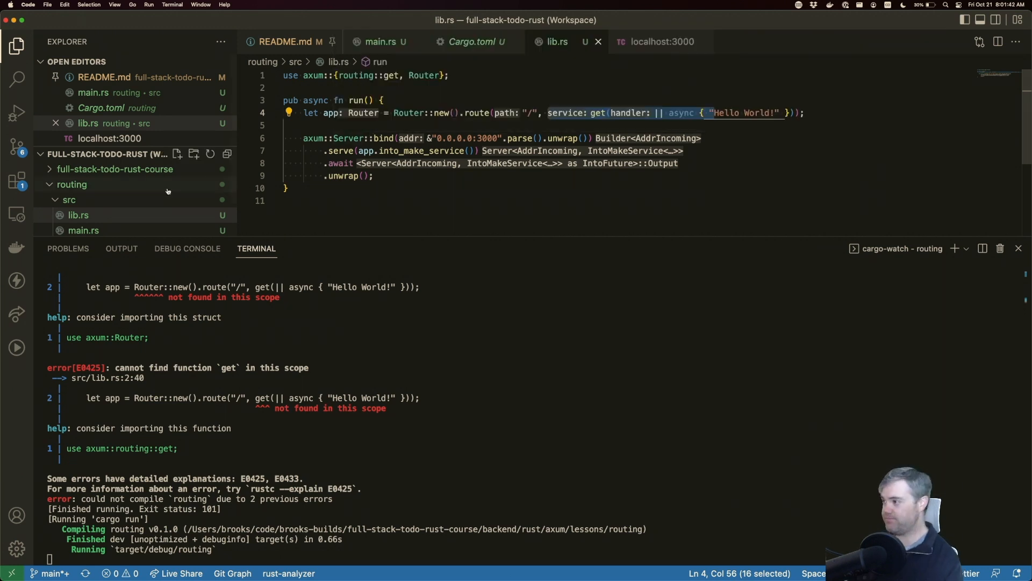
# Create a routes folder with an empty mod.rs inside src, then reopen lib.rs
pyautogui.rightClick(78, 215)
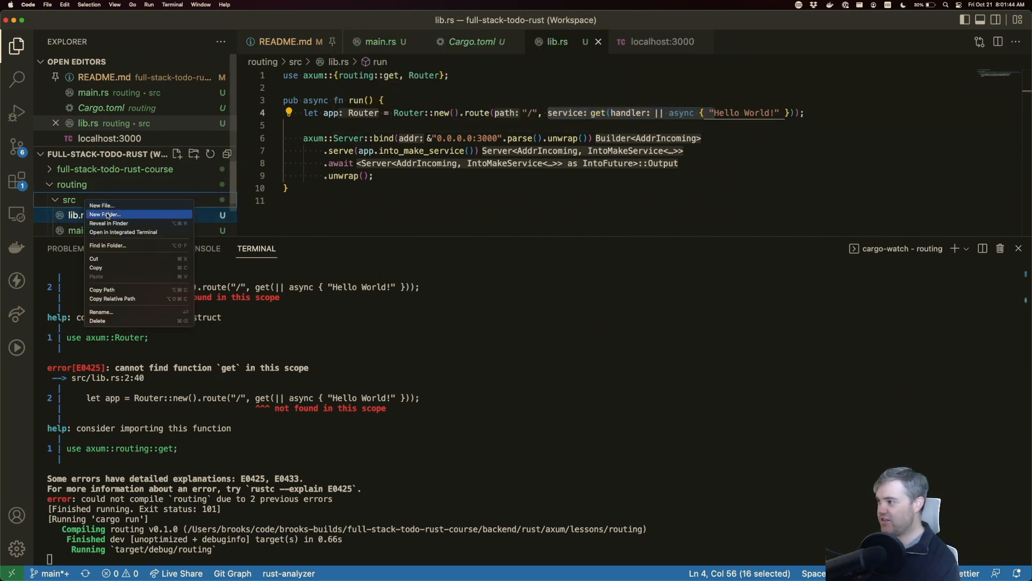
pyautogui.click(104, 214)
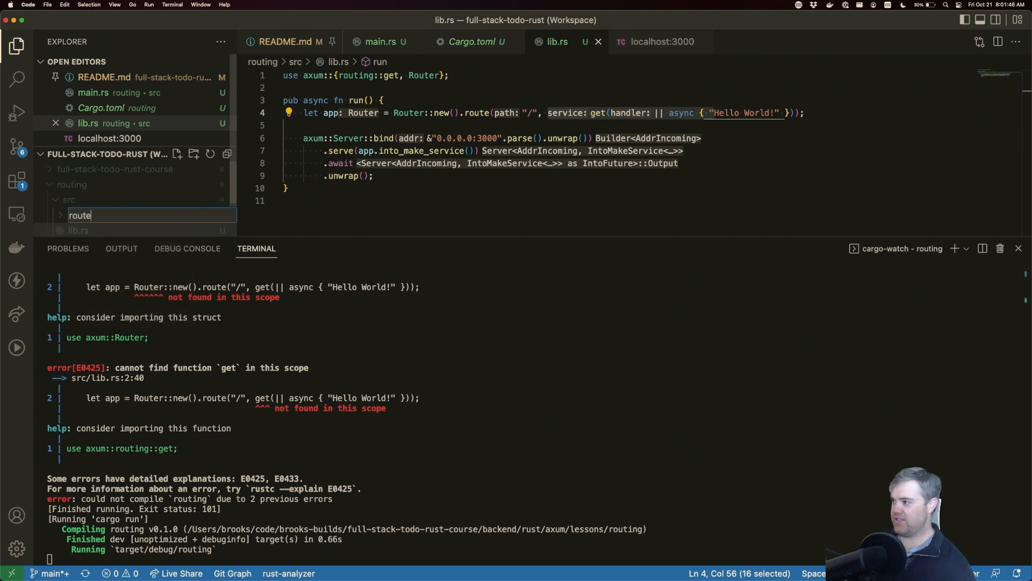
pyautogui.write('r')
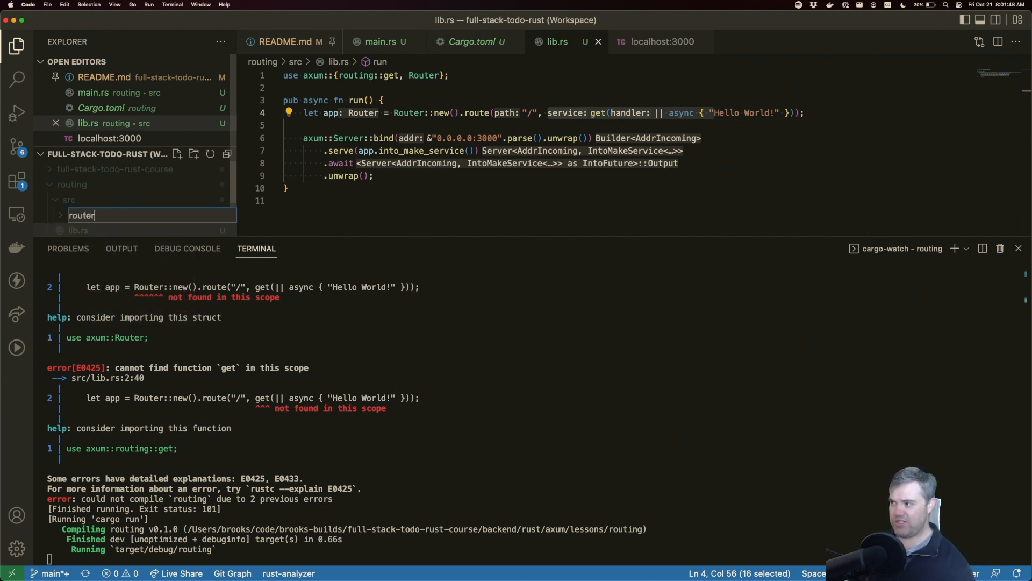
pyautogui.write('s')
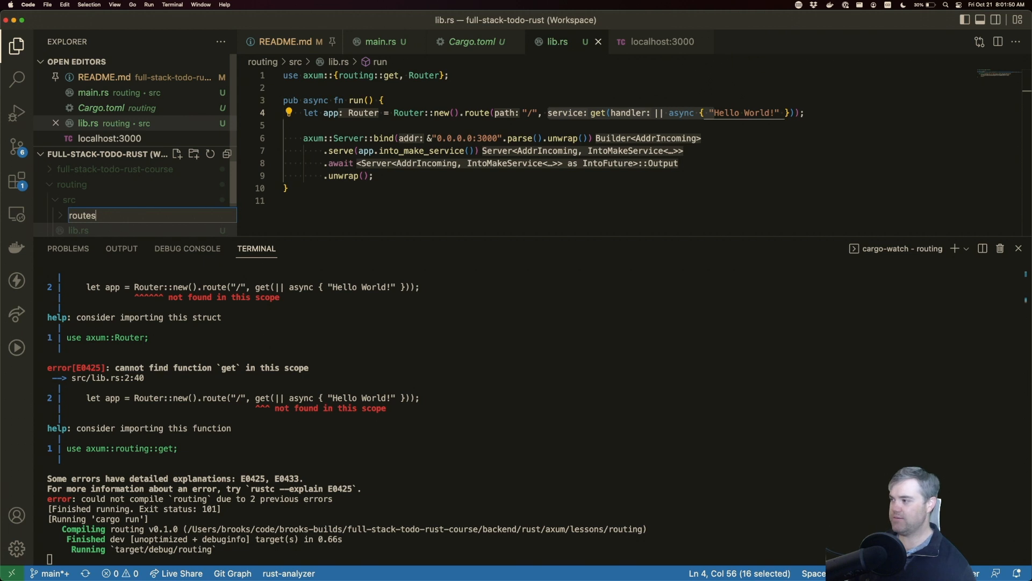
pyautogui.rightClick(83, 215)
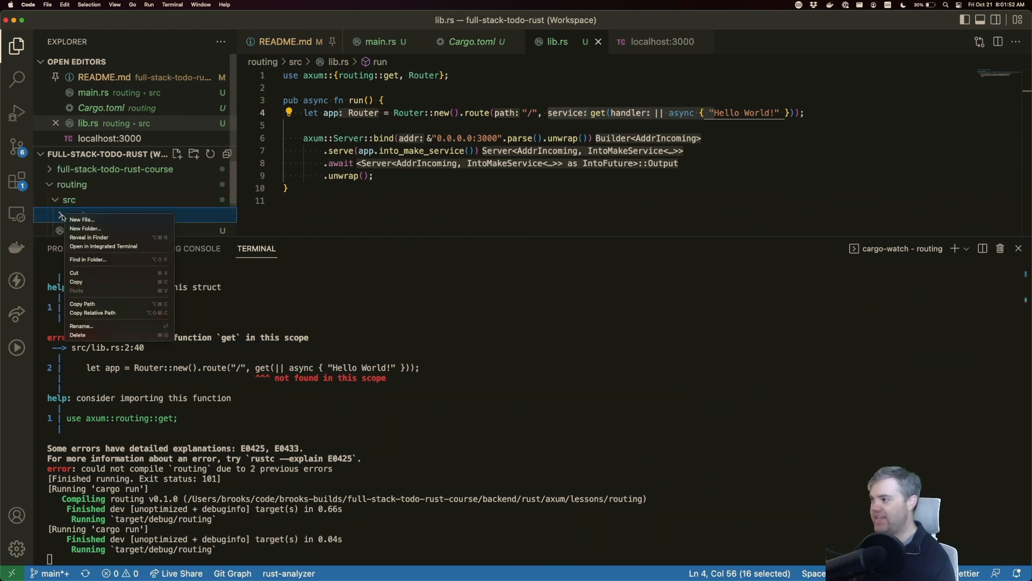
pyautogui.click(84, 228)
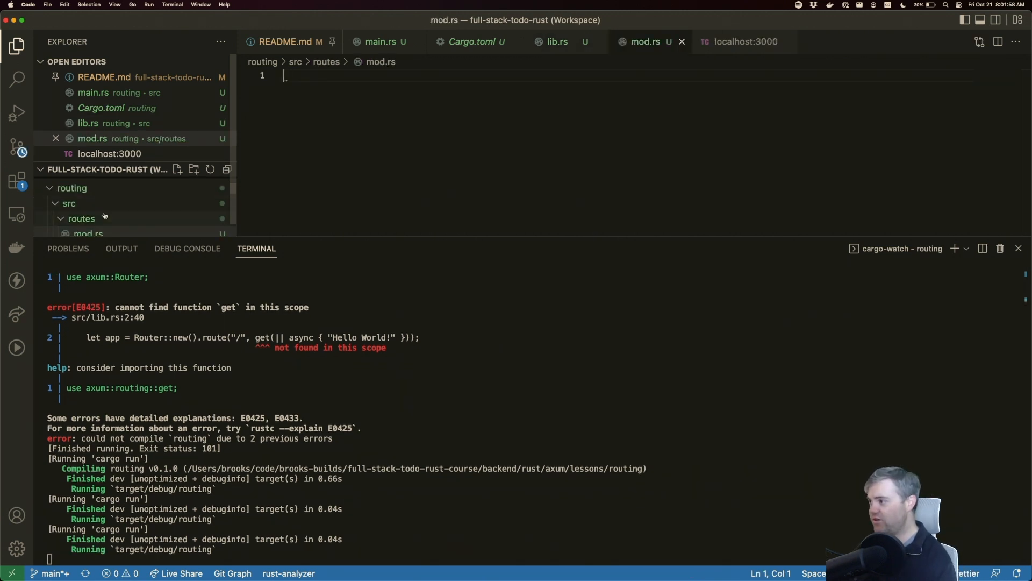
pyautogui.click(87, 214)
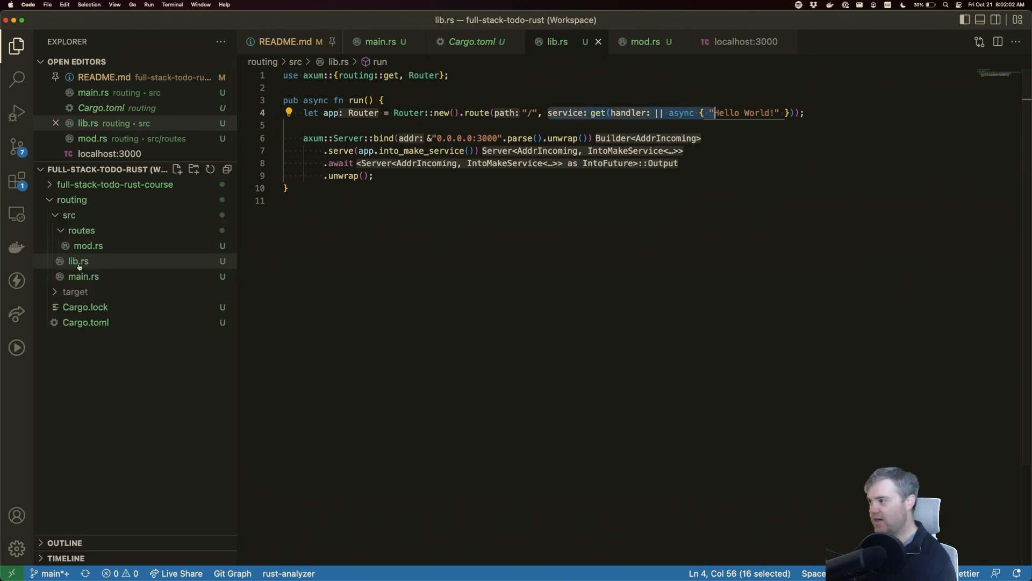
# Declare 'mod routes;' at the top of lib.rs
pyautogui.click(78, 260)
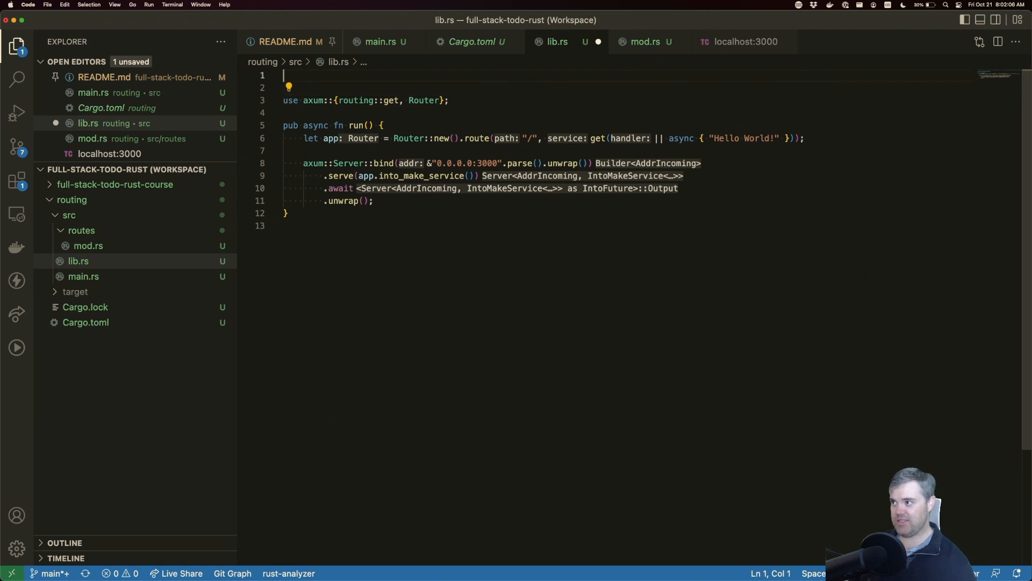
pyautogui.write('mod')
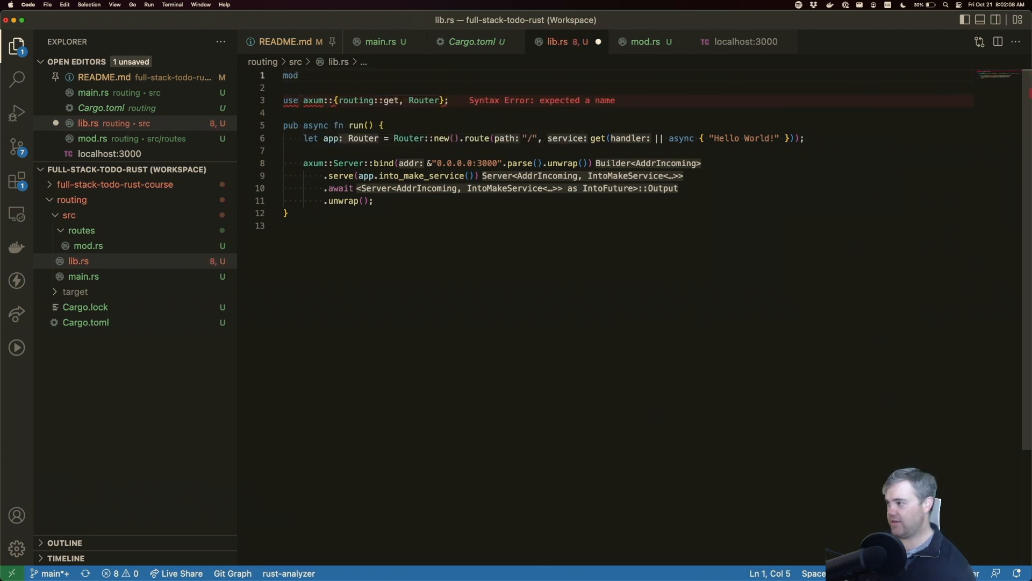
pyautogui.write('routes;')
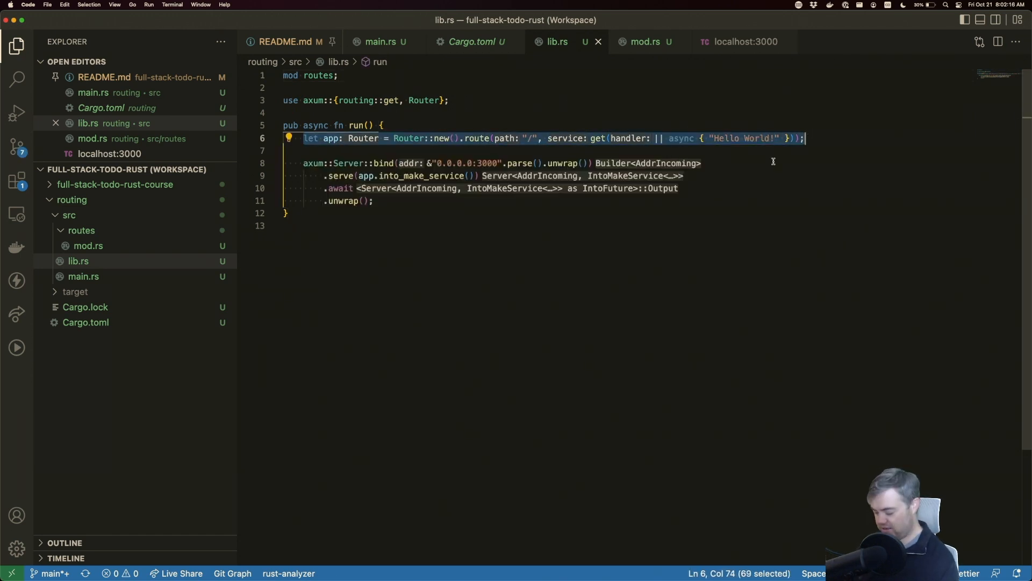
pyautogui.moveTo(765, 200)
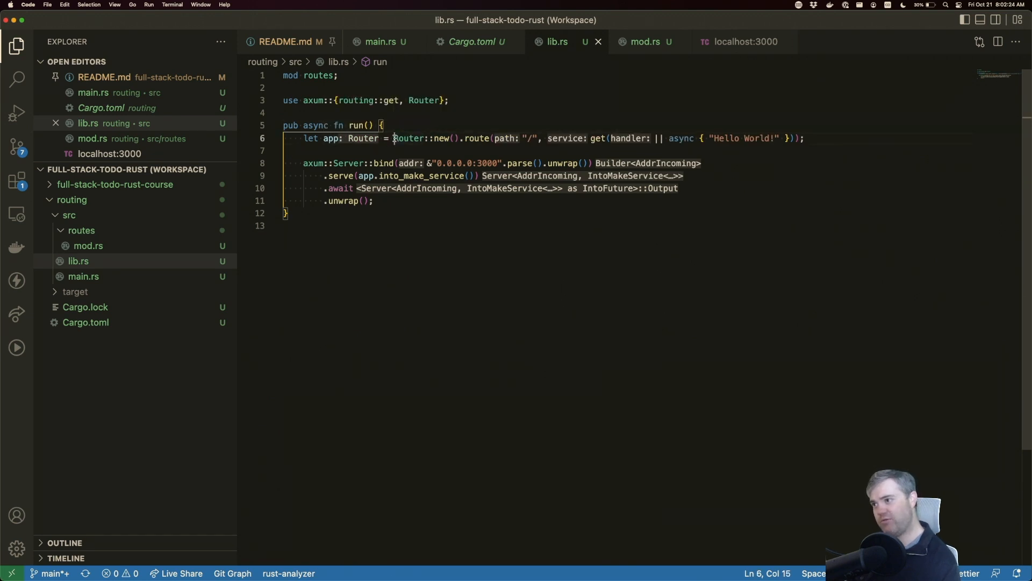
# Select and cut the Router::new() expression from the app line, then switch to mod.rs
pyautogui.moveTo(393, 139); pyautogui.dragTo(459, 139)
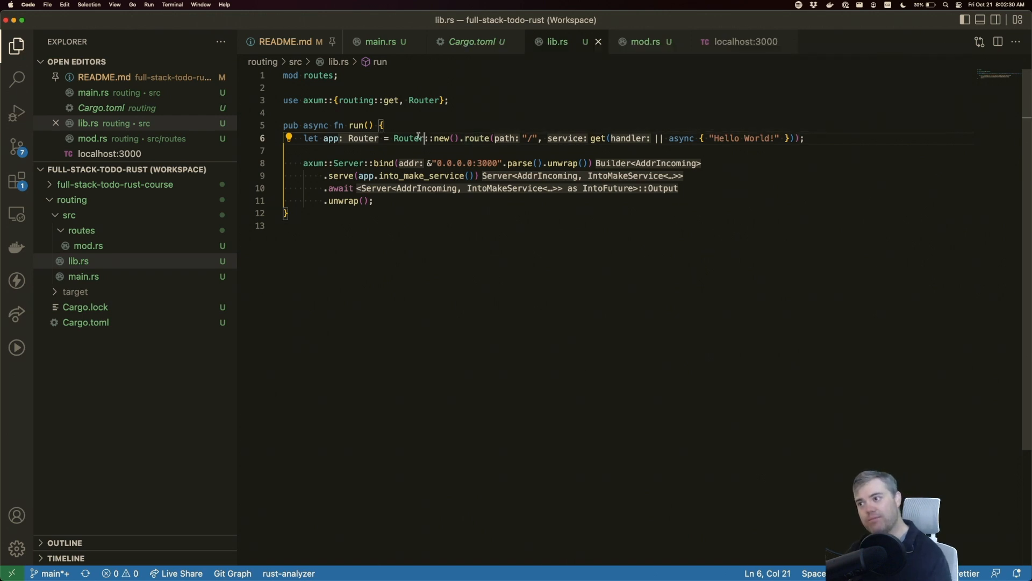
pyautogui.moveTo(393, 138); pyautogui.dragTo(797, 138)
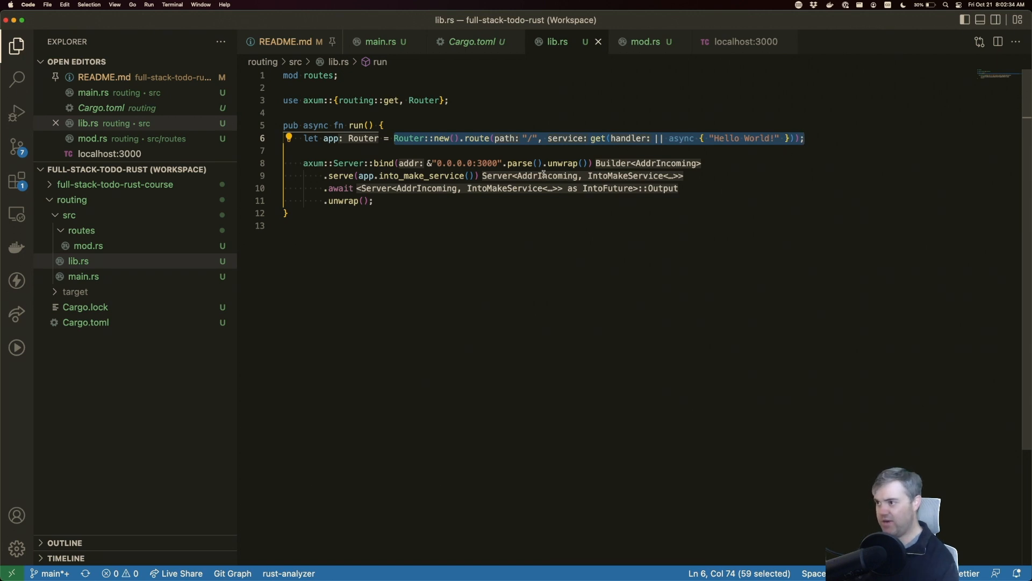
pyautogui.moveTo(362, 139)
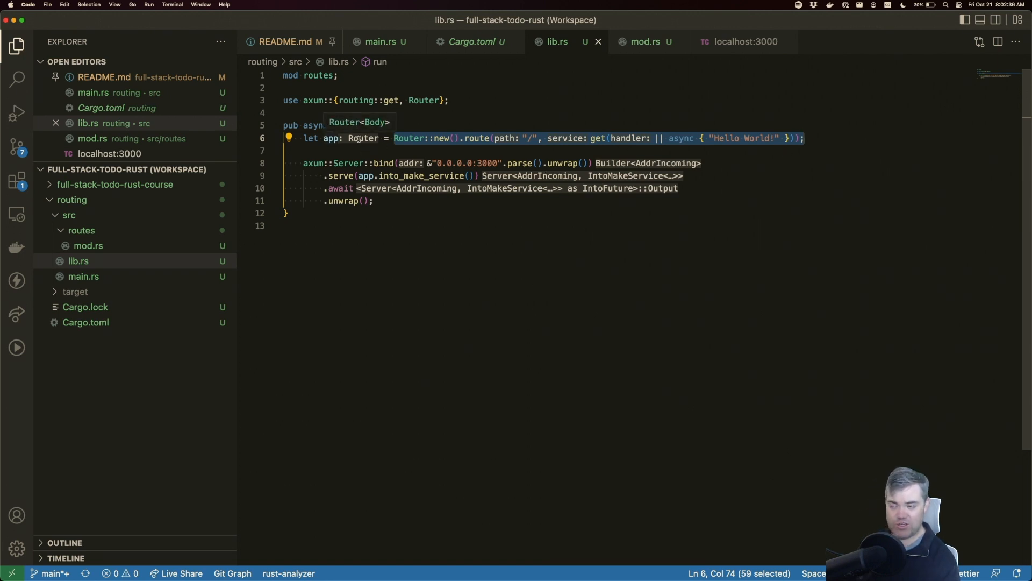
pyautogui.moveTo(368, 130)
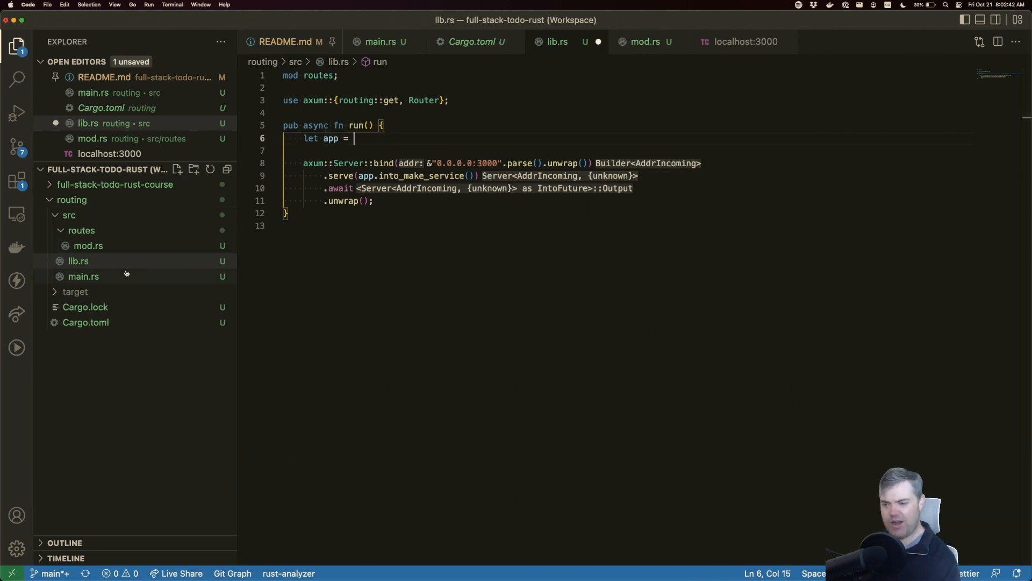
pyautogui.click(88, 245)
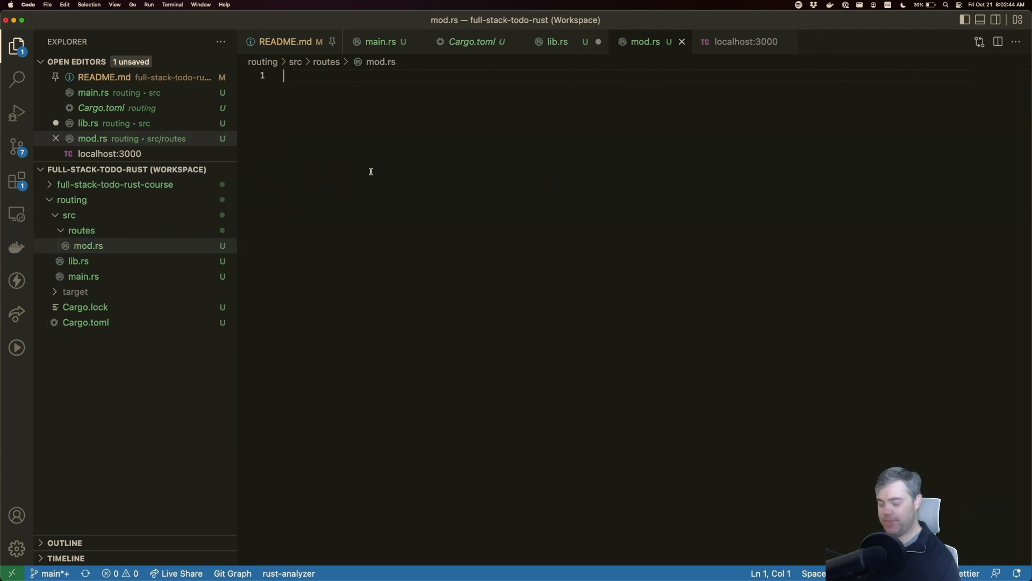
# Write pub fn create_routes() building Router::new().route("/", get(|| async { "Hello World!" })) and save
pyautogui.write('pub fn')
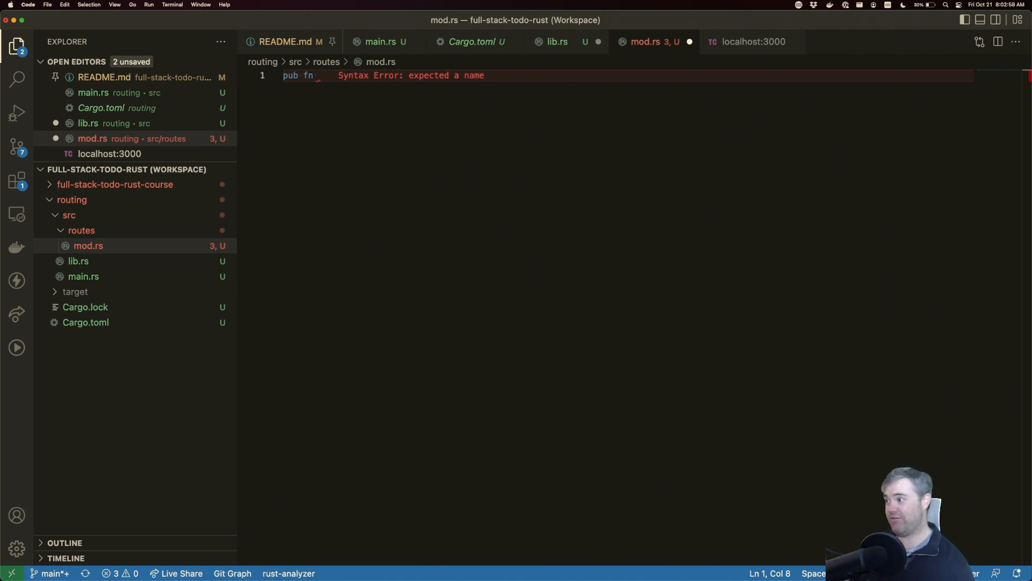
pyautogui.write('create_ro')
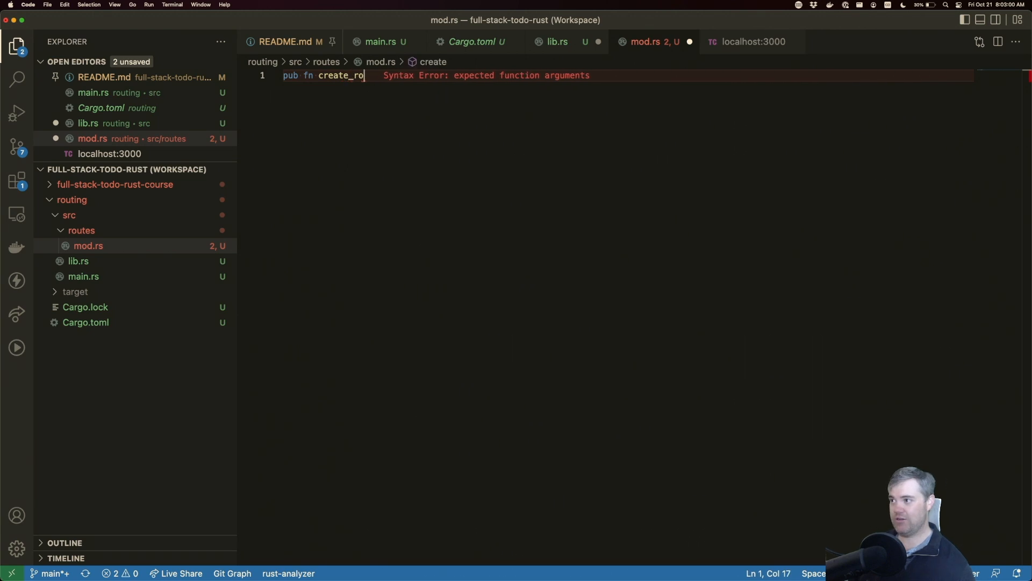
pyautogui.write('utes()')
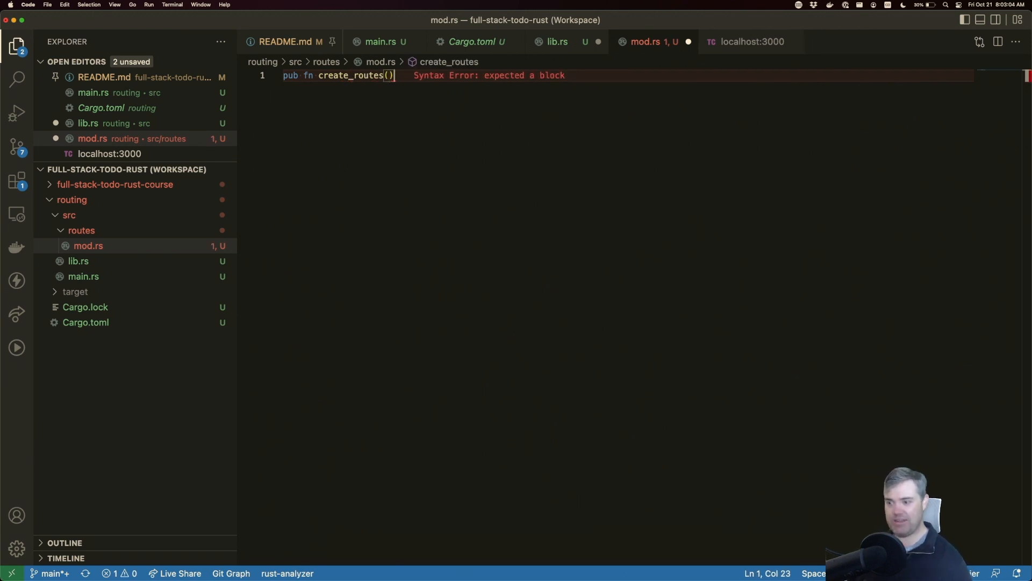
pyautogui.write('-> (')
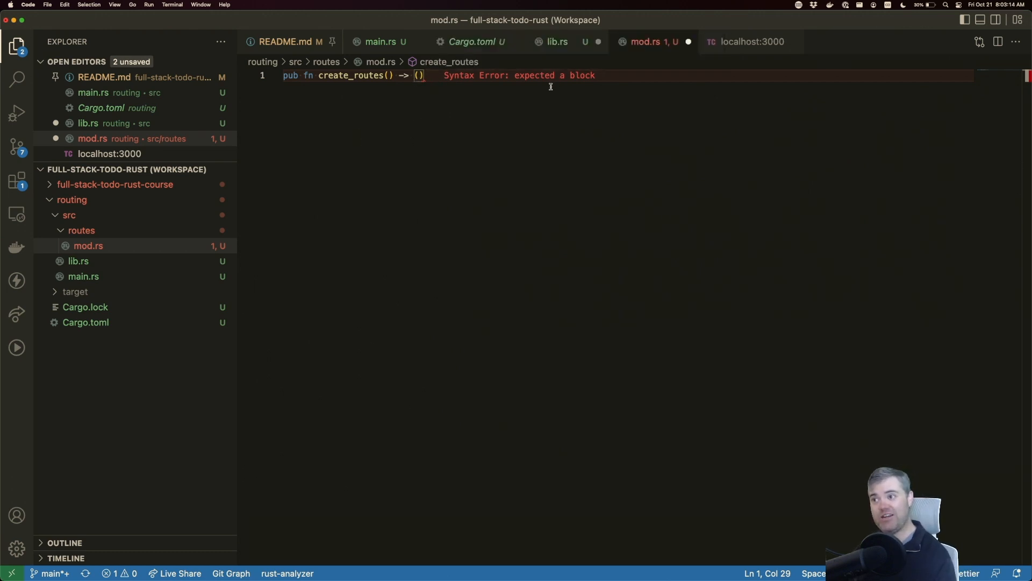
pyautogui.moveTo(494, 147)
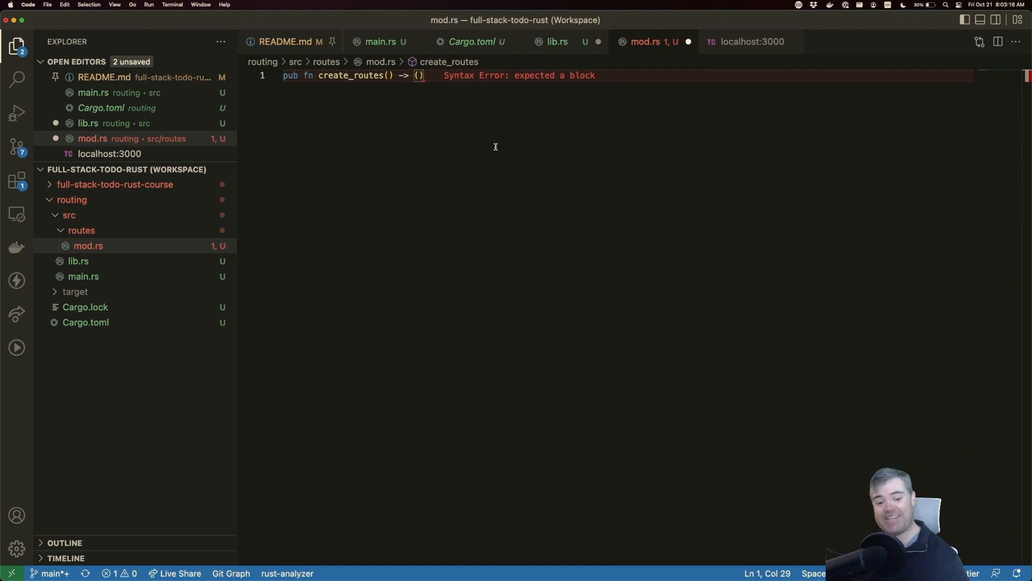
pyautogui.write('{}')
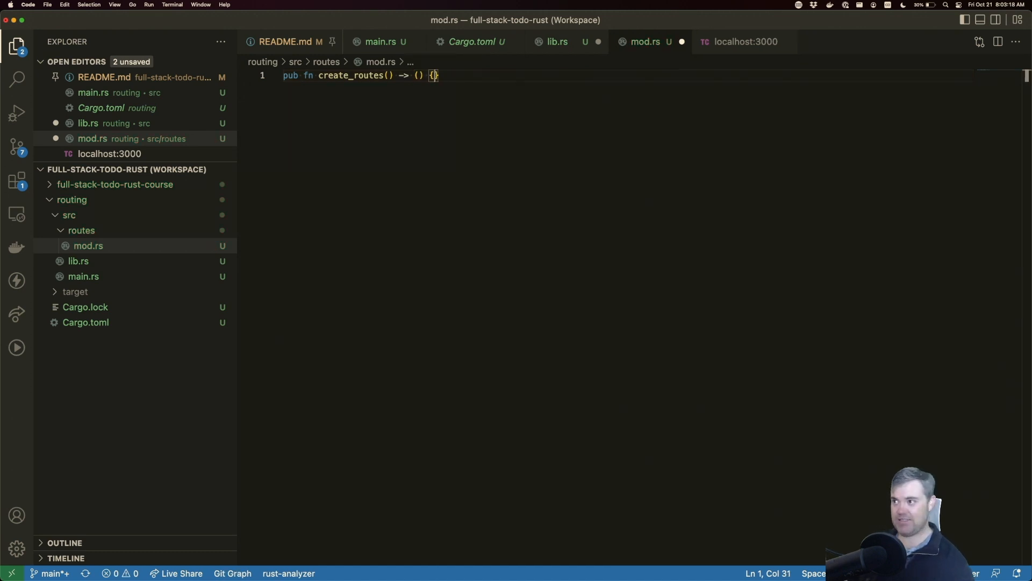
pyautogui.write('Router::new().route("/", get(|| async { "Hello World!" }));')
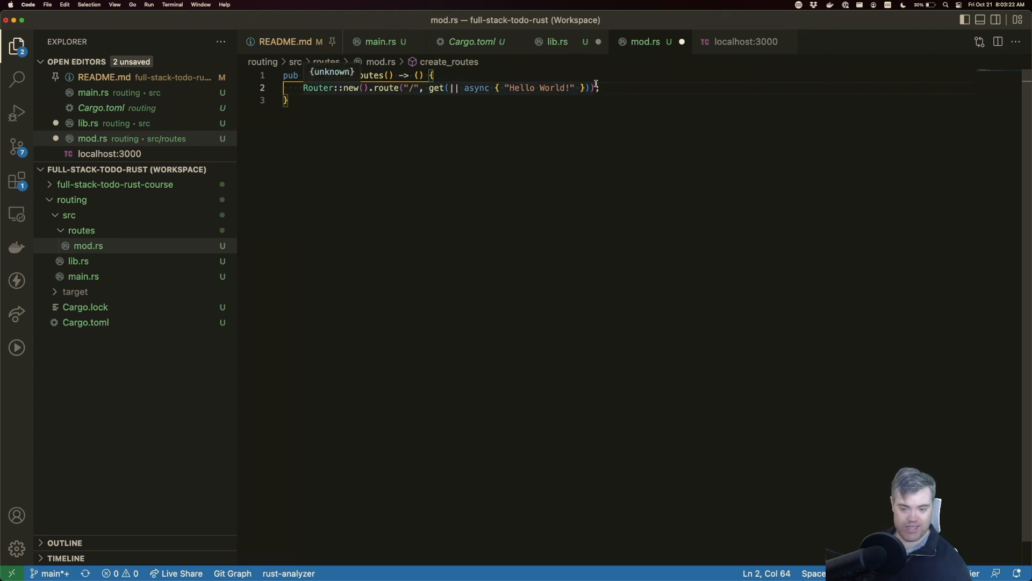
pyautogui.press('cmd+s')
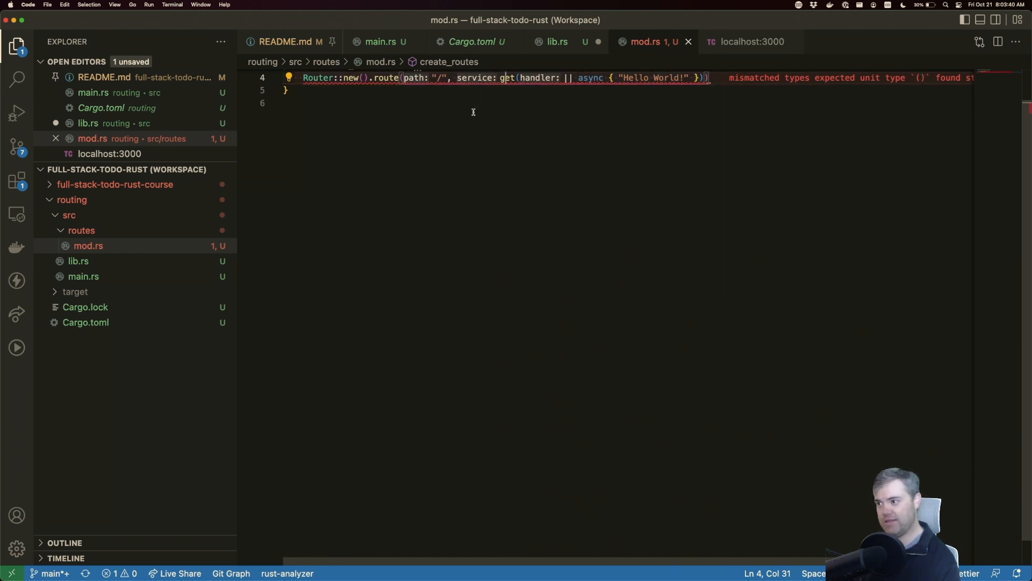
pyautogui.moveTo(741, 86)
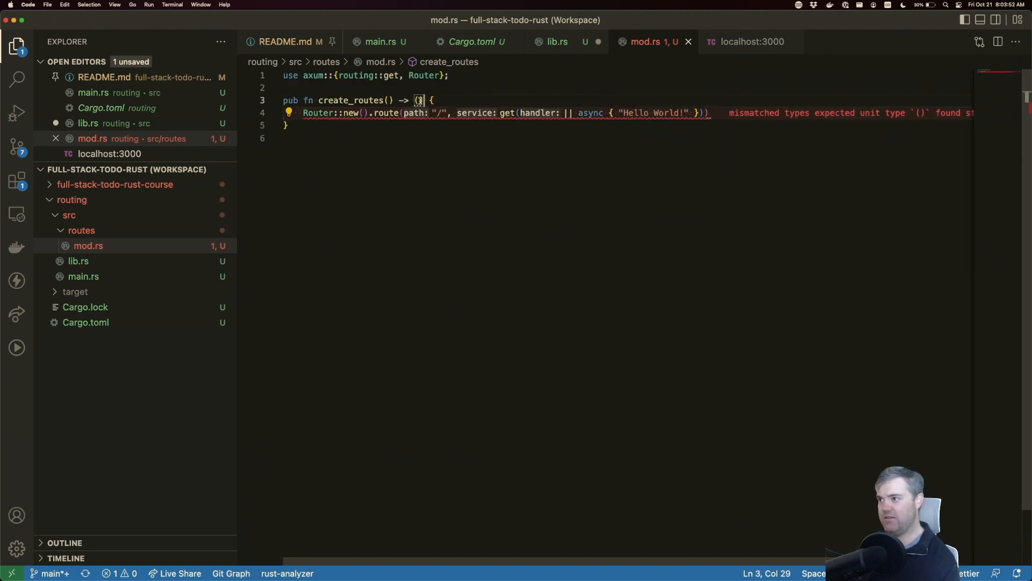
# Return Router<Body> from create_routes with axum's Body, get and Router imported
pyautogui.write('Router<>')
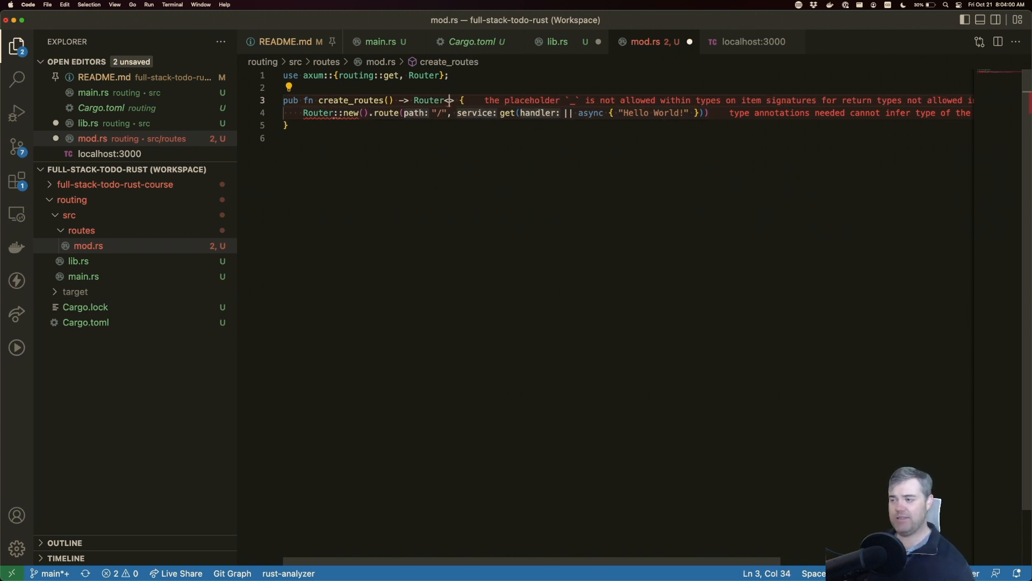
pyautogui.write('Body')
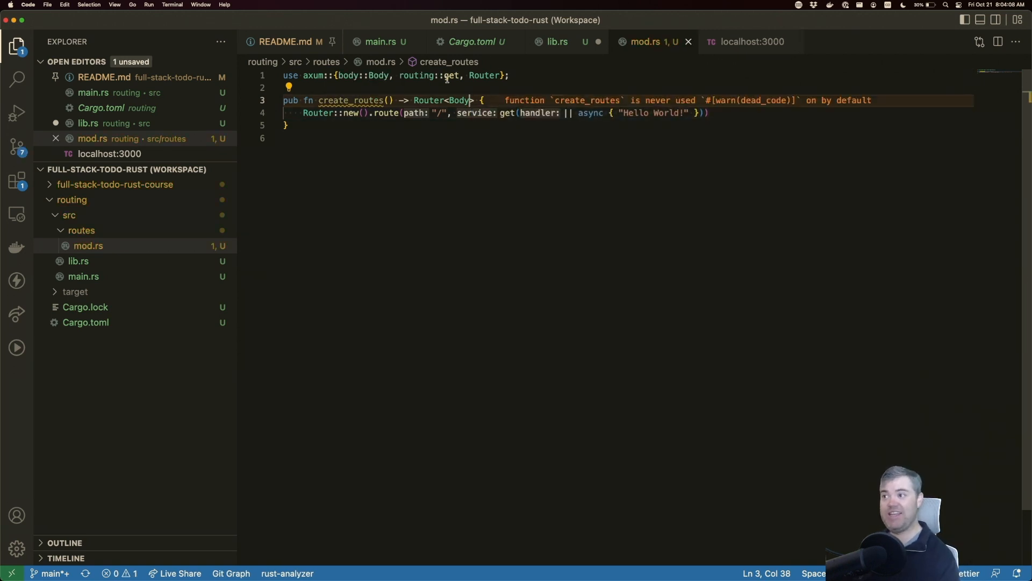
pyautogui.click(557, 42)
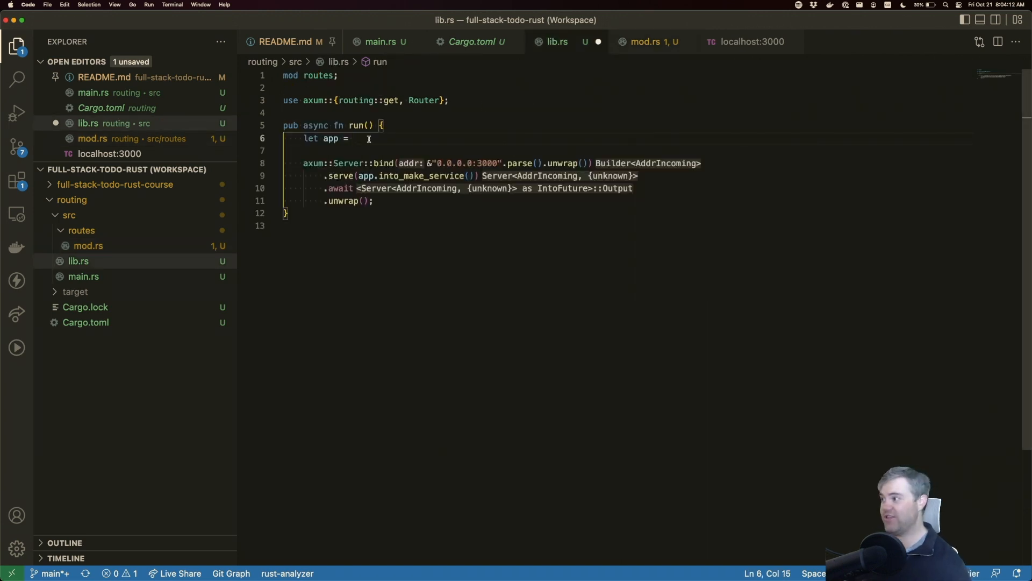
# Build lib.rs's app with let app: Router = create_routes(); imported from routes
pyautogui.write('create_routes();')
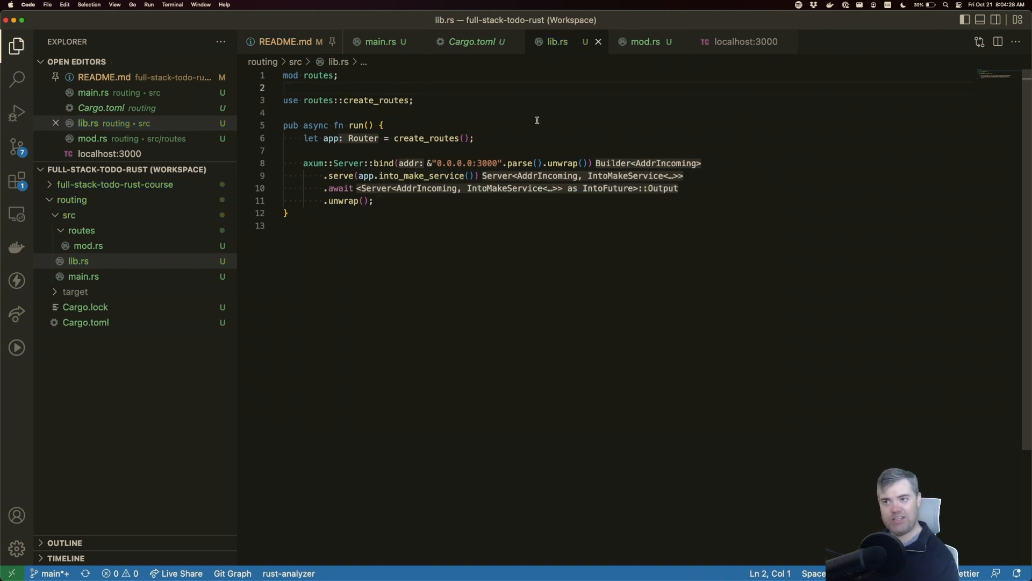
pyautogui.click(745, 42)
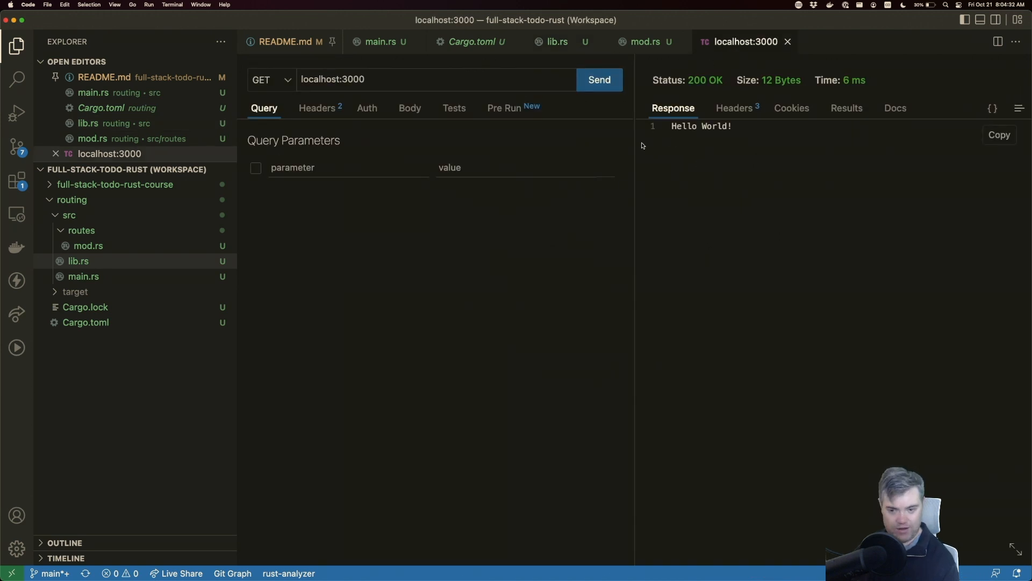
pyautogui.moveTo(439, 140)
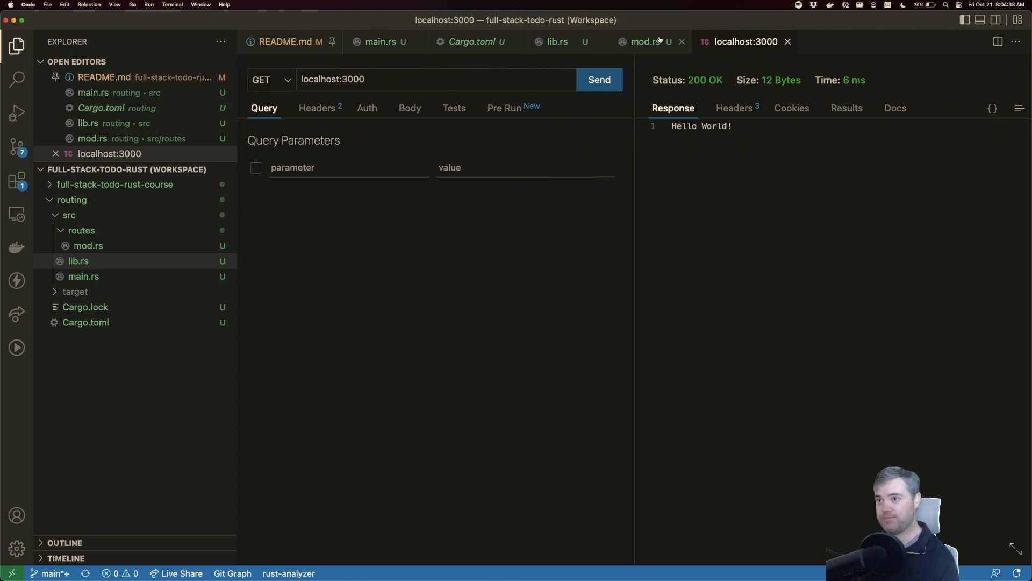
# Return to mod.rs after seeing the 200 OK 'Hello World!' response
pyautogui.click(646, 42)
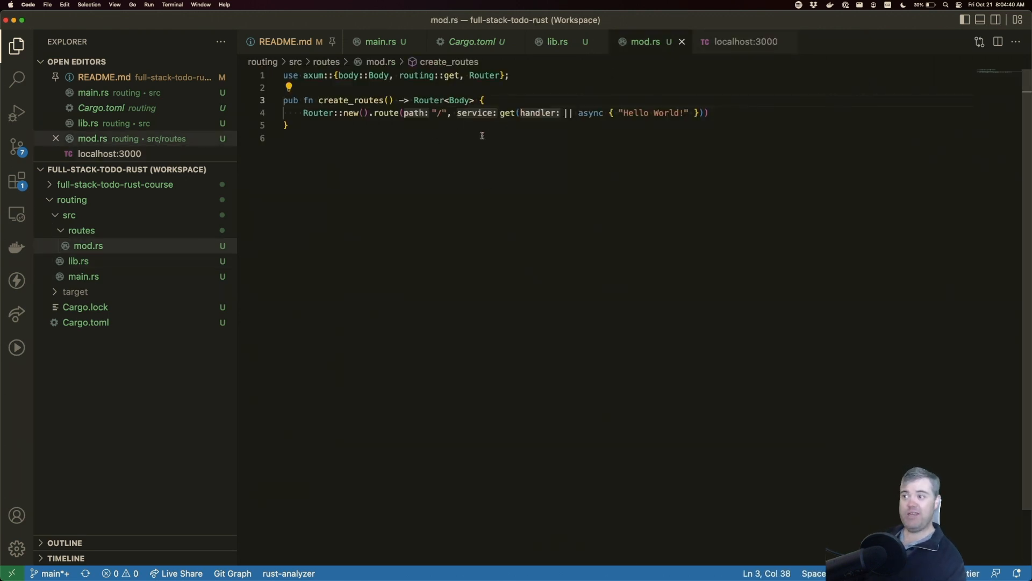
pyautogui.moveTo(537, 113)
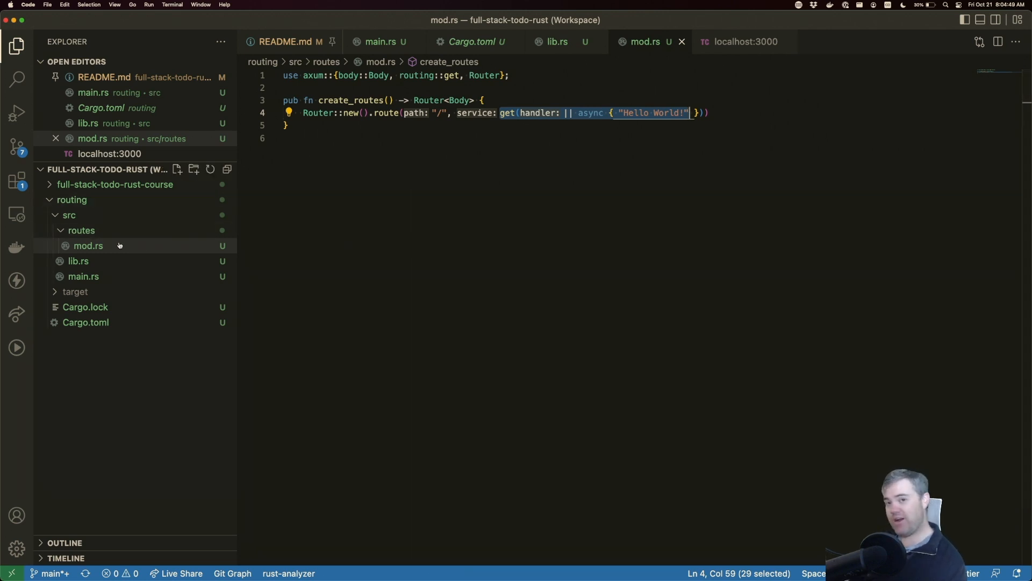
pyautogui.moveTo(89, 245)
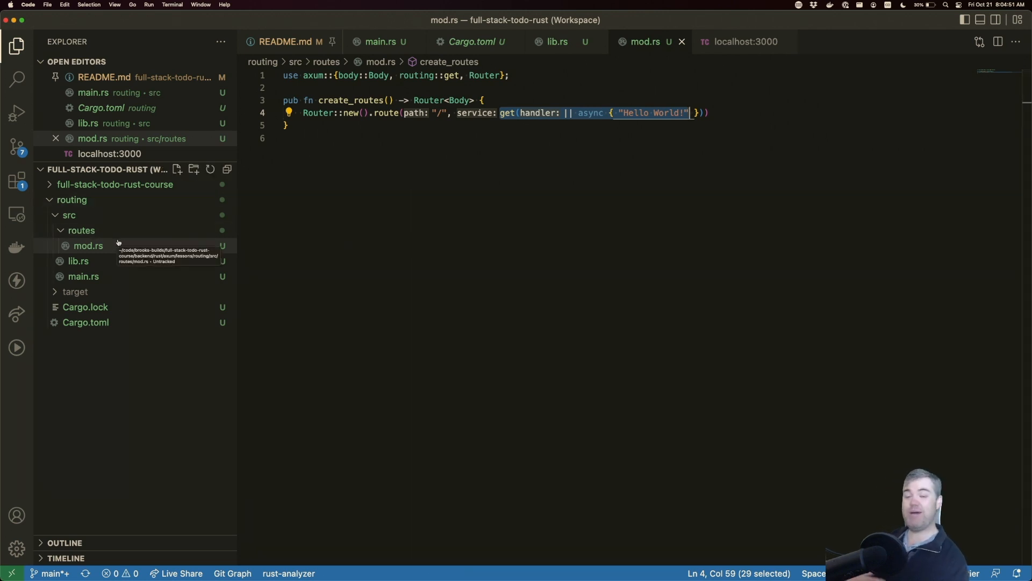
# Create hello_world.rs in the routes folder and declare mod hello_world; in mod.rs
pyautogui.rightClick(80, 230)
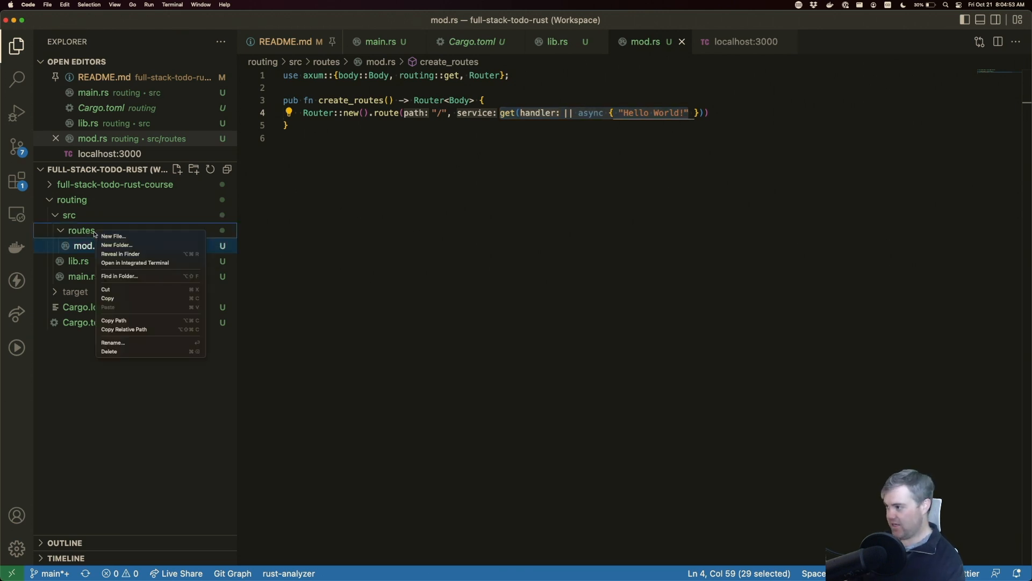
pyautogui.click(113, 237)
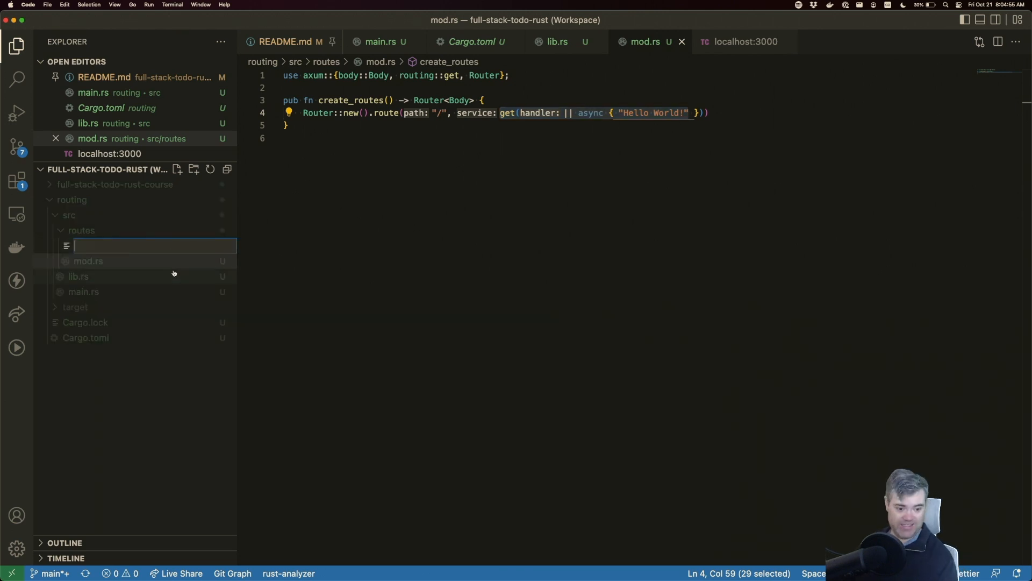
pyautogui.write('hello')
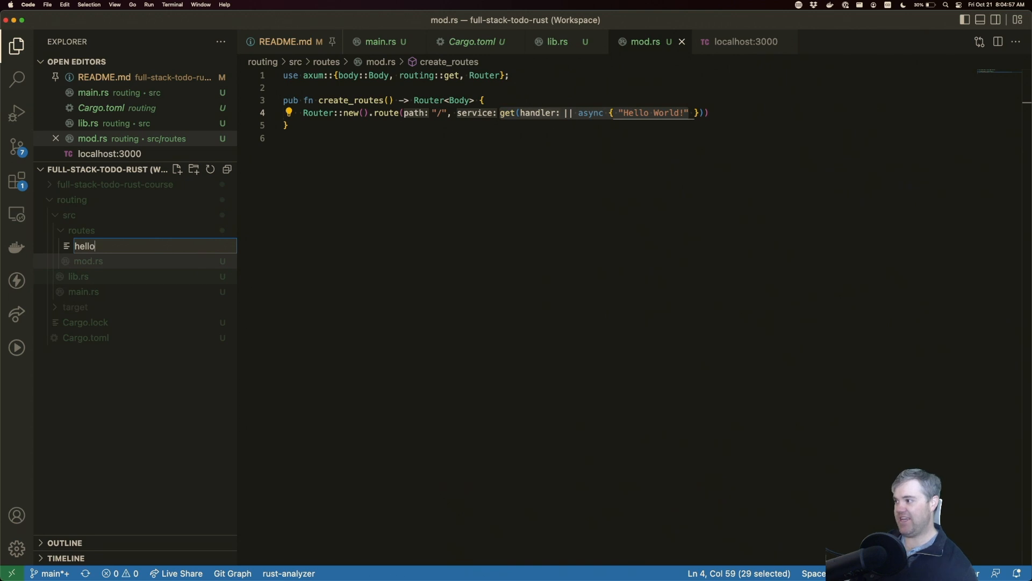
pyautogui.write('_world.r')
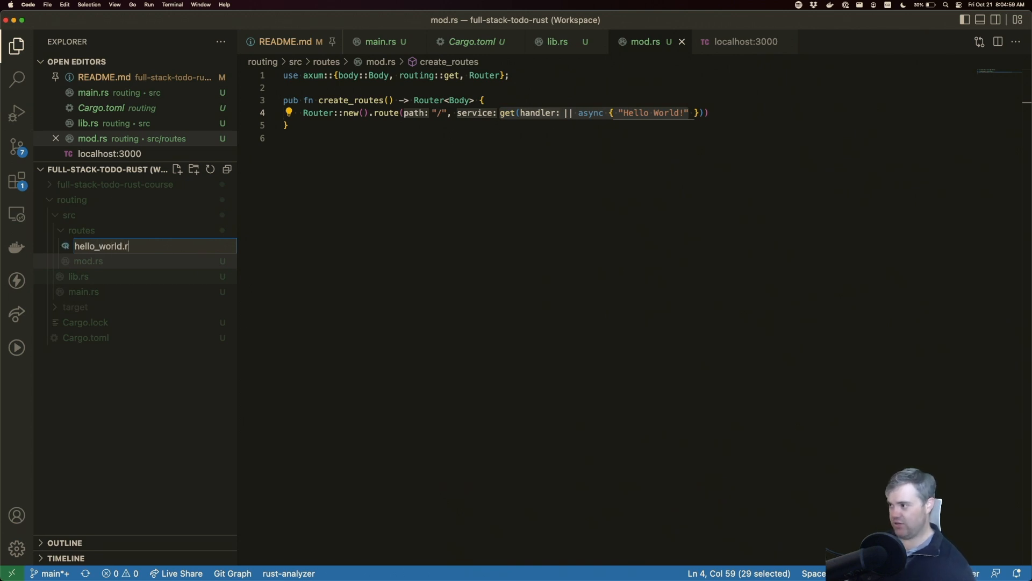
pyautogui.press('Enter')
pyautogui.write('mod')
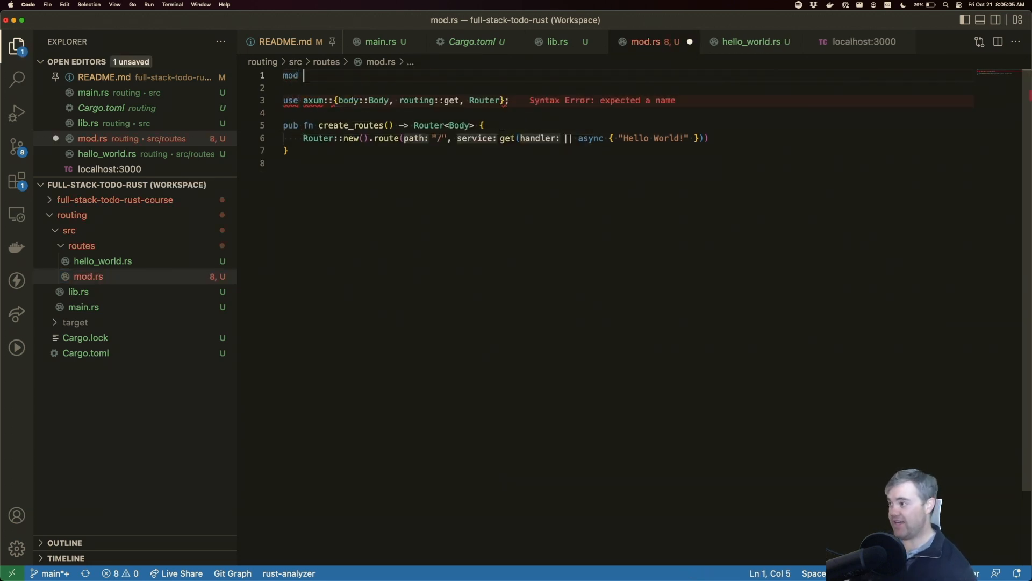
pyautogui.write('hello_world;')
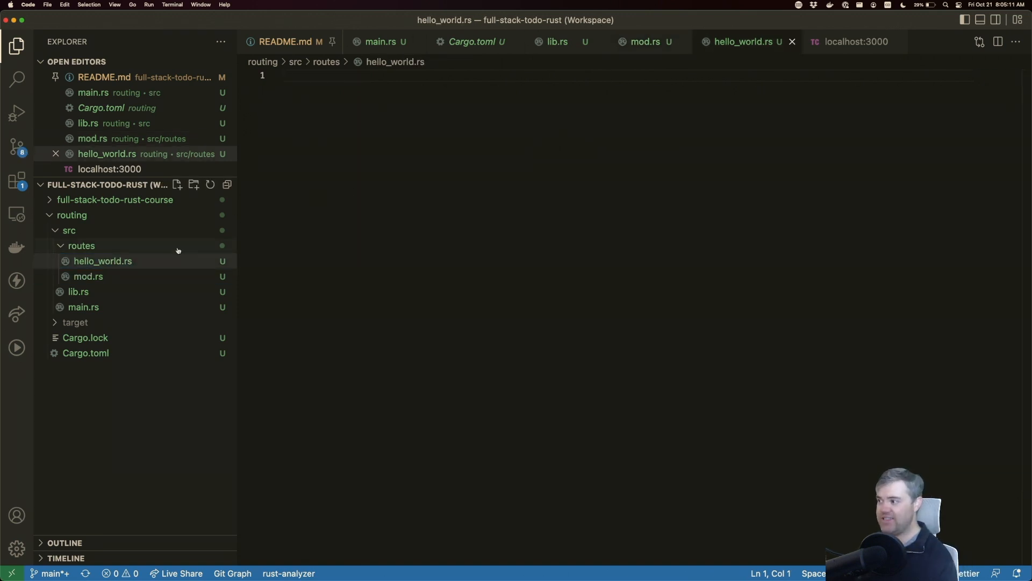
# Write pub async fn hello_world() -> String returning "Hello World from my own file".to_owned()
pyautogui.click(88, 277)
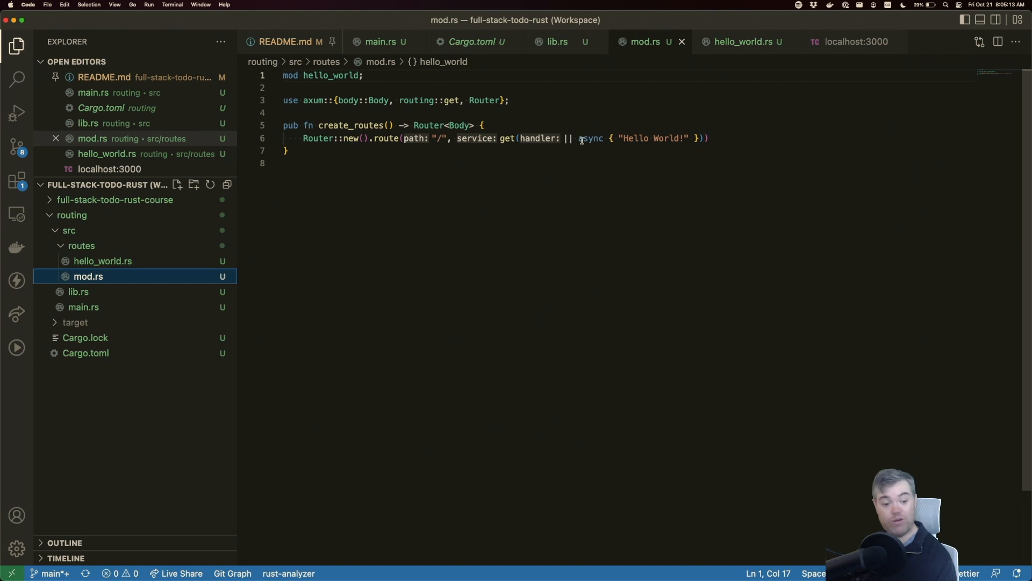
pyautogui.click(745, 42)
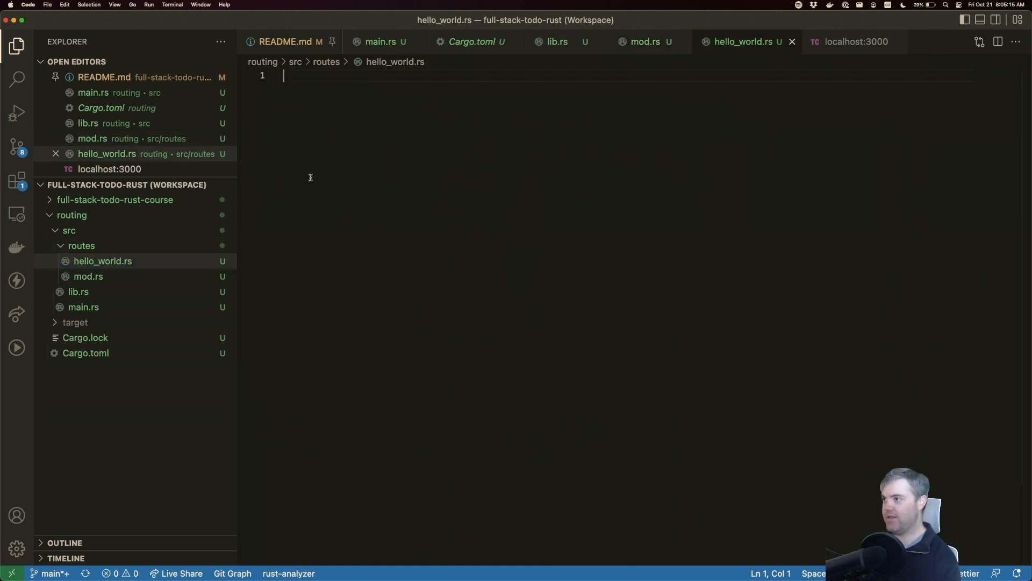
pyautogui.write('pub a')
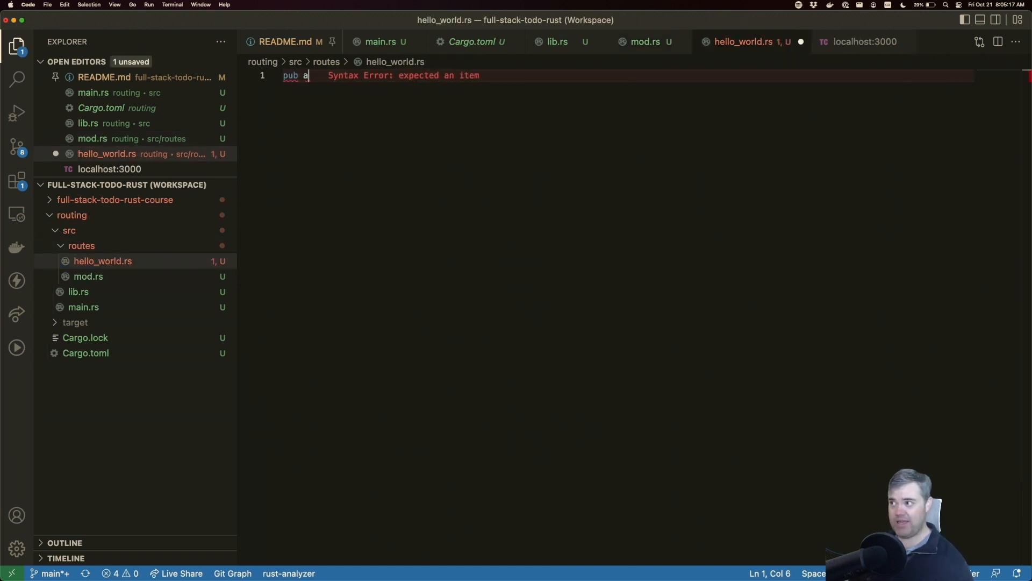
pyautogui.write('sync')
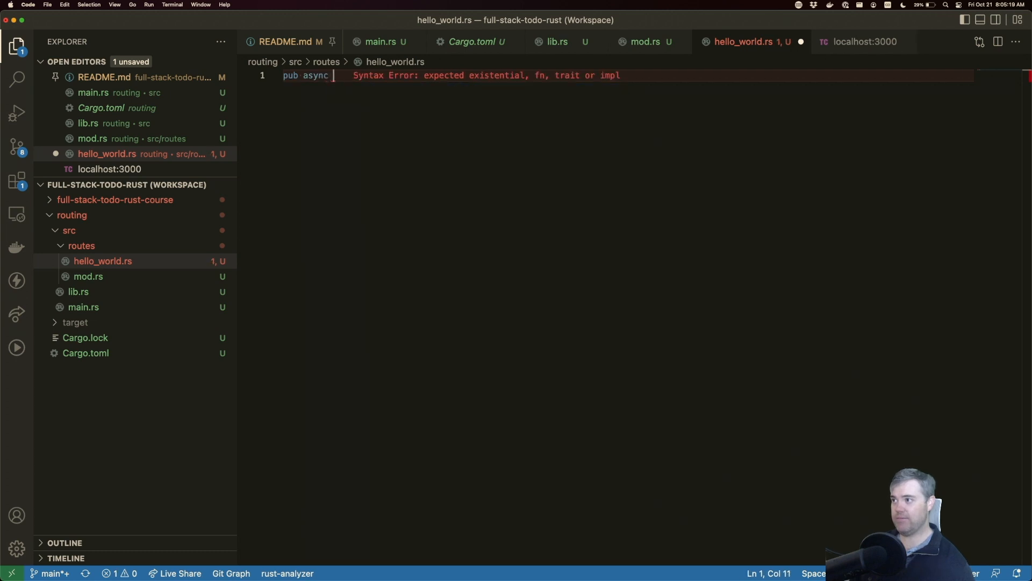
pyautogui.write('fn ()')
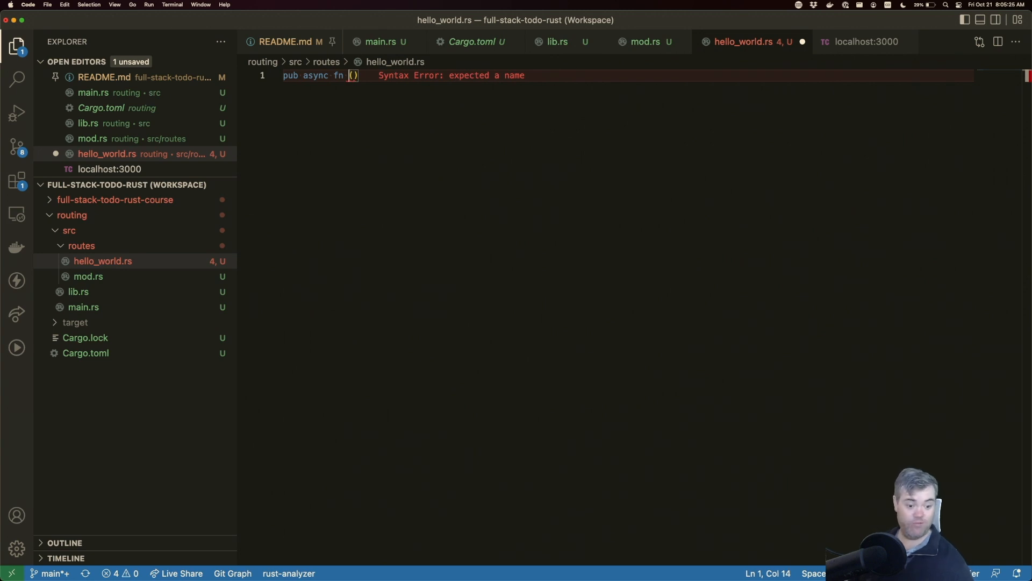
pyautogui.write('hello_world')
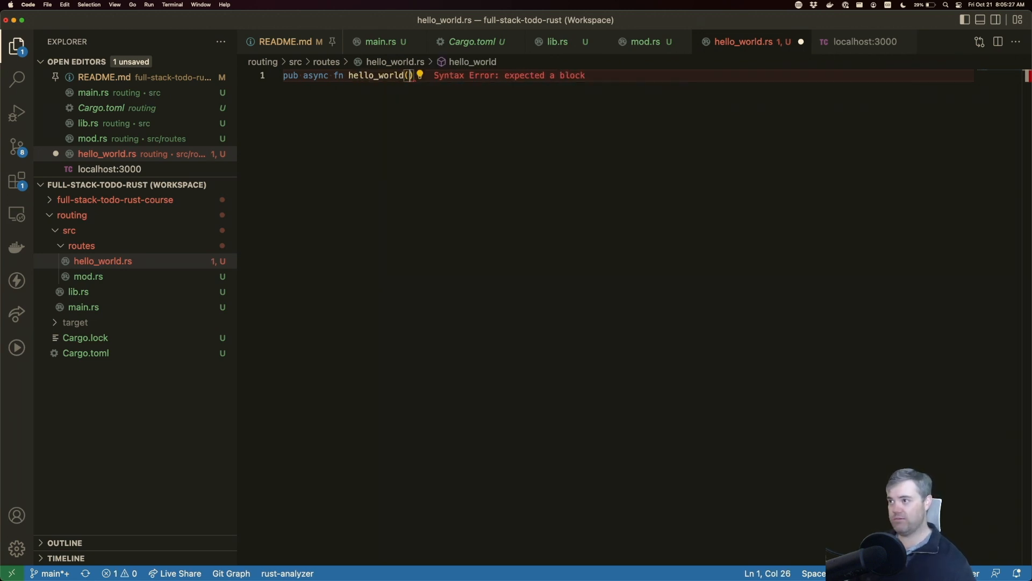
pyautogui.write('->')
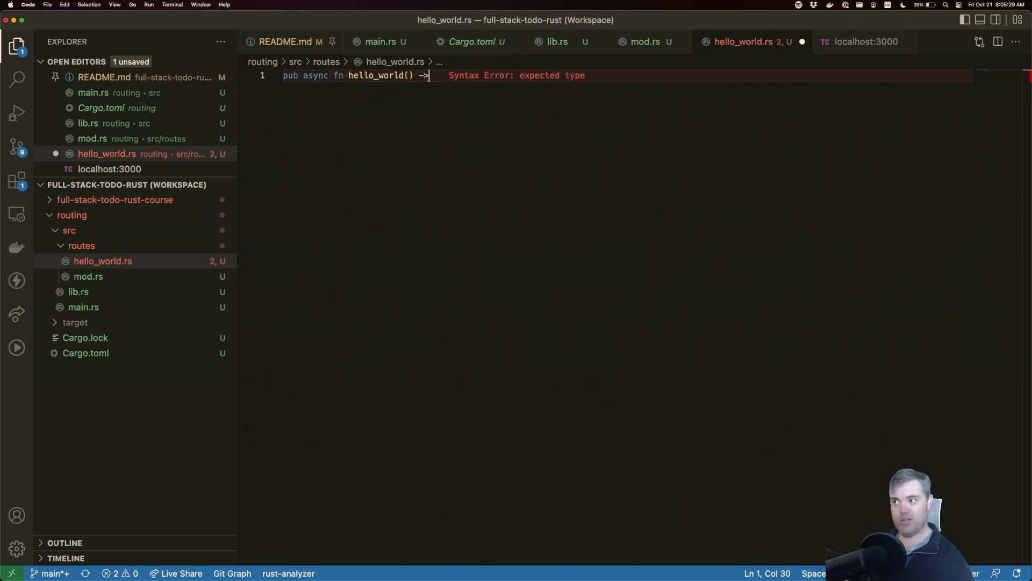
pyautogui.write('String {')
pyautogui.write('"Hello ')
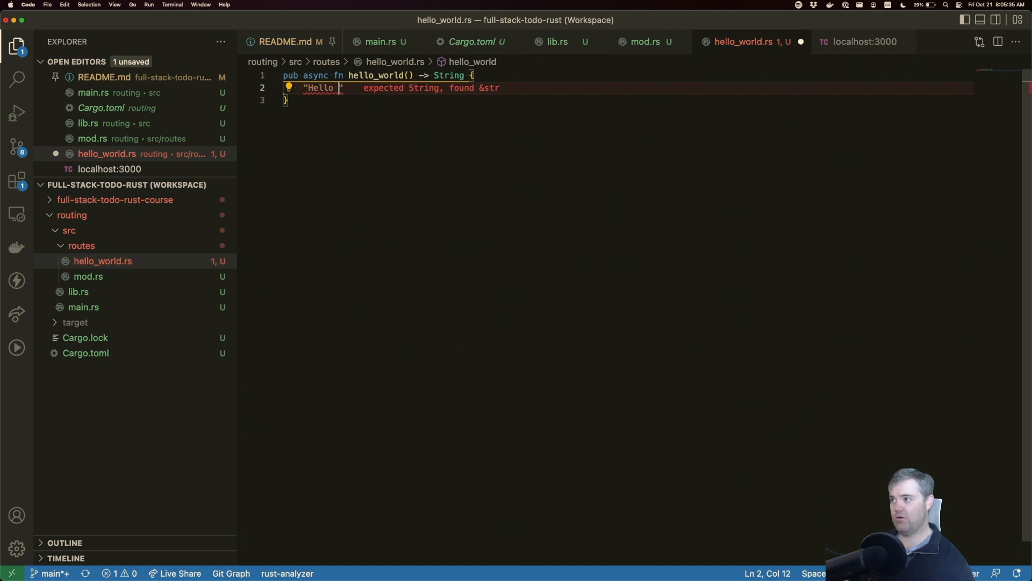
pyautogui.write('World from')
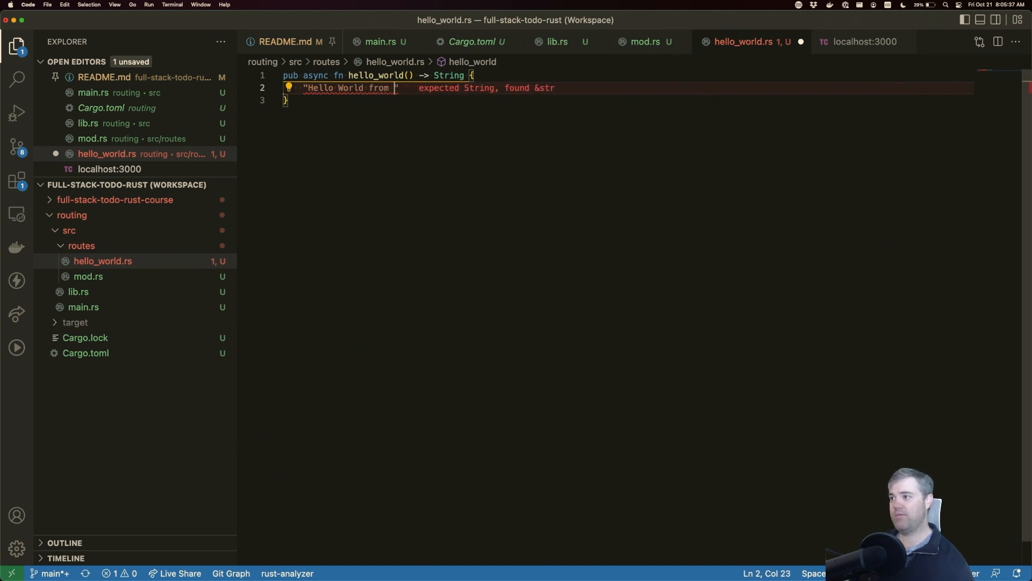
pyautogui.write('a')
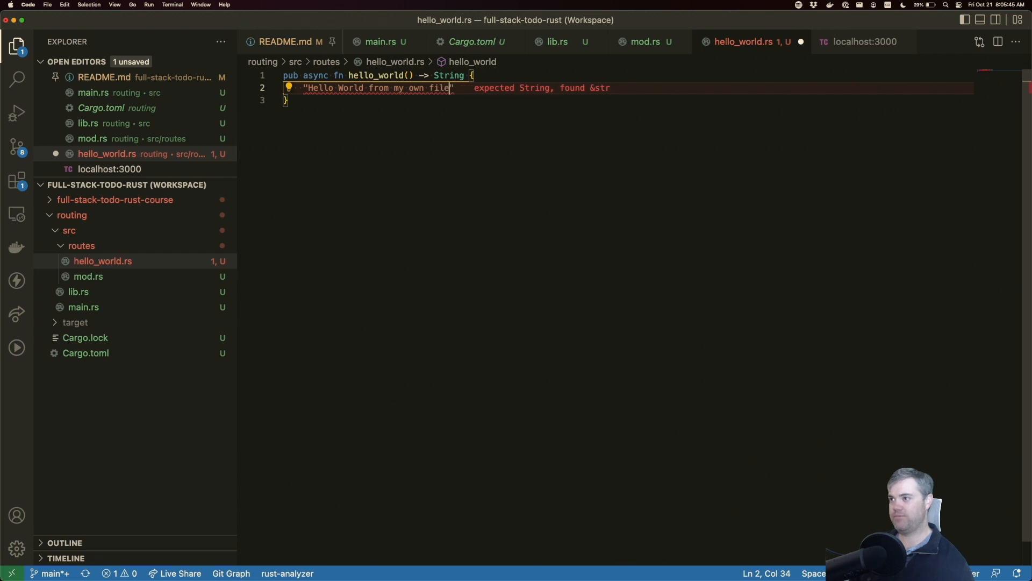
pyautogui.write('.to_owned()')
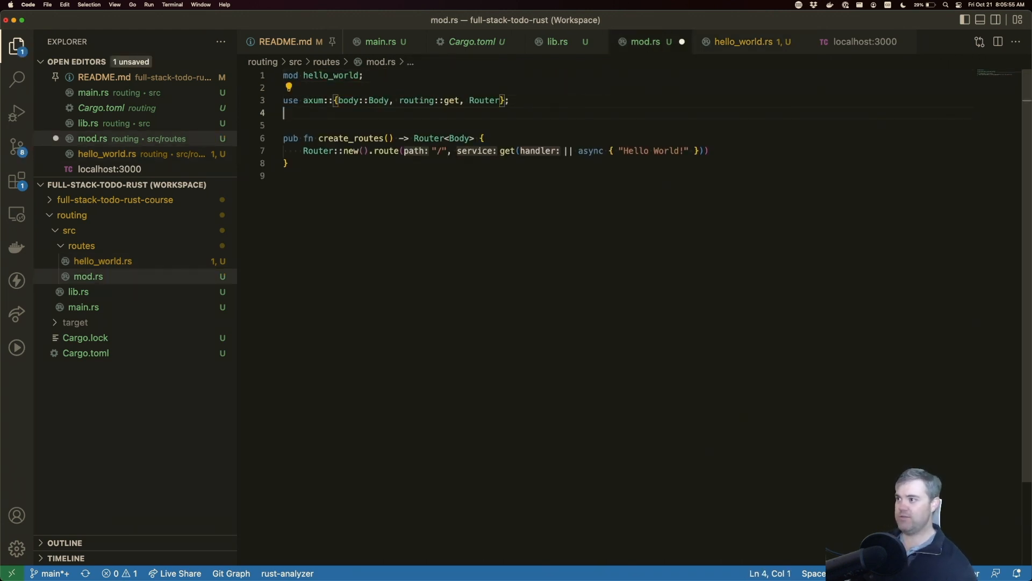
# Import hello_world in mod.rs and route "/" to get(hello_world) instead of the inline closure
pyautogui.write('use hello_world::hello_world;')
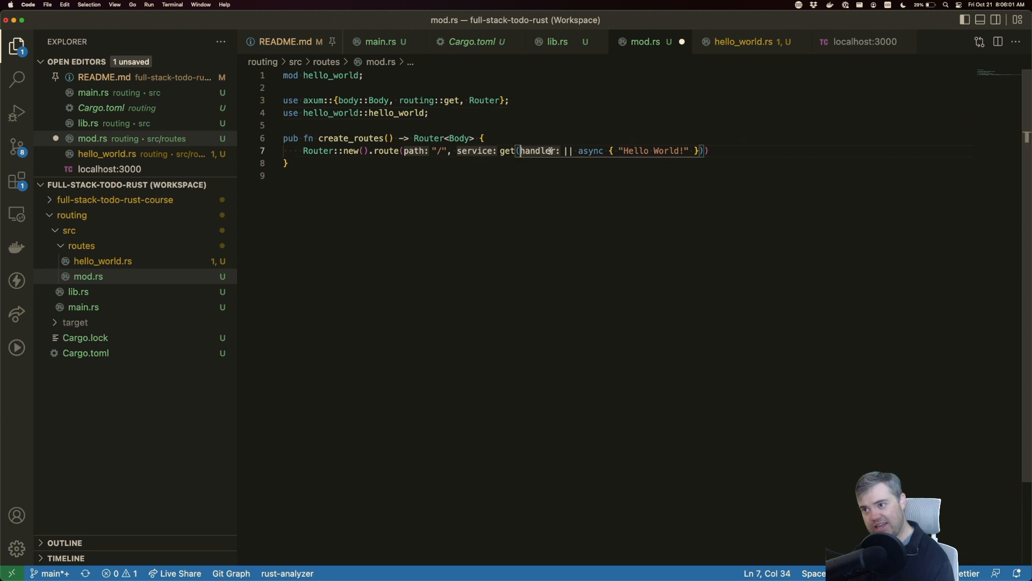
pyautogui.moveTo(520, 151); pyautogui.dragTo(694, 150)
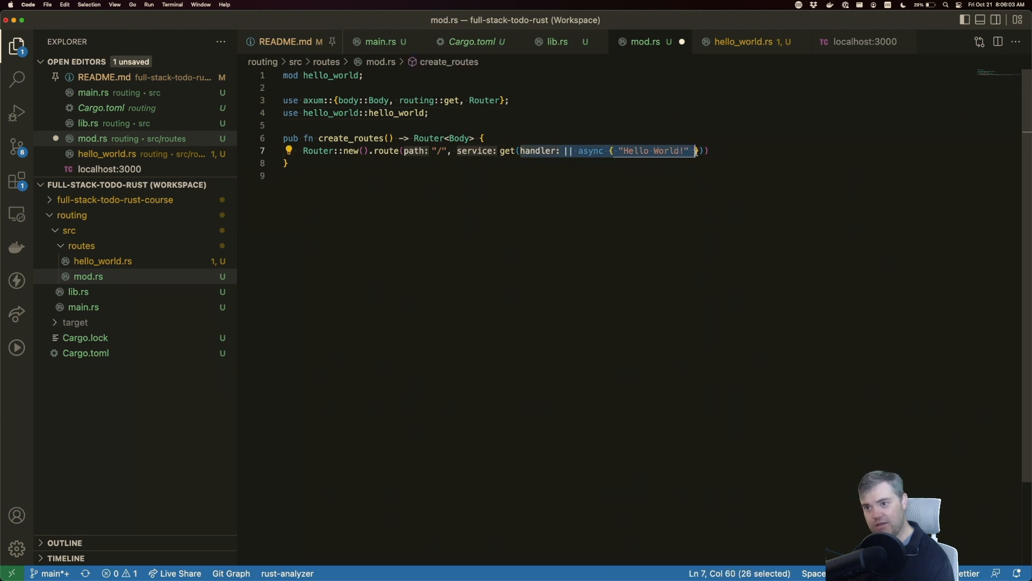
pyautogui.write('he')
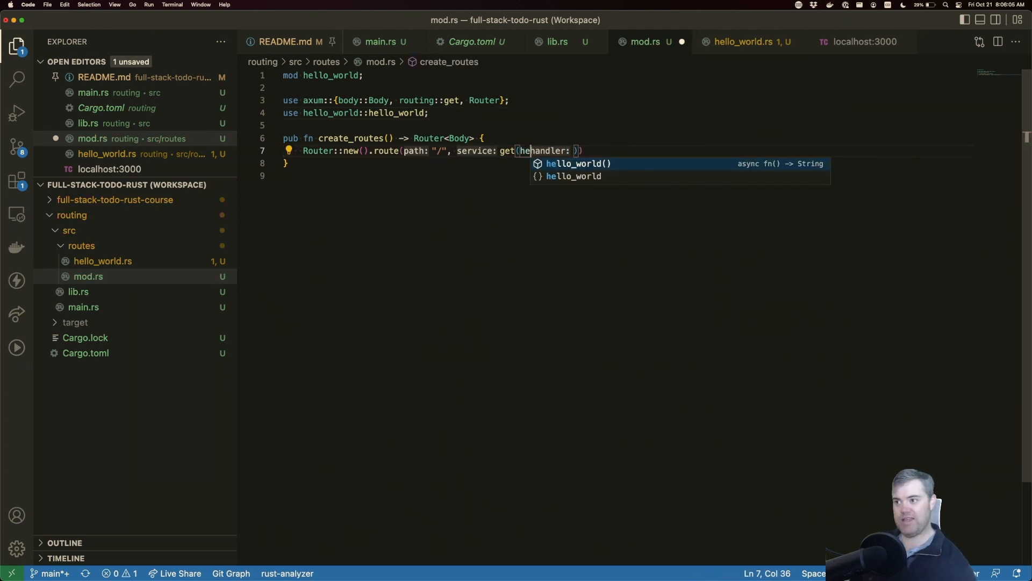
pyautogui.write('hello_world')
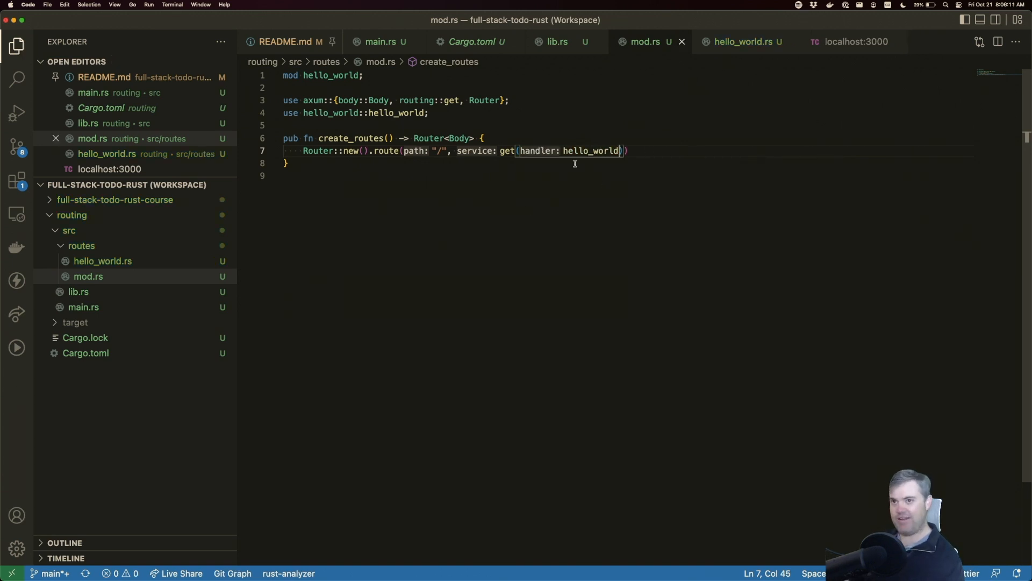
# Send the localhost:3000 GET request in Thunder Client to confirm the handler responds
pyautogui.click(854, 42)
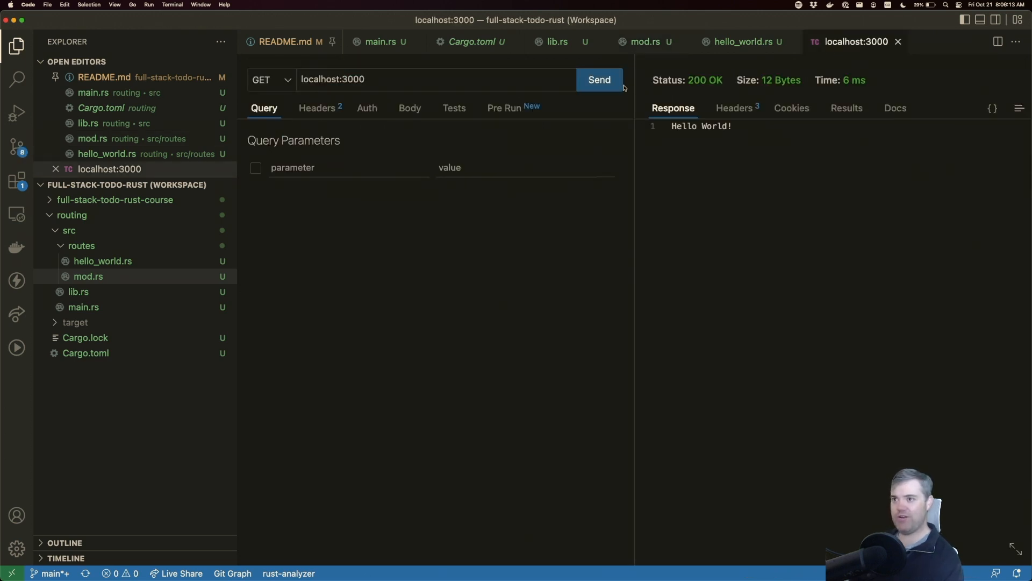
pyautogui.click(598, 79)
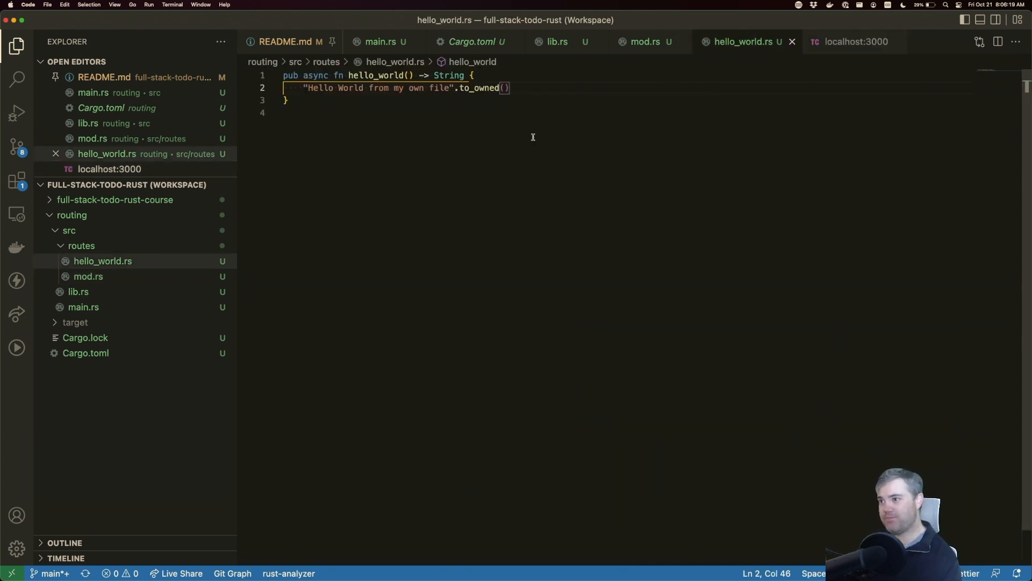
pyautogui.moveTo(531, 71)
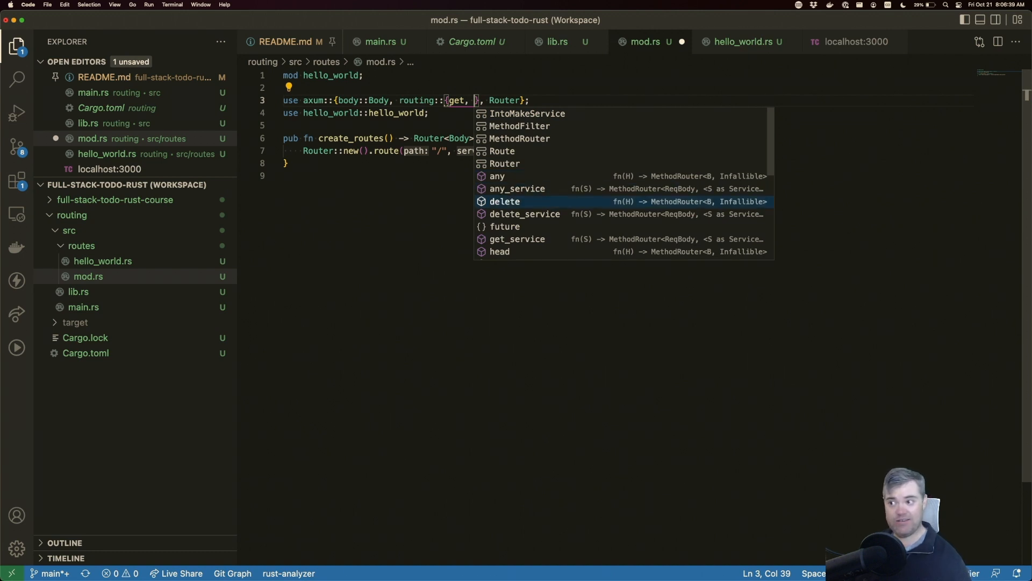
# Browse routing completion suggestions for another HTTP method after get in the import
pyautogui.press('down')
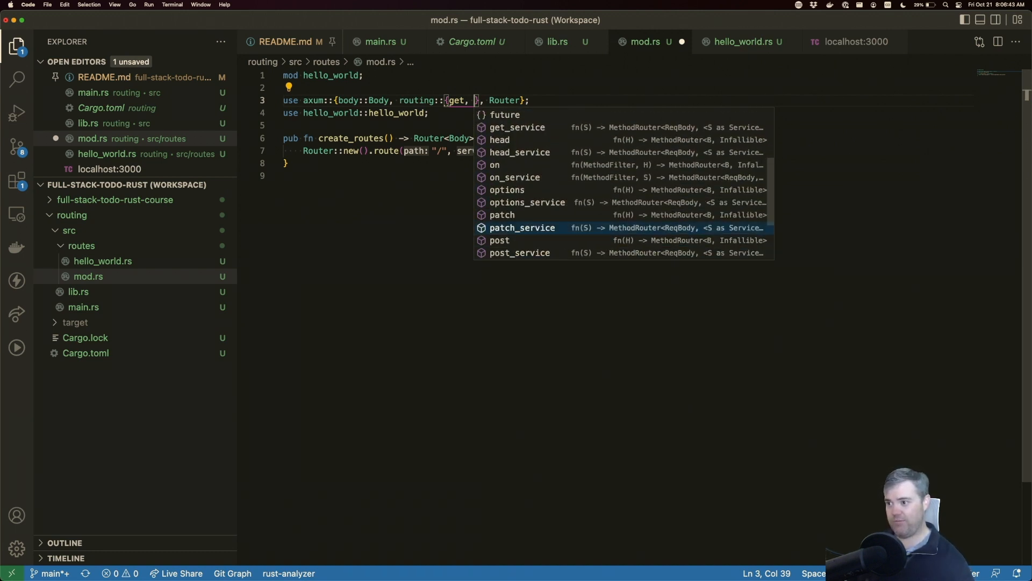
pyautogui.scroll(-3)
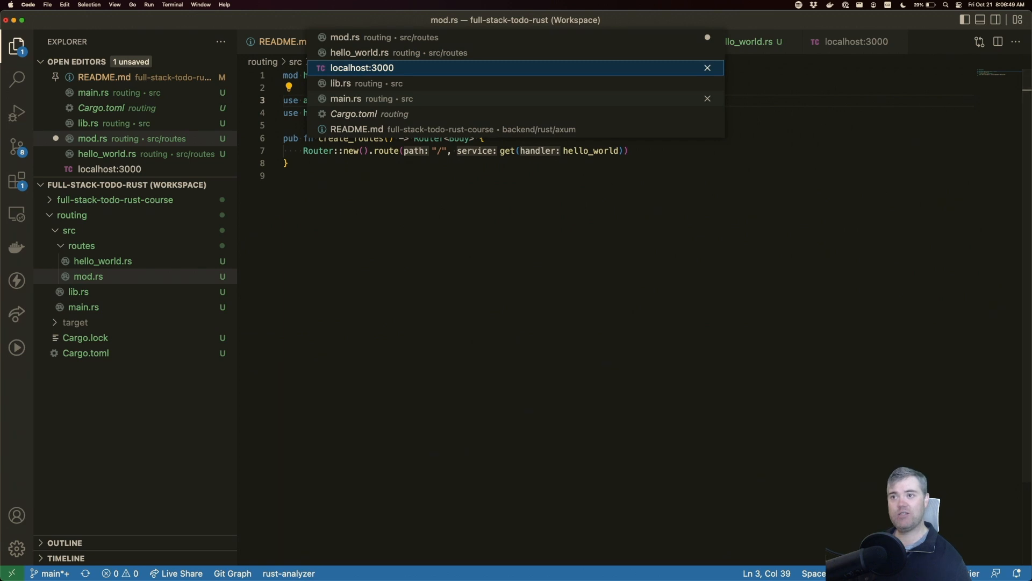
# Send a POST to localhost:3000, see 405 Method Not Allowed, and return to mod.rs
pyautogui.click(362, 67)
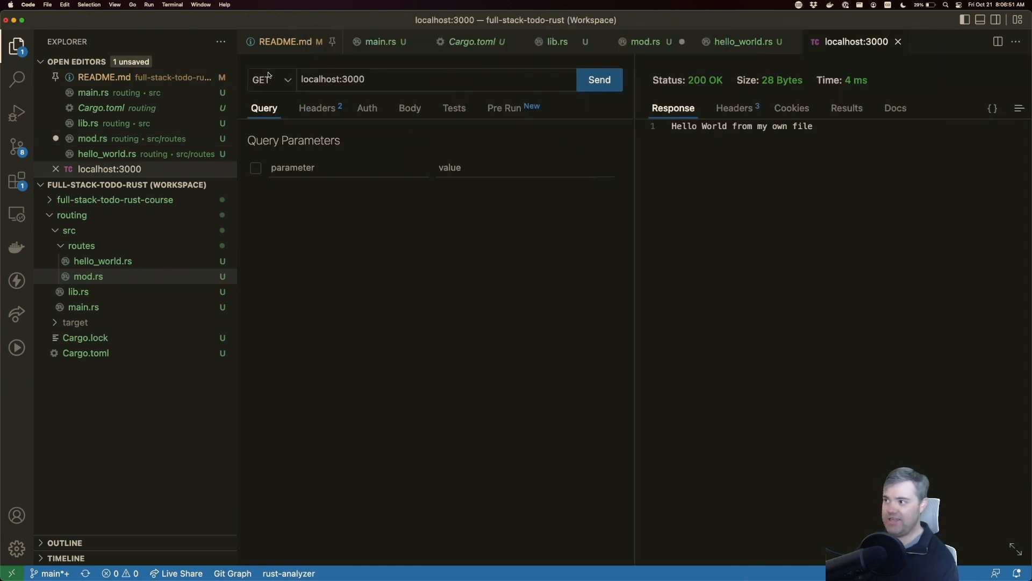
pyautogui.click(269, 78)
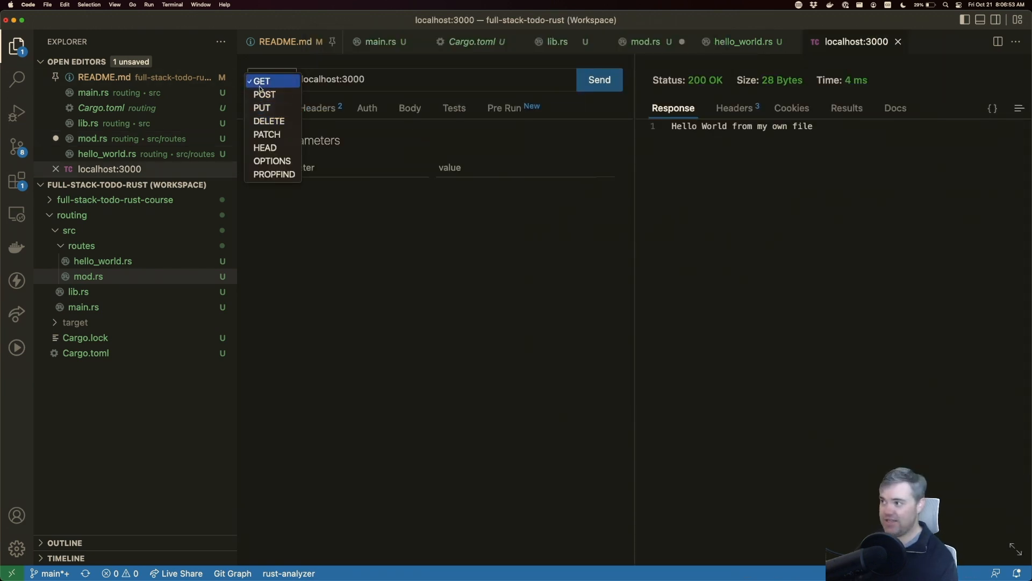
pyautogui.click(264, 94)
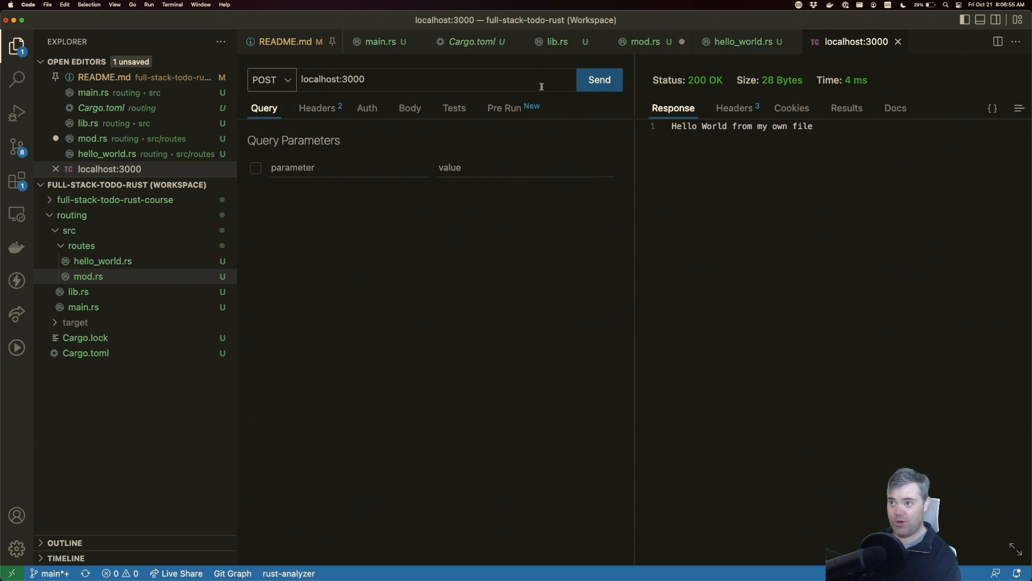
pyautogui.click(598, 79)
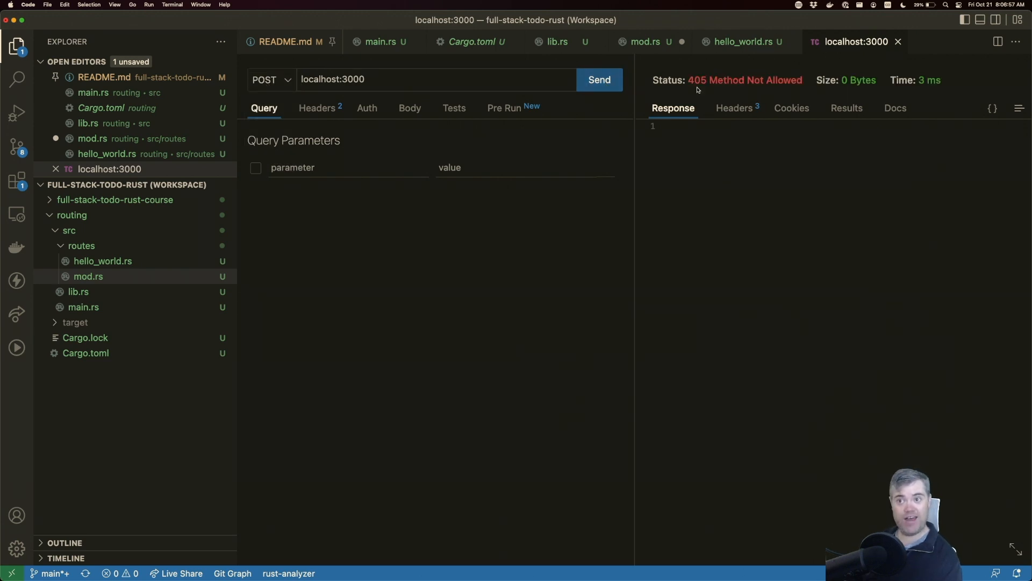
pyautogui.click(645, 42)
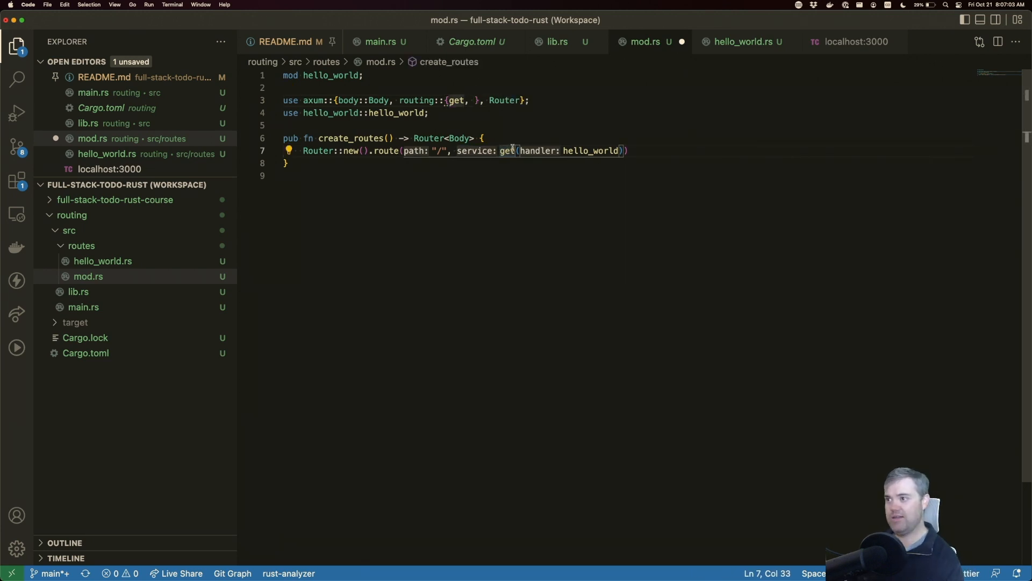
# Route "/" through post instead of get and resend the POST to get 200 OK
pyautogui.write('pos')
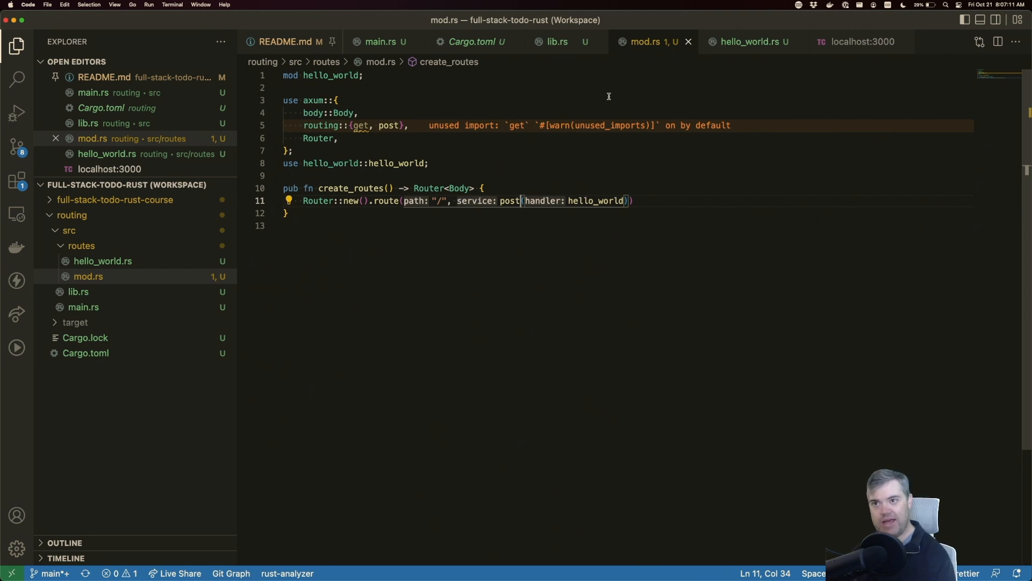
pyautogui.click(857, 42)
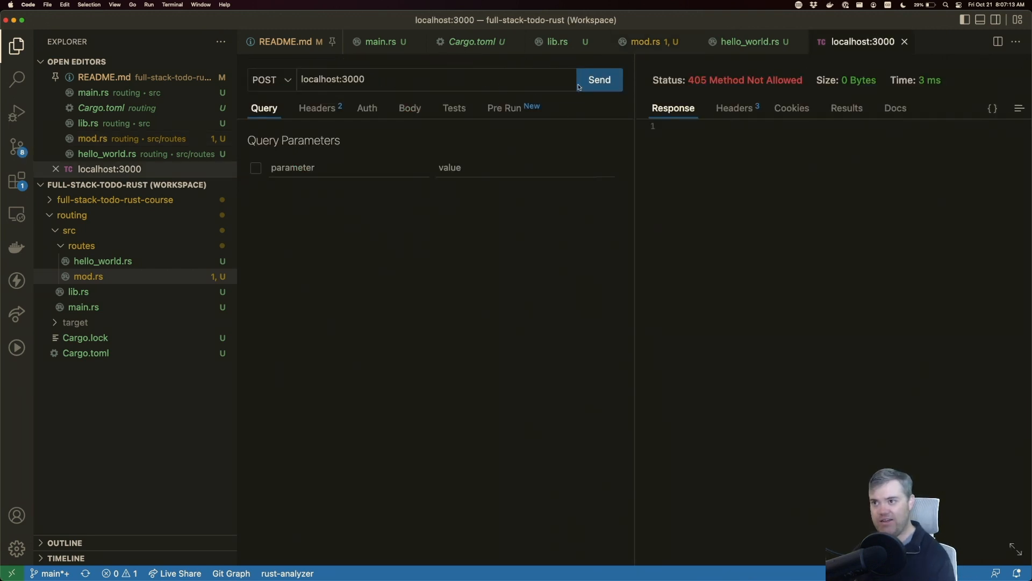
pyautogui.click(598, 80)
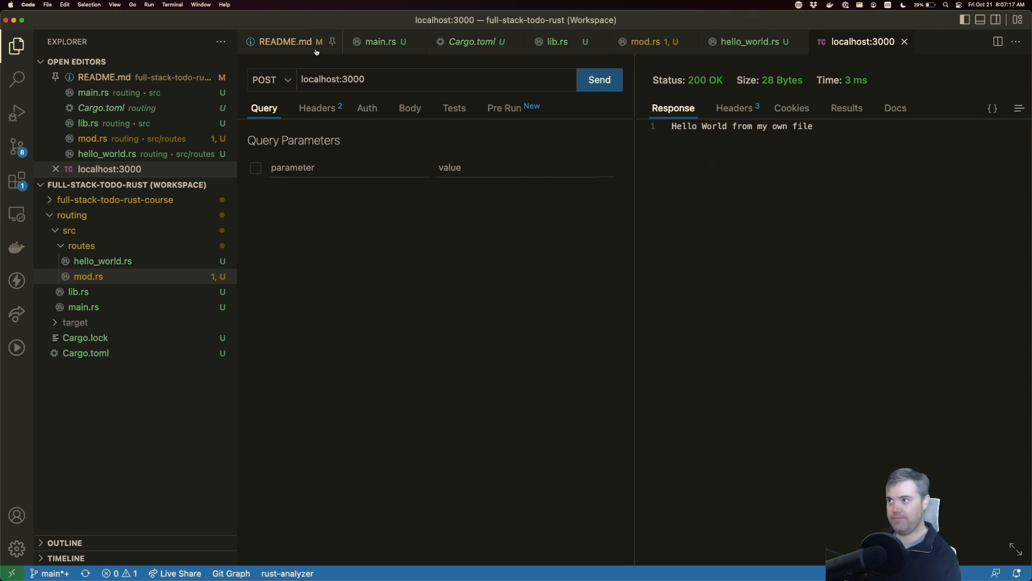
# In mod.rs, replace post with patch on the '/' route, accepting autocomplete to import patch
pyautogui.click(645, 42)
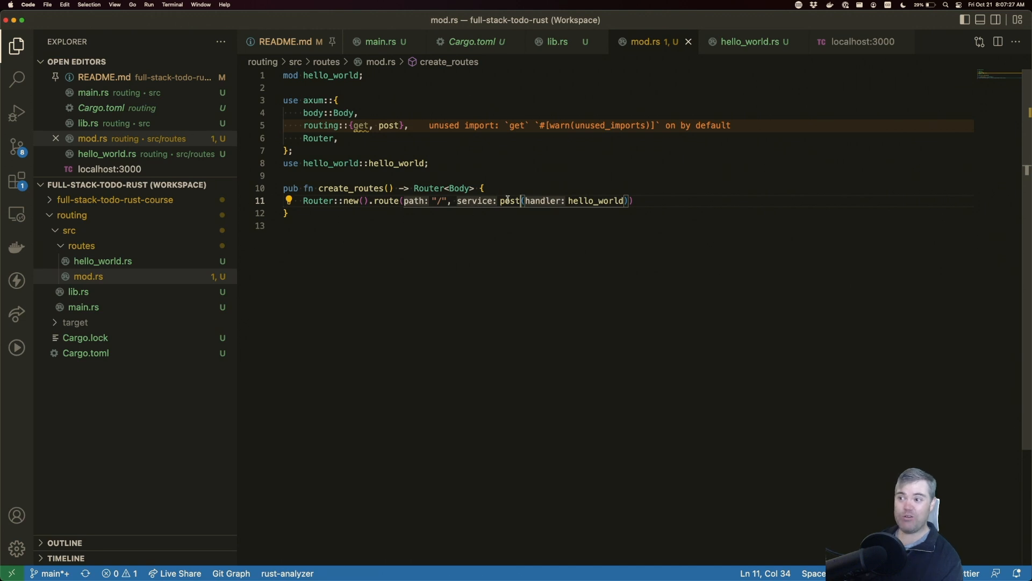
pyautogui.doubleClick(509, 201)
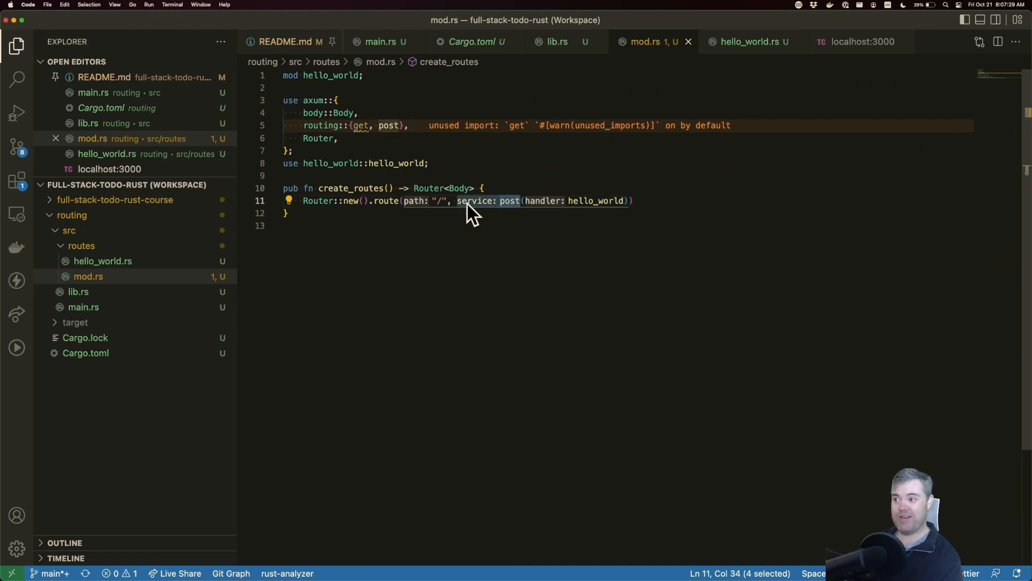
pyautogui.moveTo(507, 201)
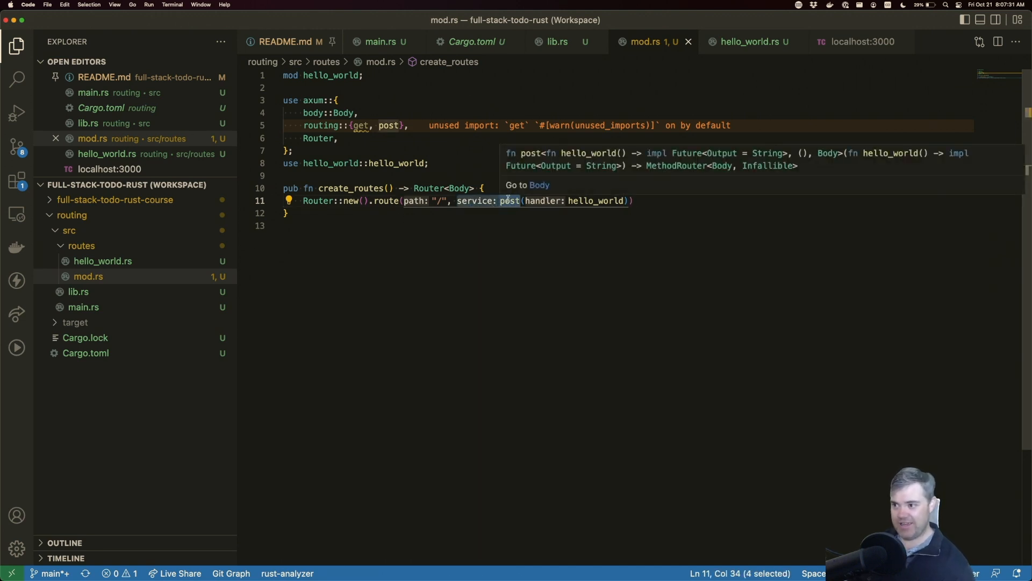
pyautogui.write('patch')
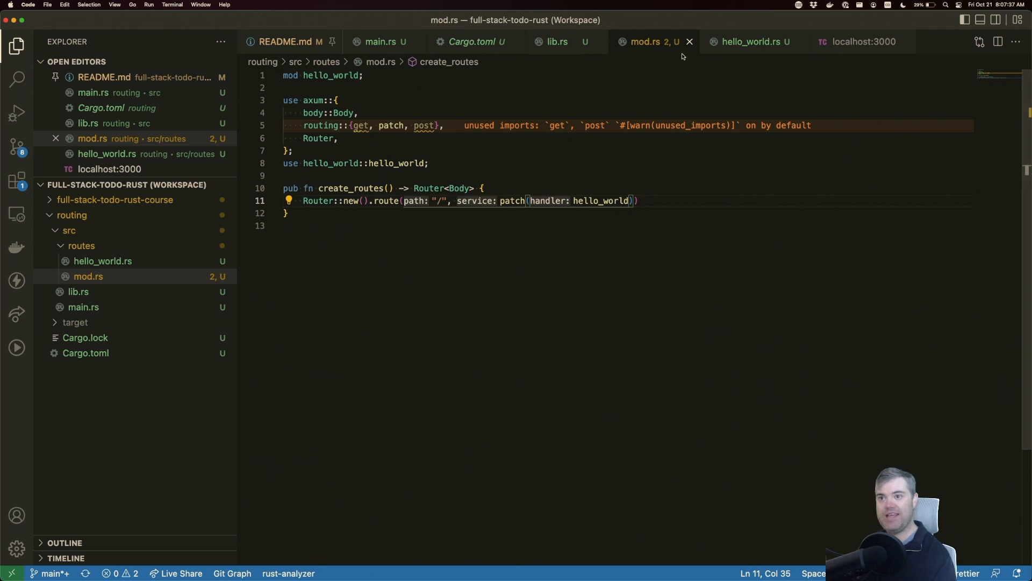
# Send the localhost:3000 request as PATCH in Thunder Client to get 200 OK, then return to mod.rs
pyautogui.click(859, 42)
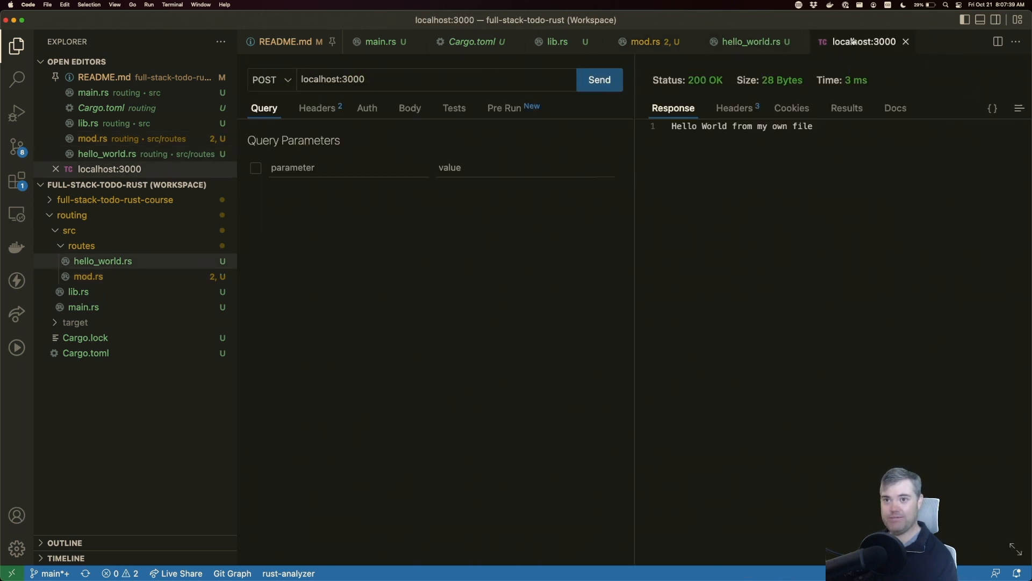
pyautogui.click(267, 79)
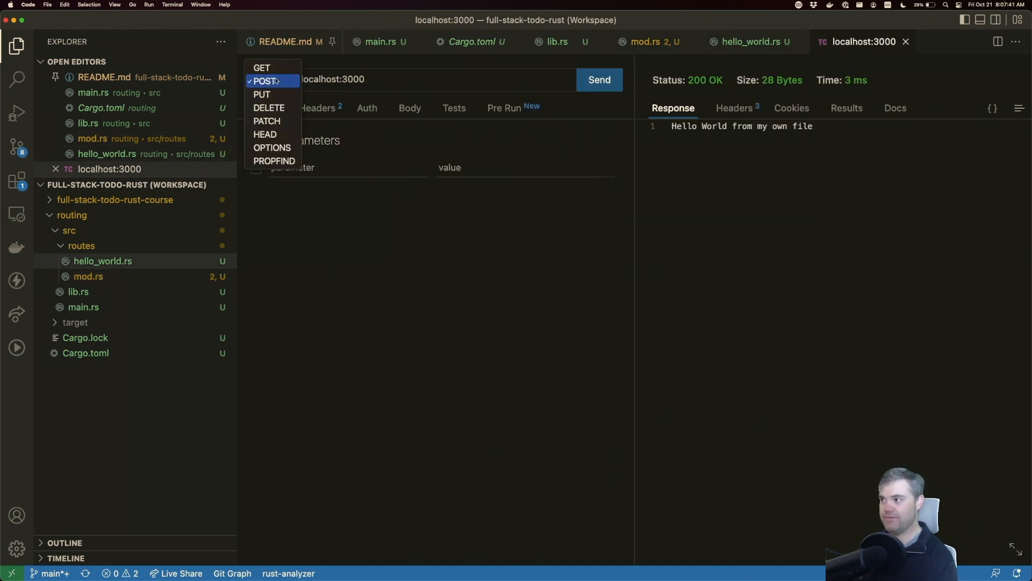
pyautogui.click(267, 122)
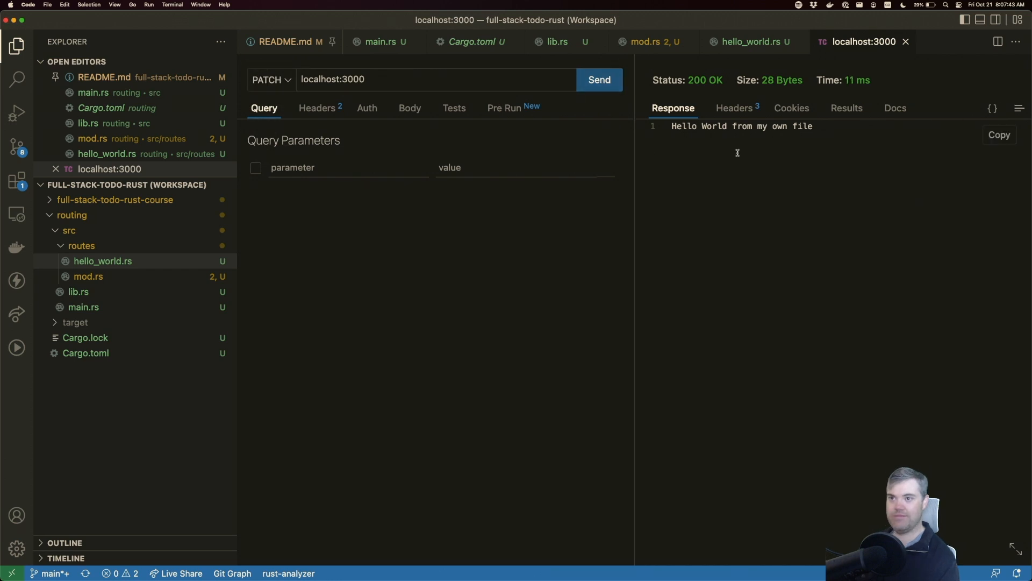
pyautogui.moveTo(288, 86)
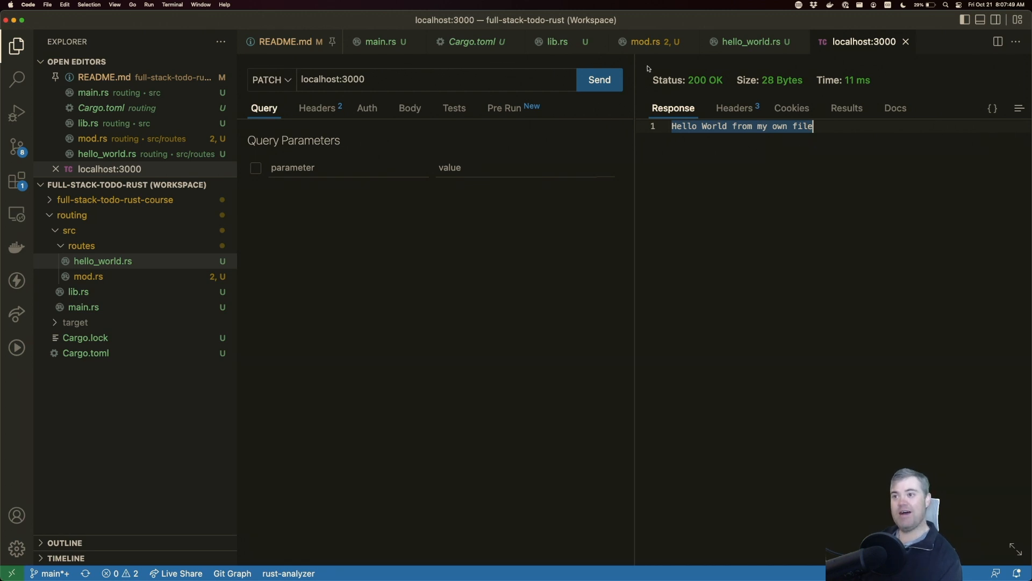
pyautogui.click(647, 42)
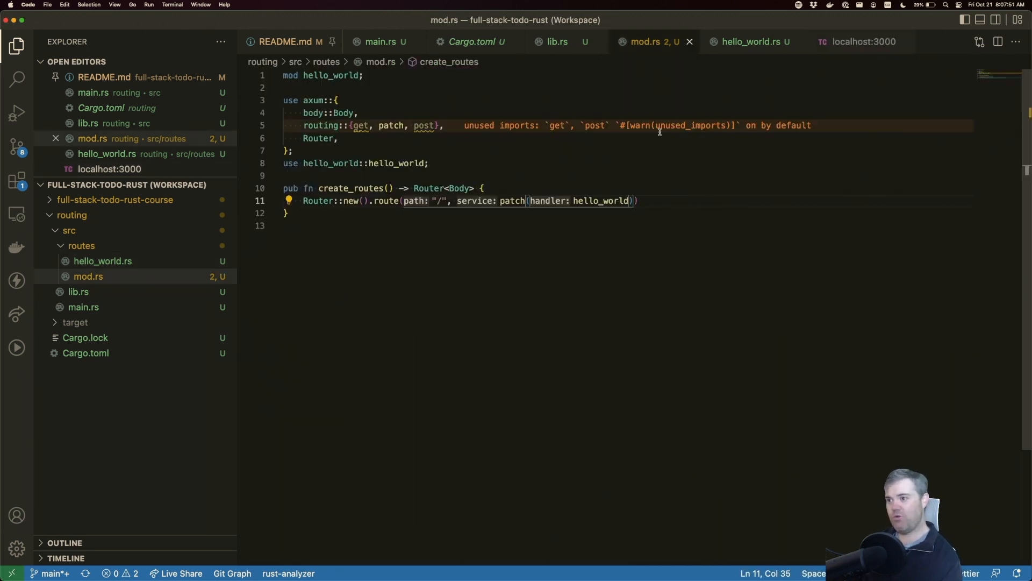
pyautogui.moveTo(424, 208)
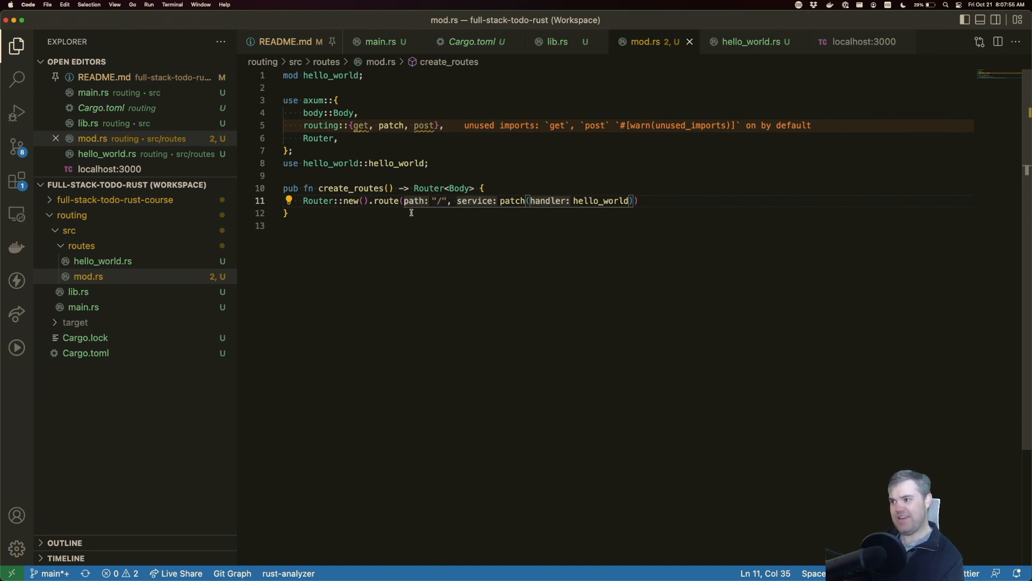
pyautogui.moveTo(654, 202)
pyautogui.write(')')
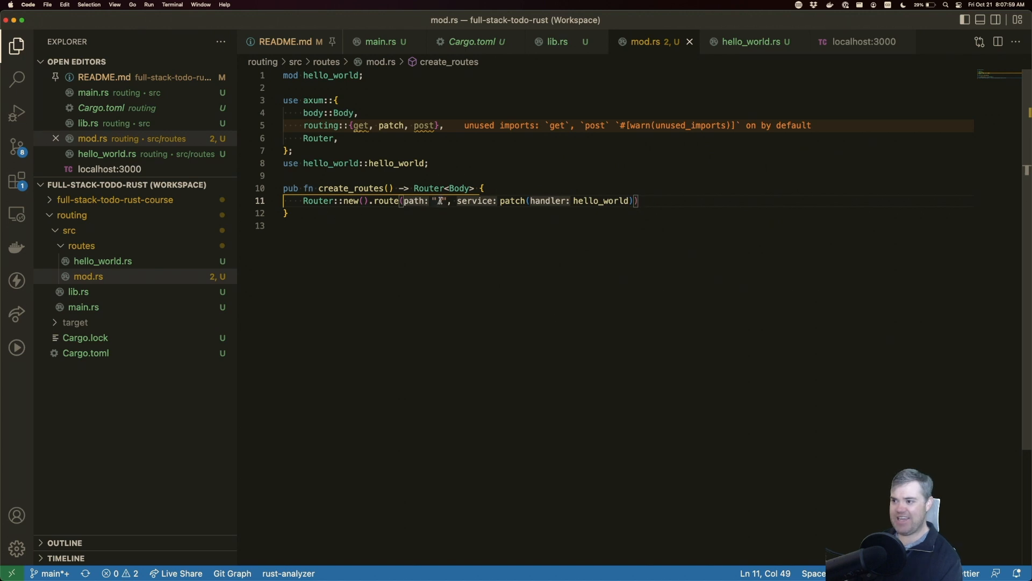
# Select and remove the unused get from the routing import braces in mod.rs
pyautogui.write('/')
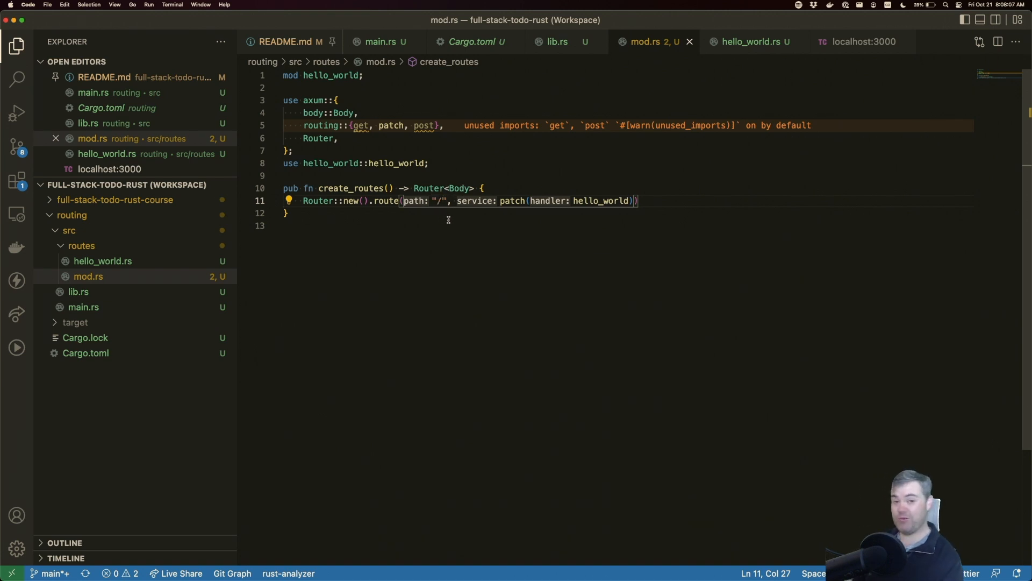
pyautogui.moveTo(491, 218)
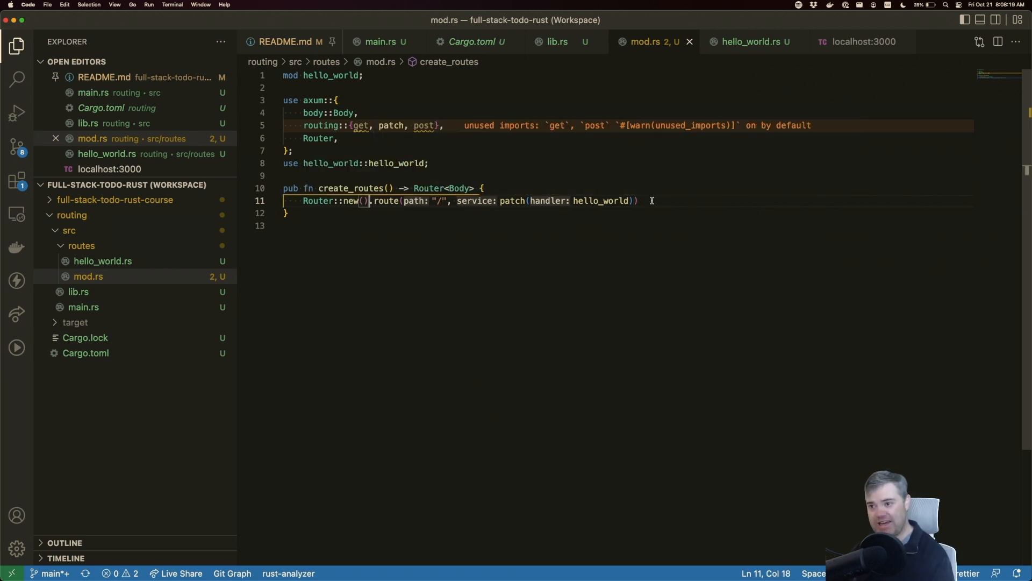
pyautogui.moveTo(400, 201); pyautogui.dragTo(638, 201)
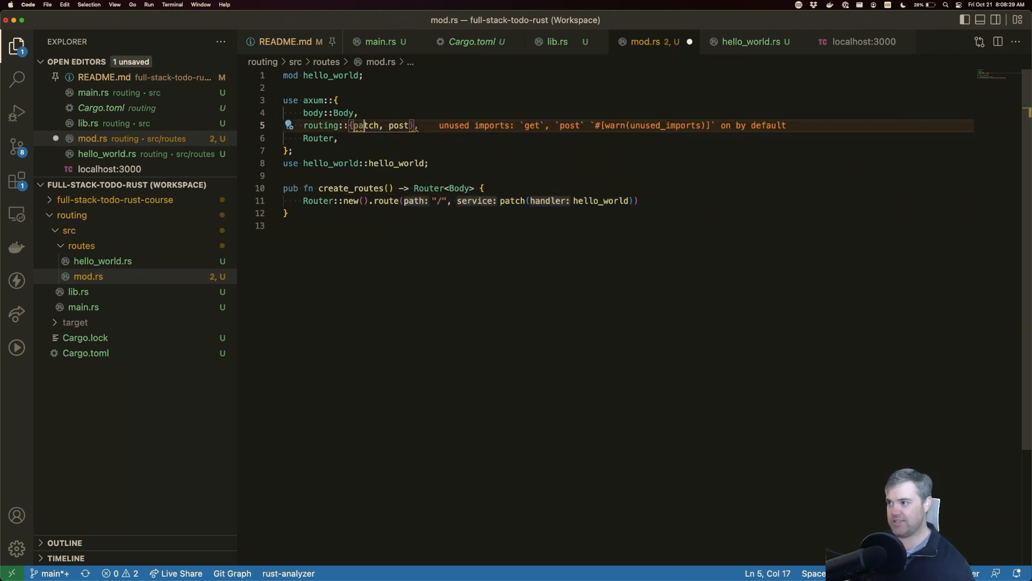
# Delete ', post' so the import reads routing::patch, and save mod.rs
pyautogui.moveTo(380, 125); pyautogui.dragTo(410, 125)
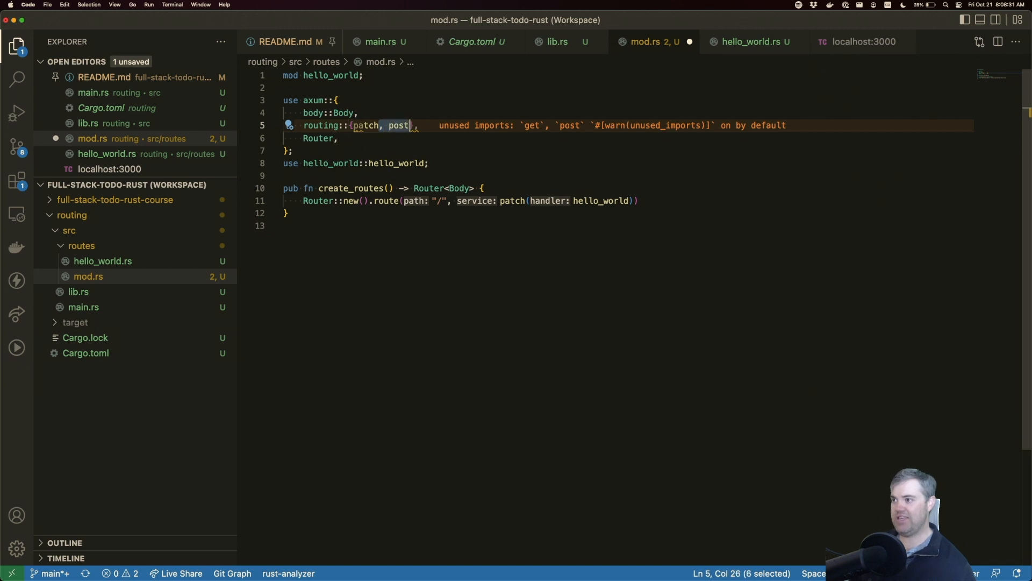
pyautogui.press('cmd+s')
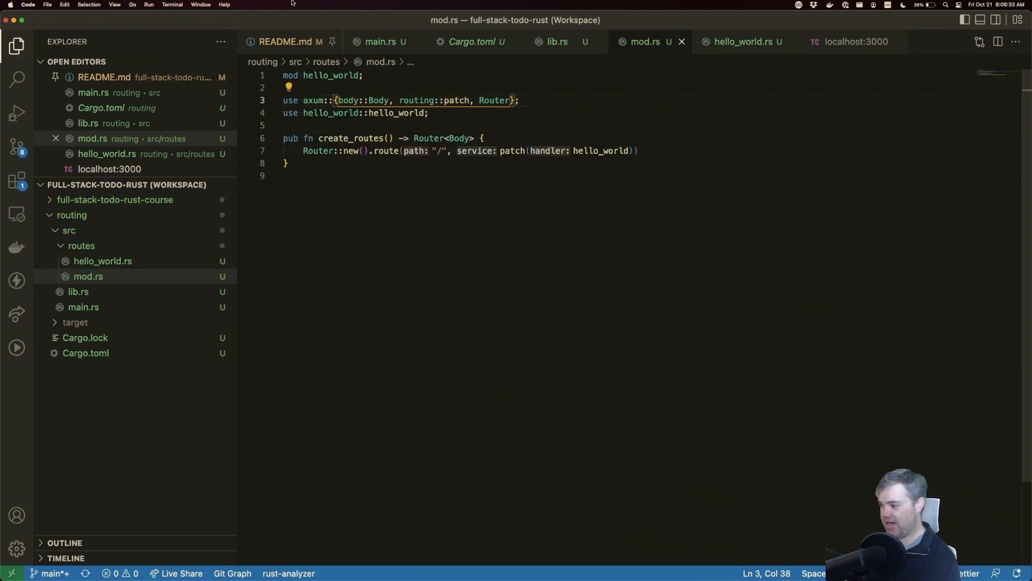